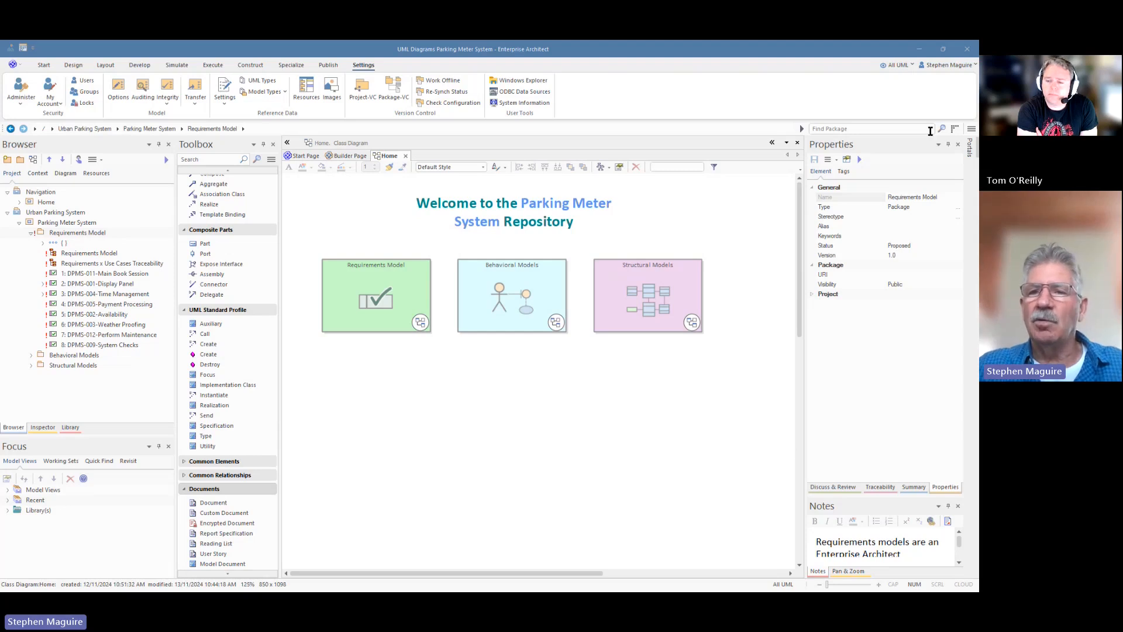
- Collapse the Class, Class Relationships and Composite Parts toolbox groups, leaving Documents expanded
click(897, 64)
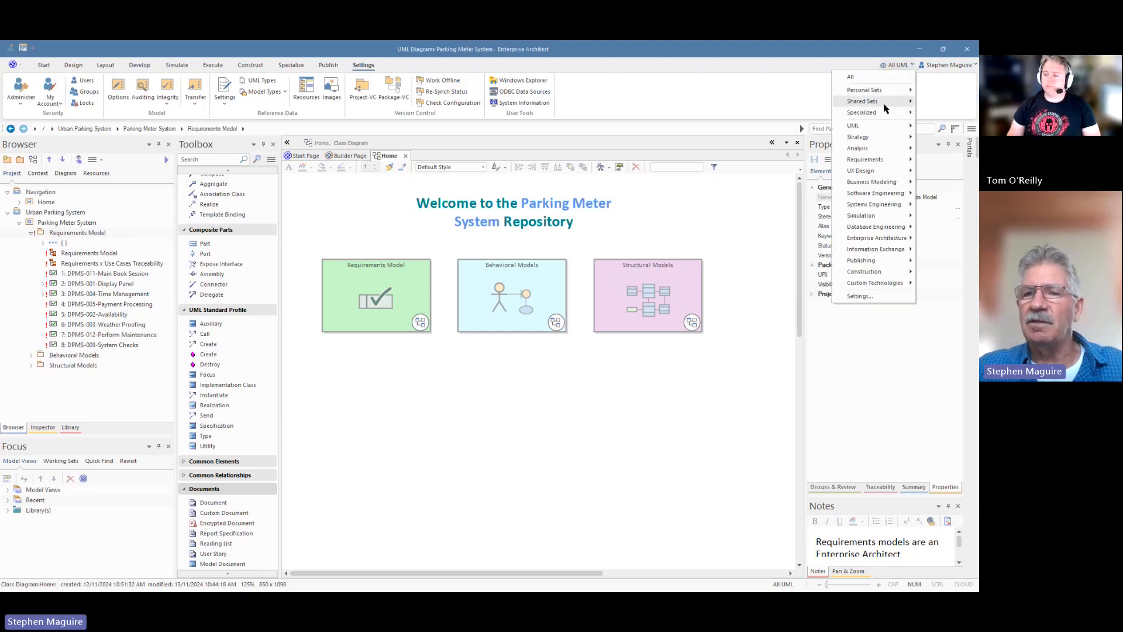
mouse_move(853, 126)
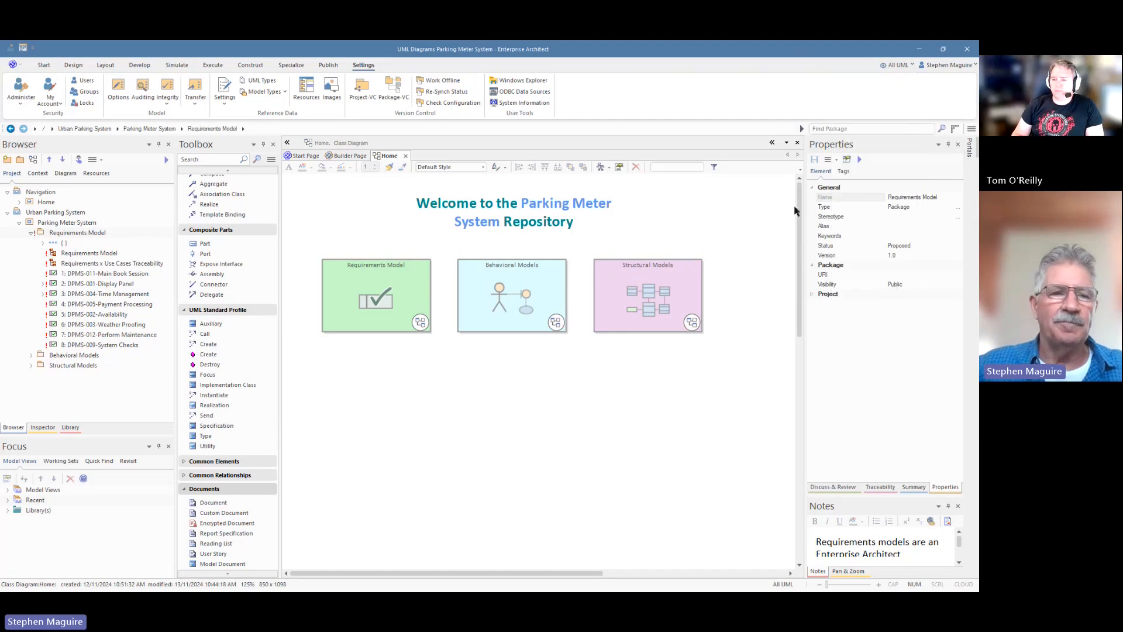
mouse_move(138, 202)
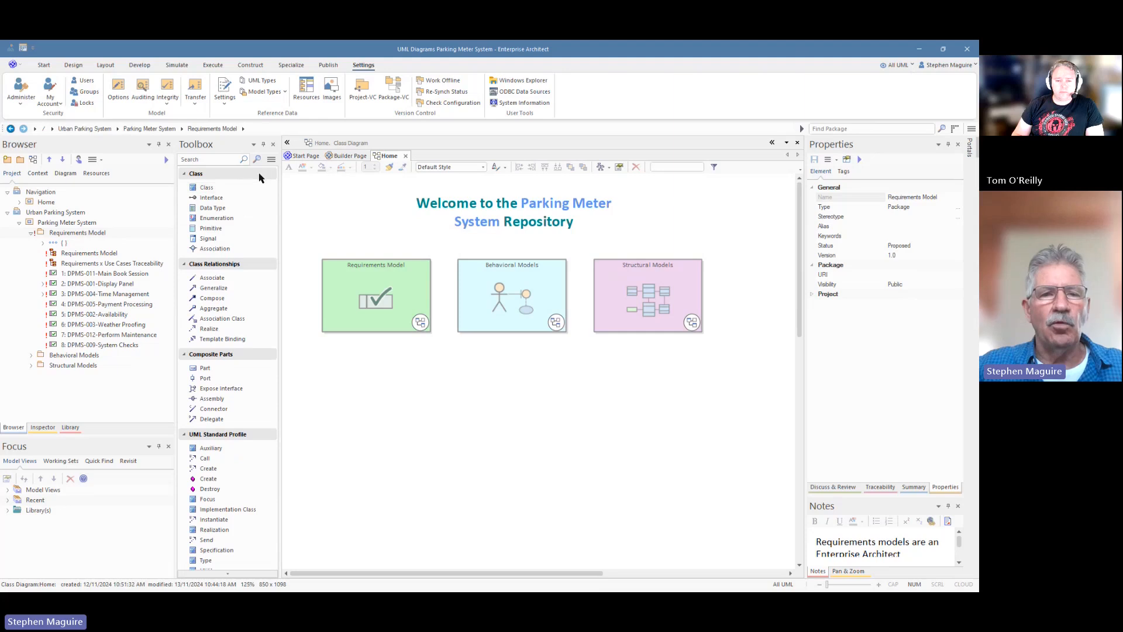
click(195, 173)
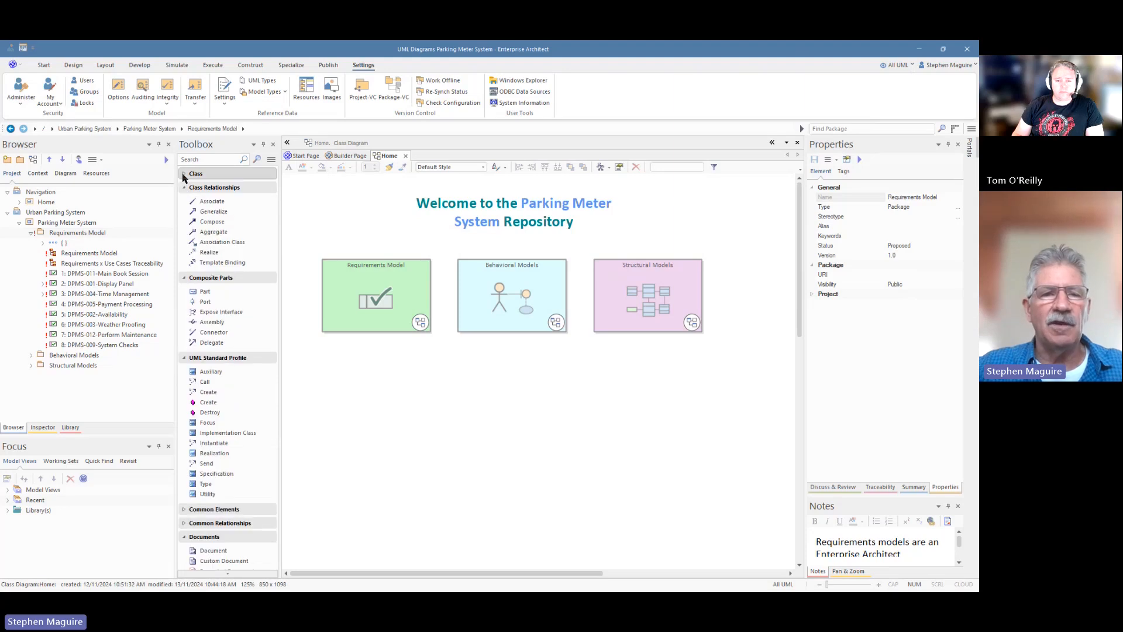
click(215, 187)
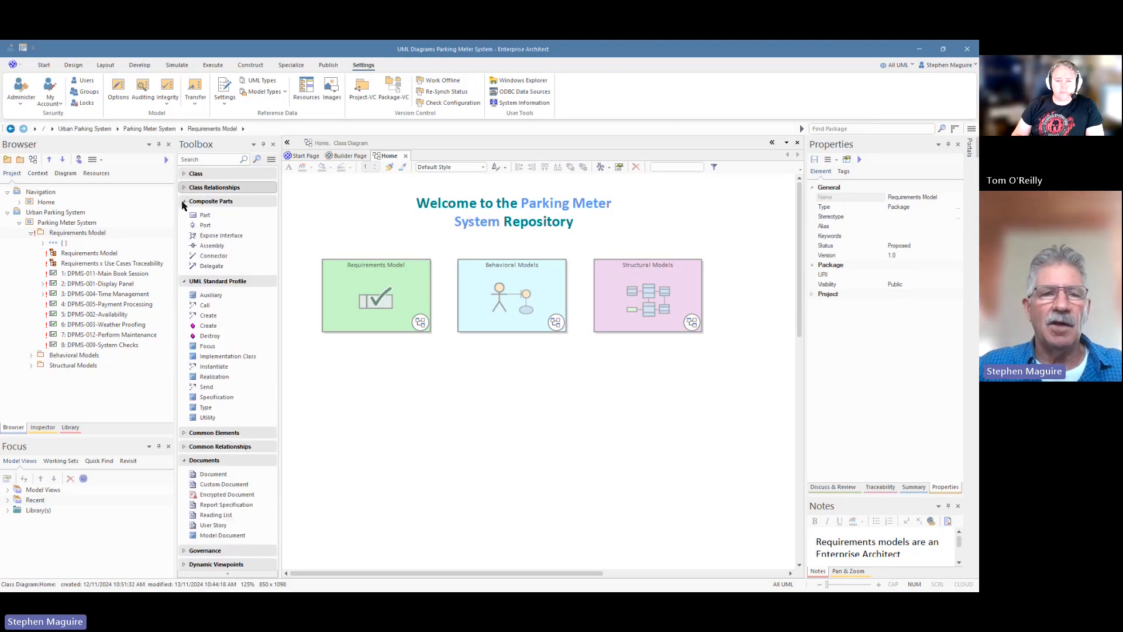
click(211, 200)
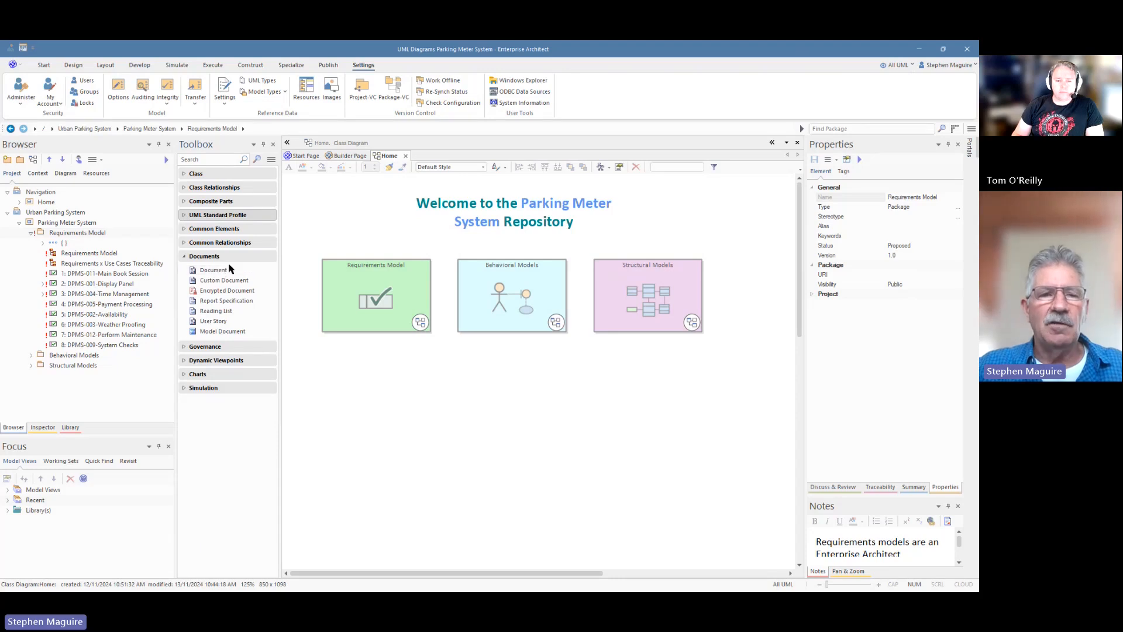
mouse_move(239, 263)
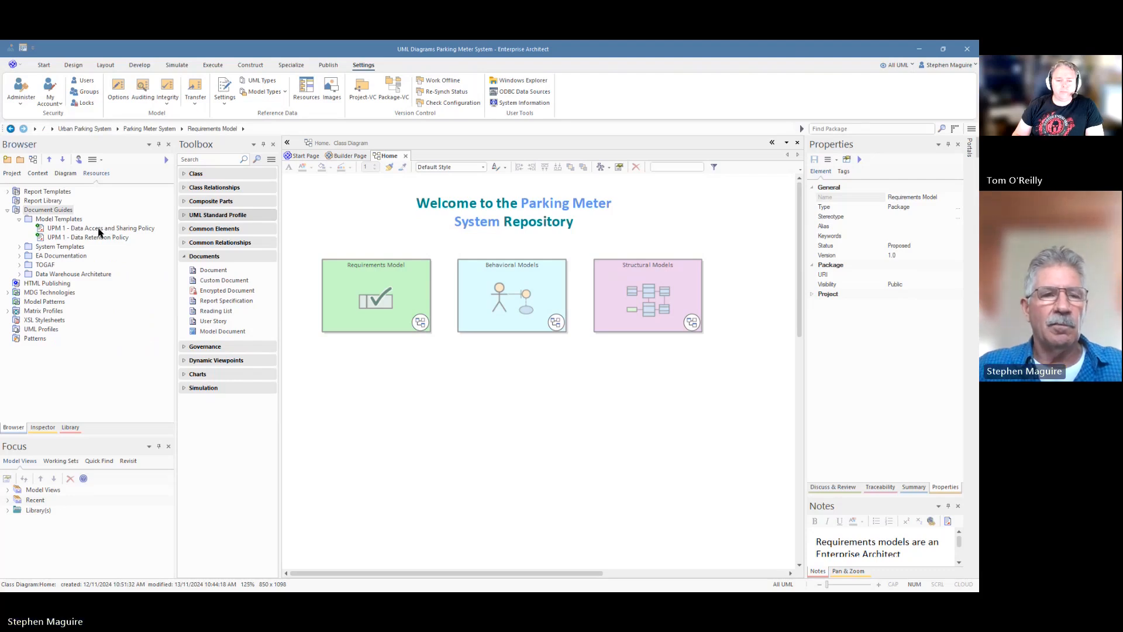
double_click(101, 228)
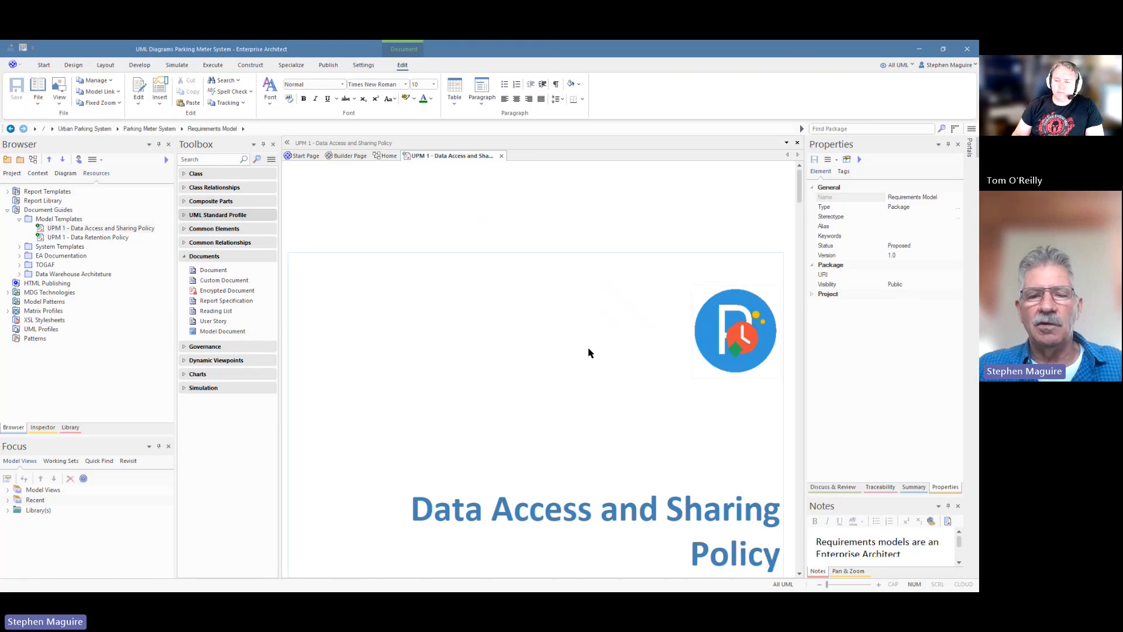
scroll(down, 3)
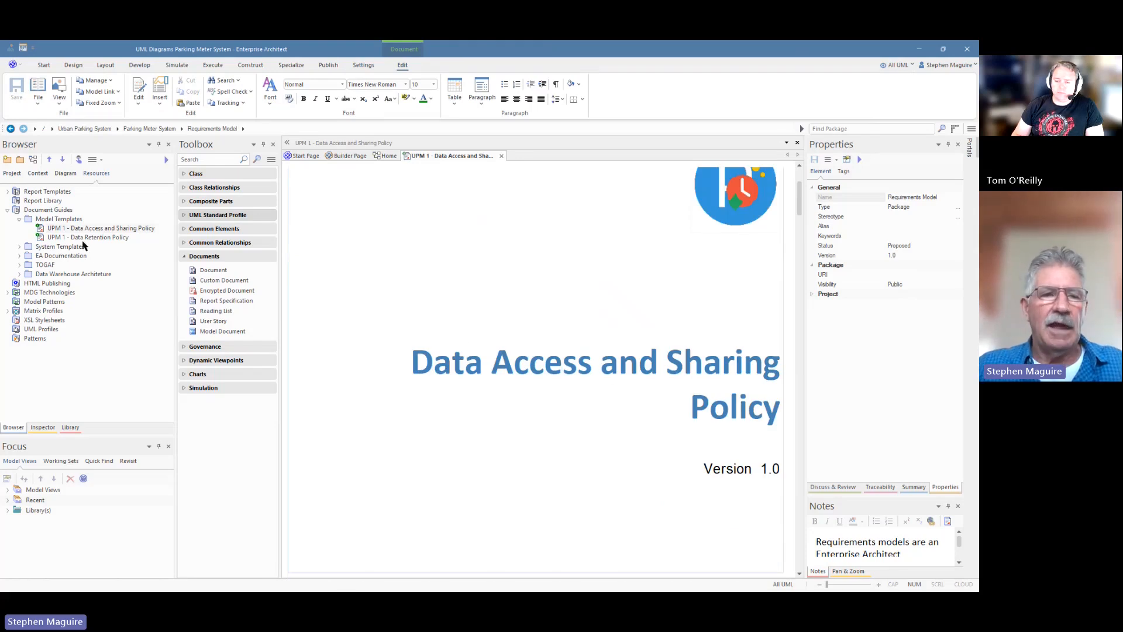
double_click(87, 238)
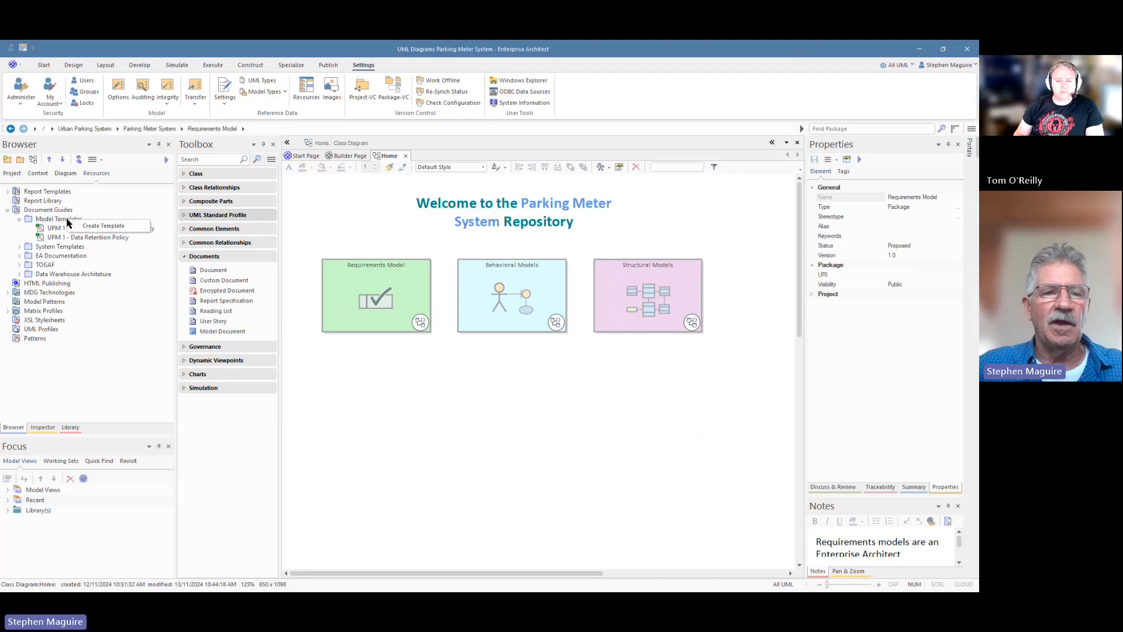
- Create a new document template named Business Case and confirm it
click(104, 224)
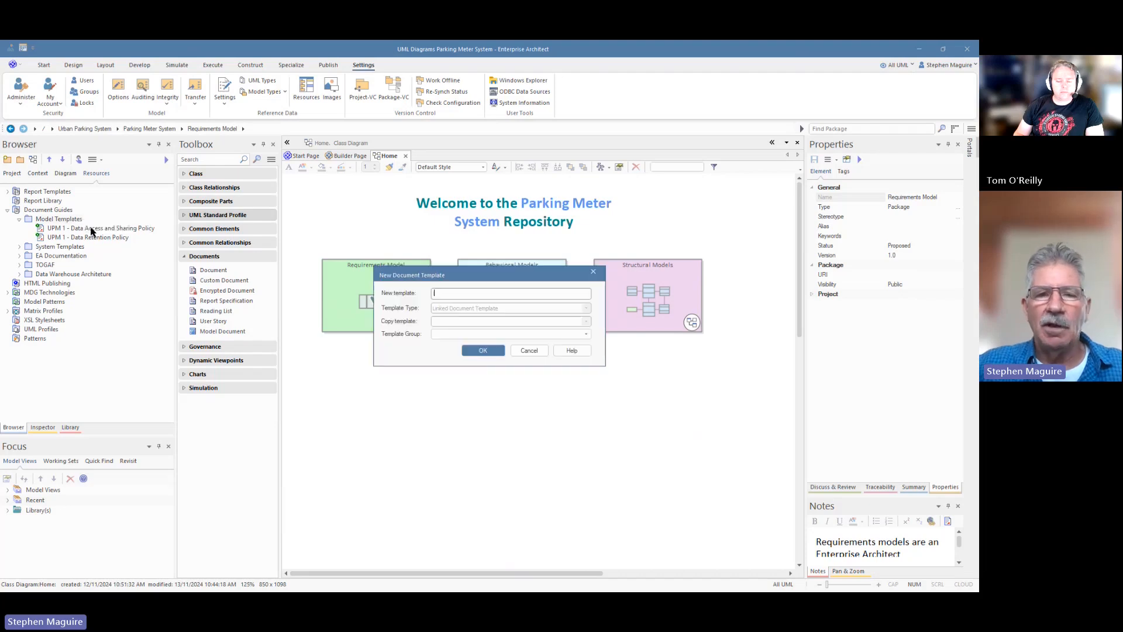
text(Business Case)
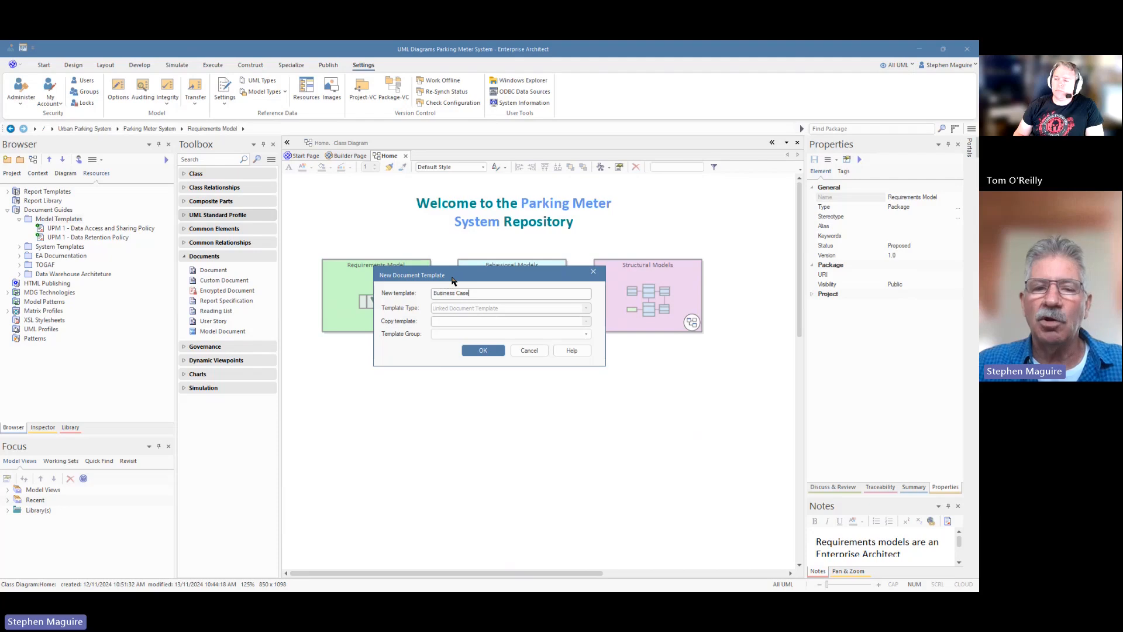
mouse_move(451, 282)
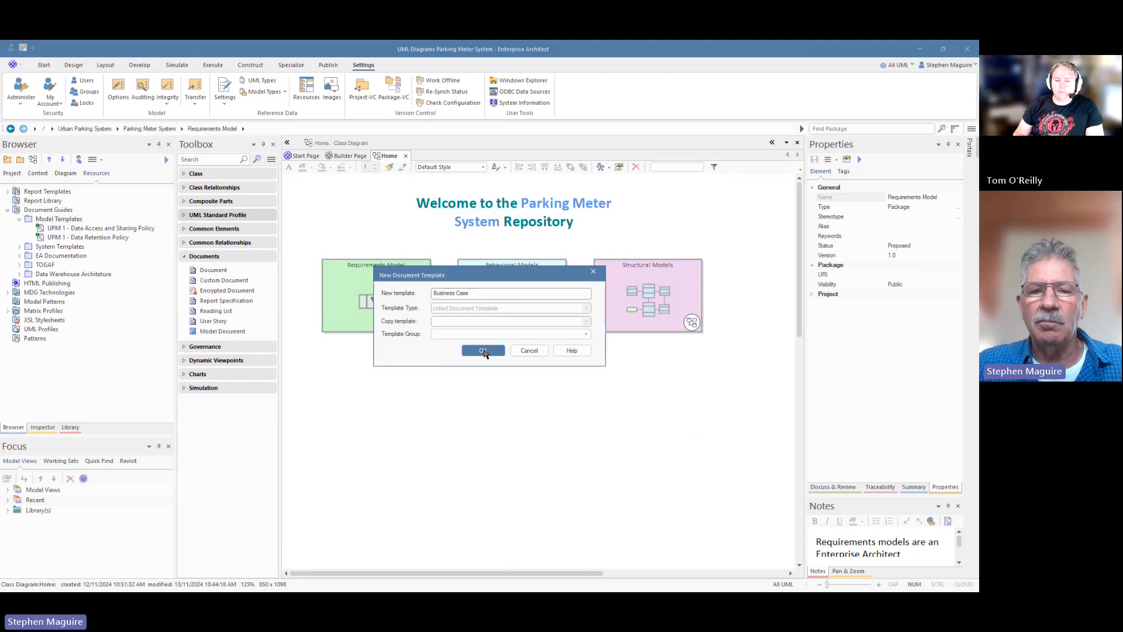
click(482, 349)
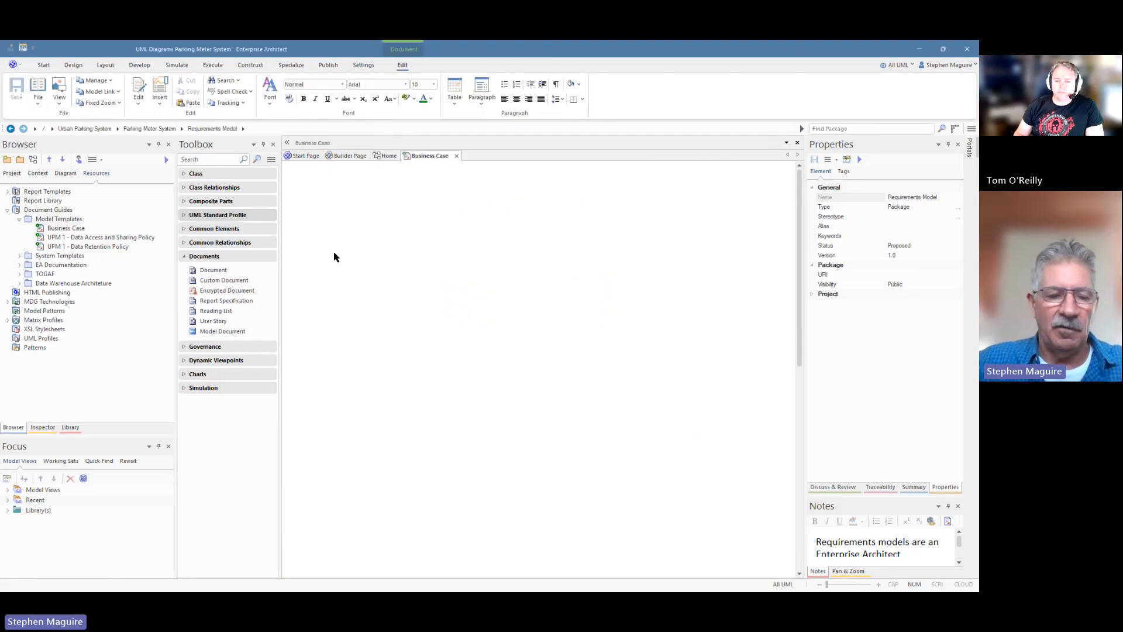
- Enter the heading lines 'Urban Parking Meter System' and 'Business Case'
text(Urban Par)
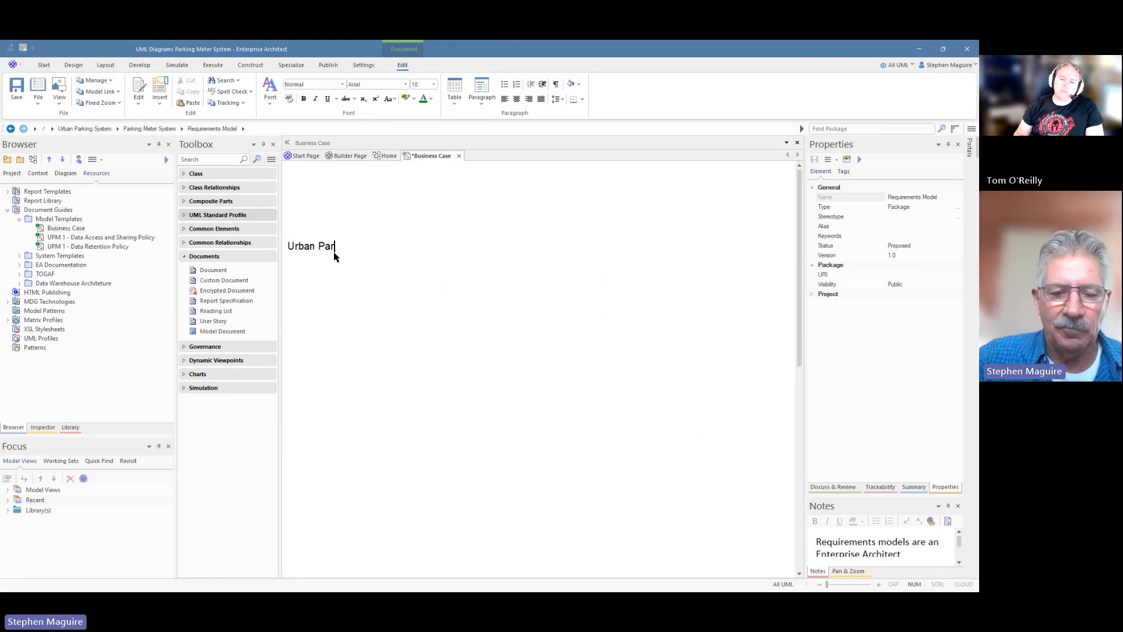
text(king Meter)
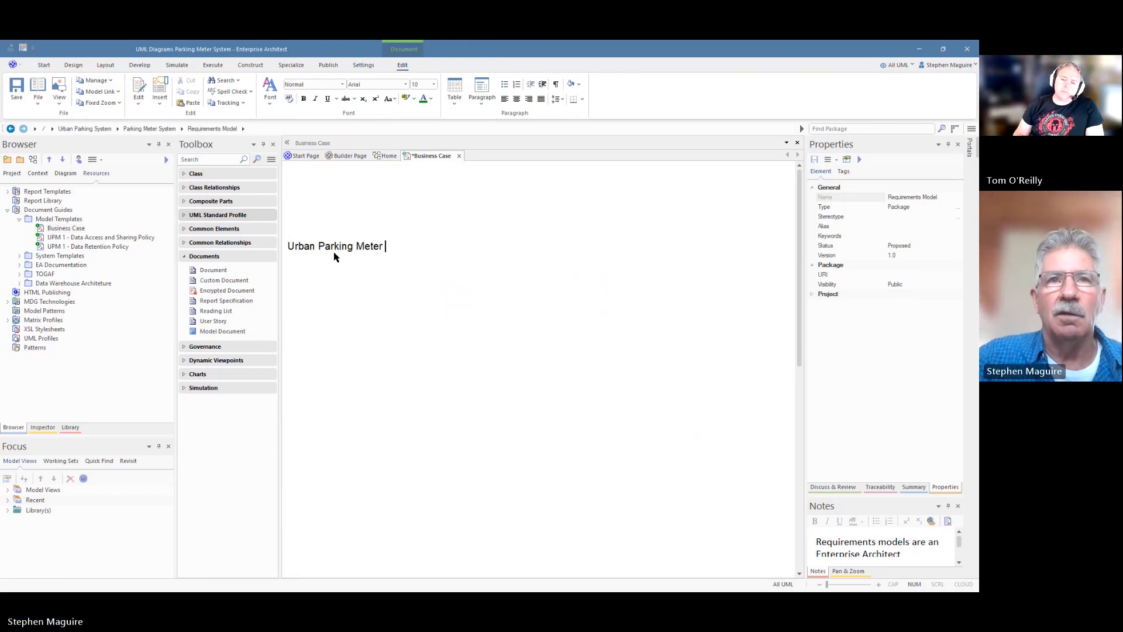
text(System)
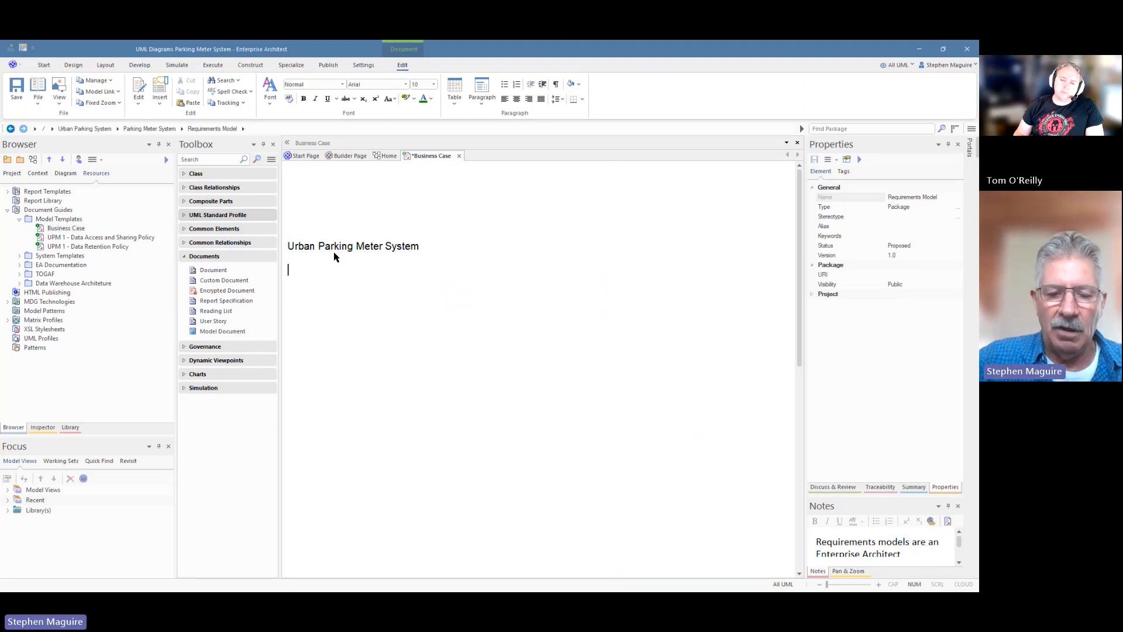
text(Business C)
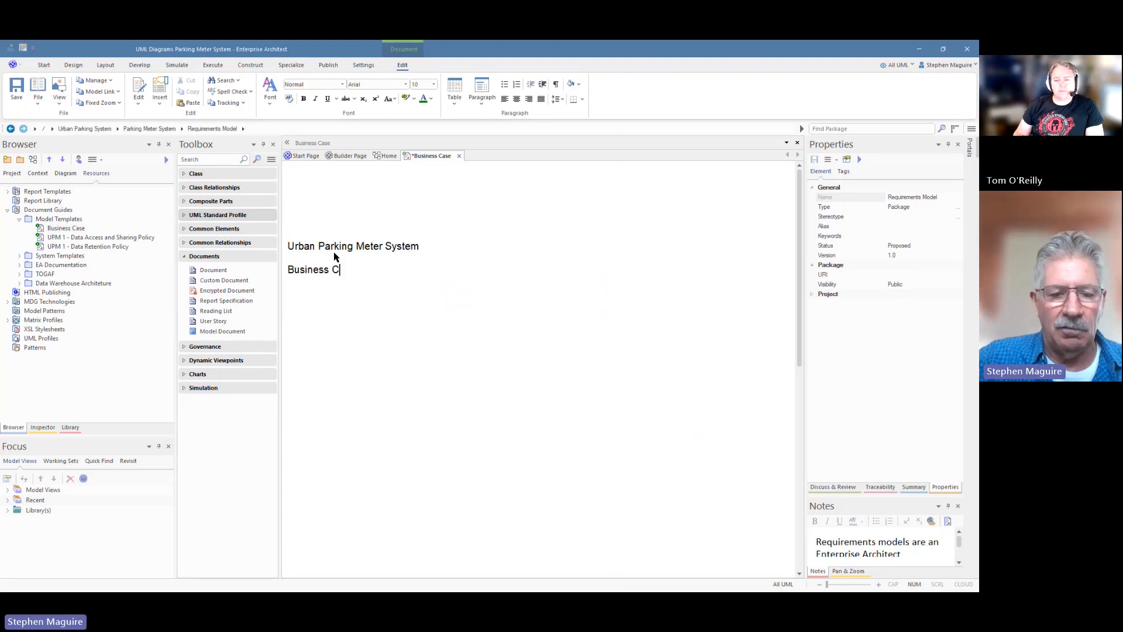
text(ase)
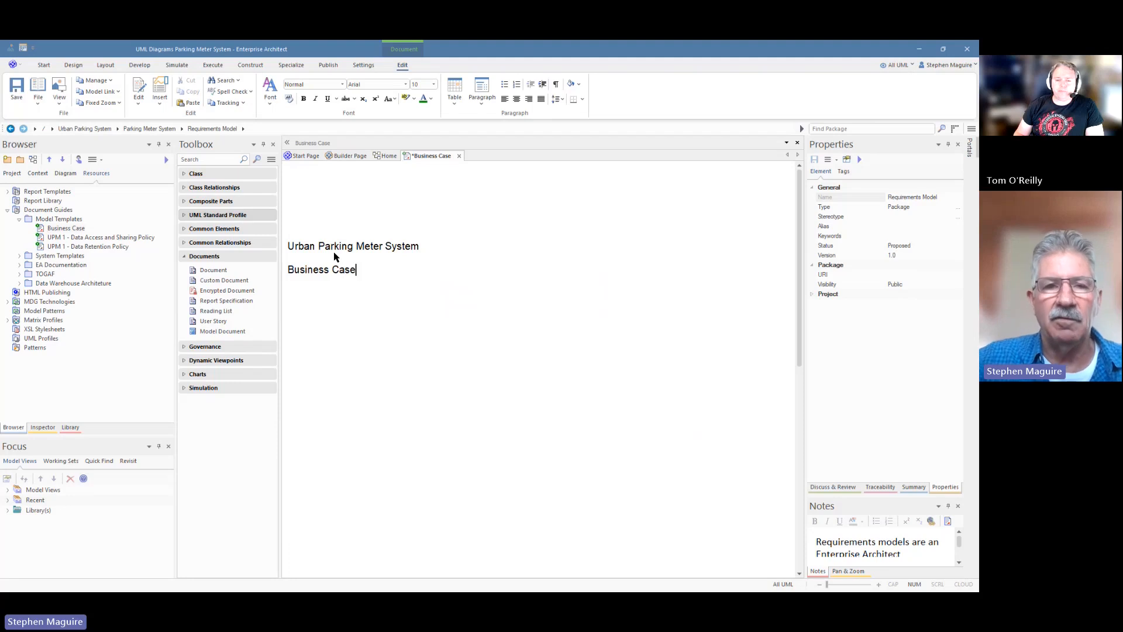
- Format the 'Urban Parking Meter System' line in larger gold Lucida Handwriting type
triple_click(352, 245)
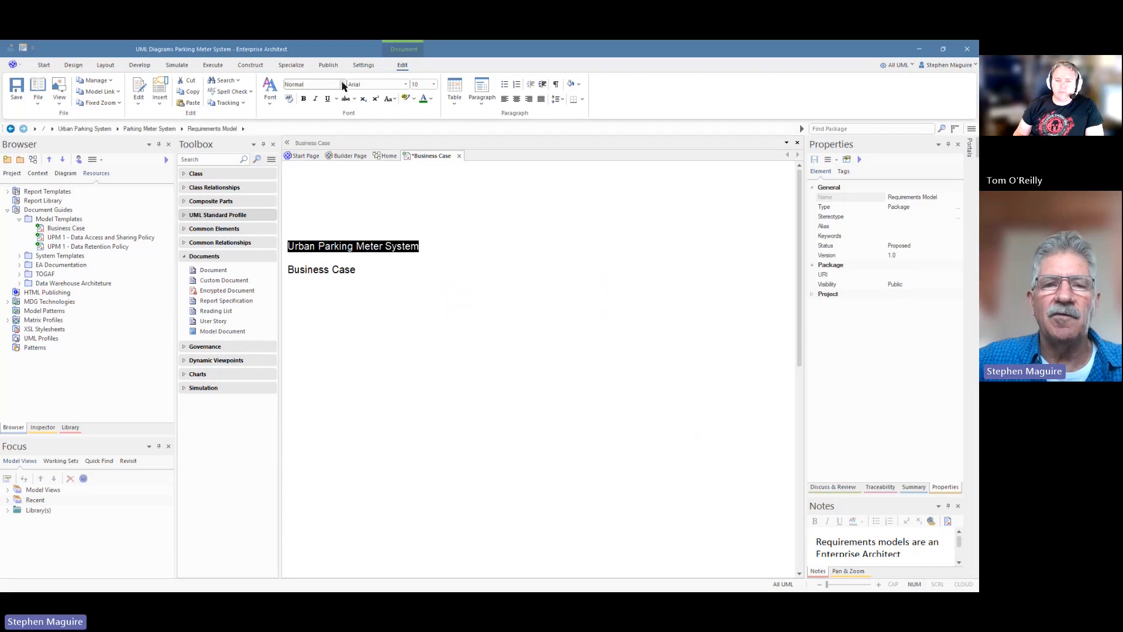
click(405, 84)
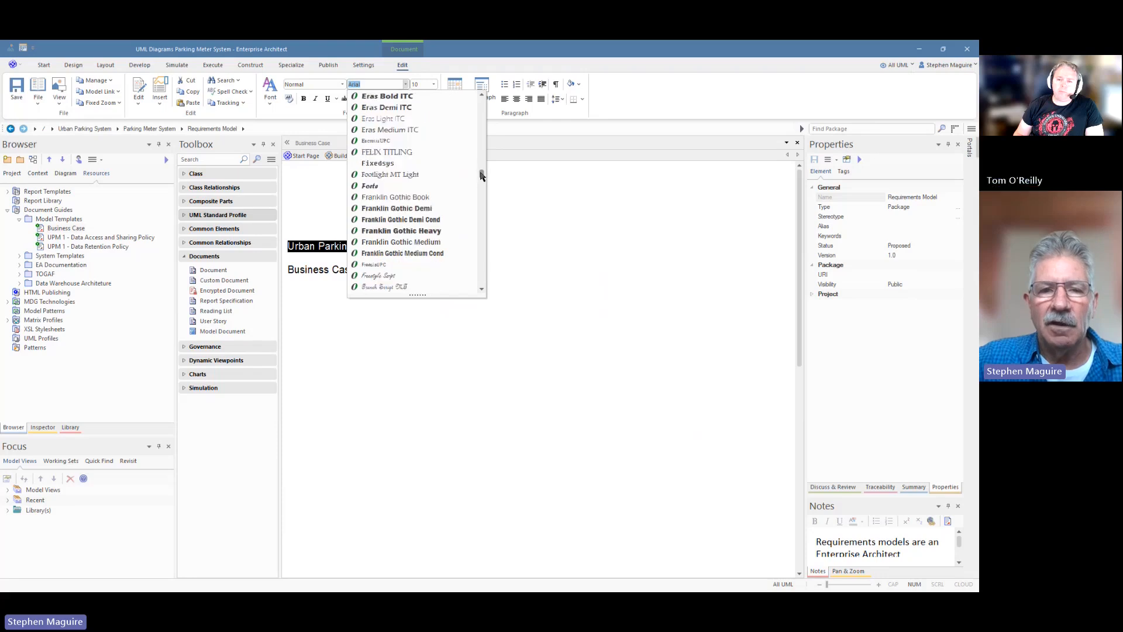
scroll(down, 3)
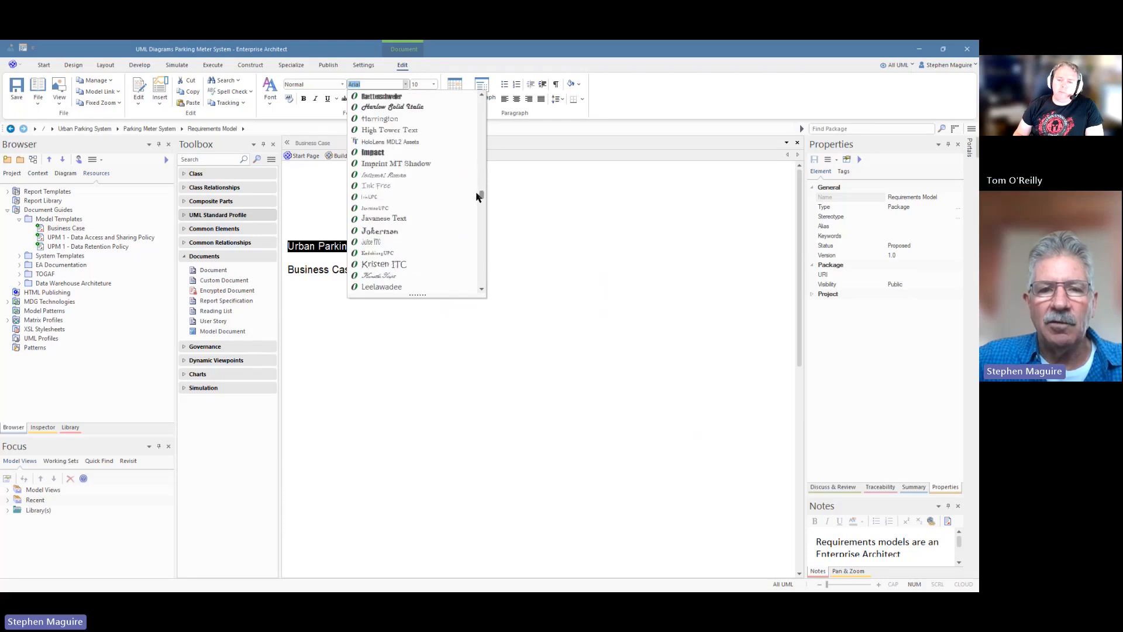
scroll(down, 3)
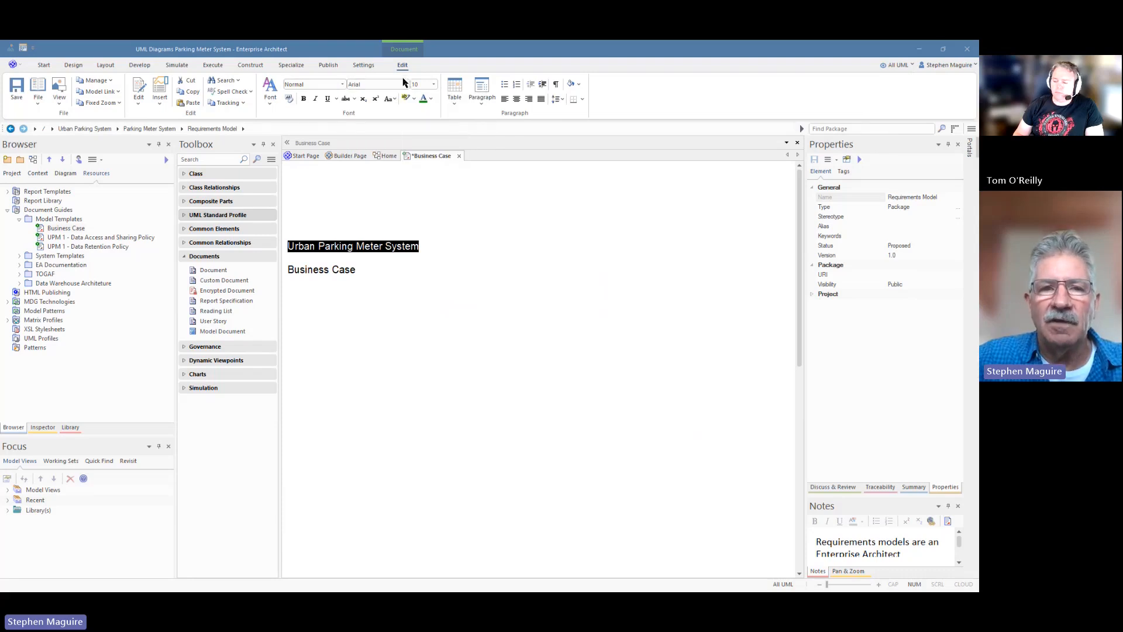
click(405, 84)
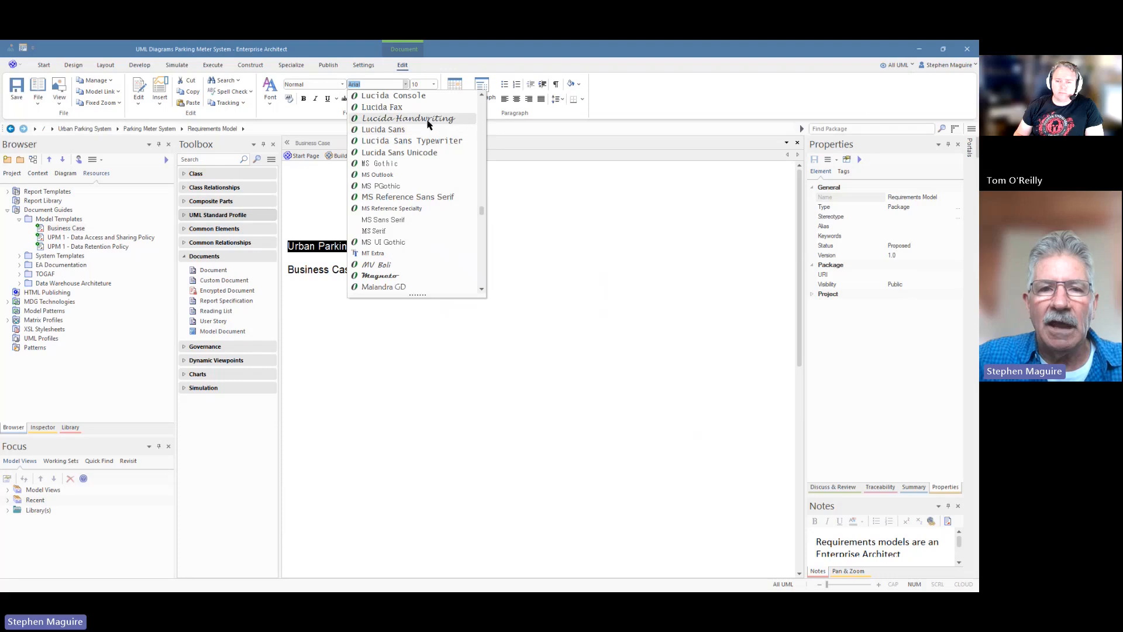
click(408, 118)
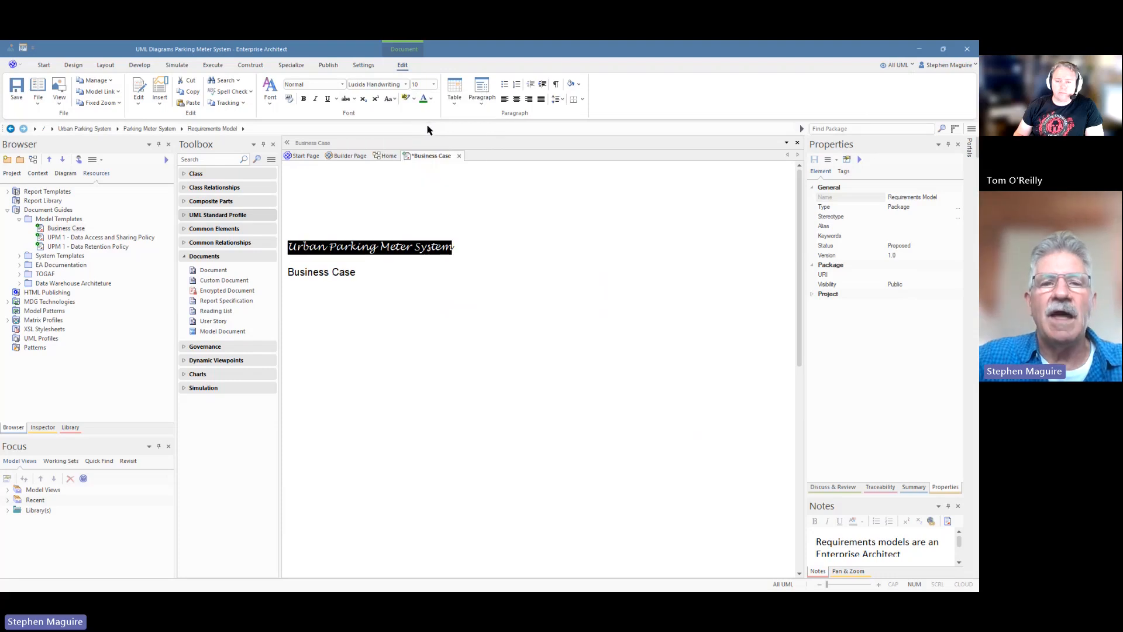
click(433, 84)
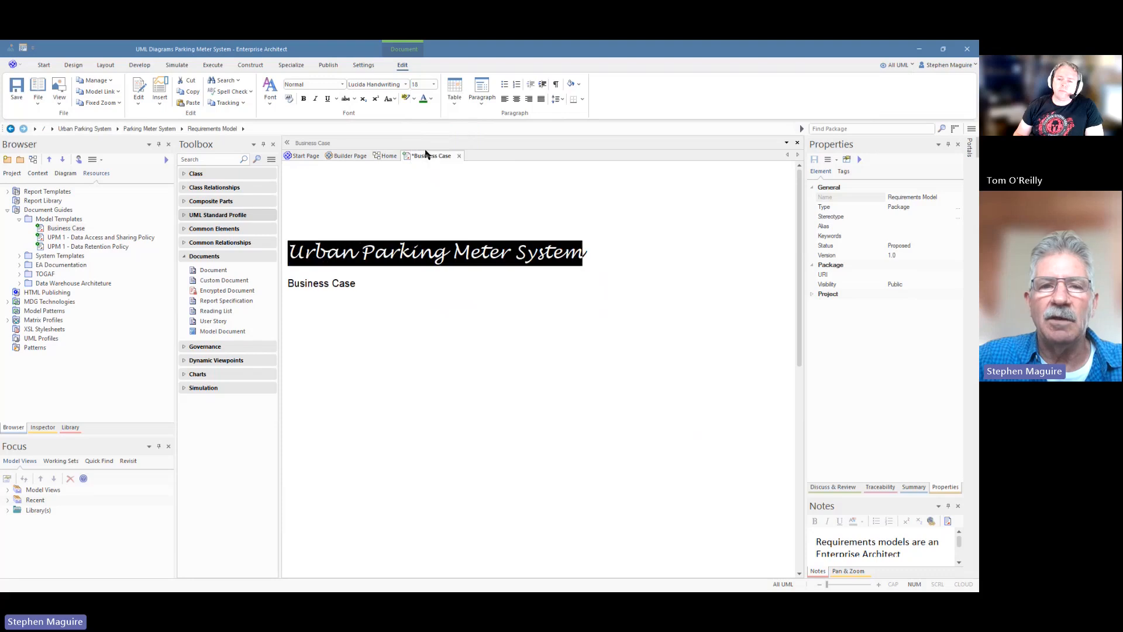
click(431, 98)
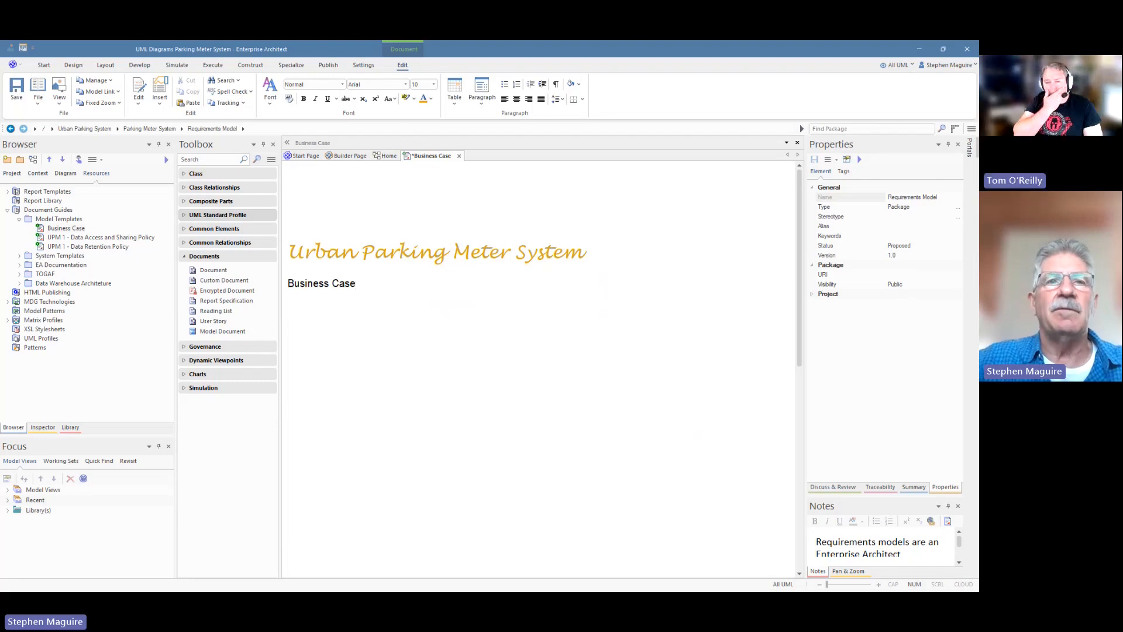
- Save the template and scroll through its section headings from Executive Summary to Recommendations
click(362, 64)
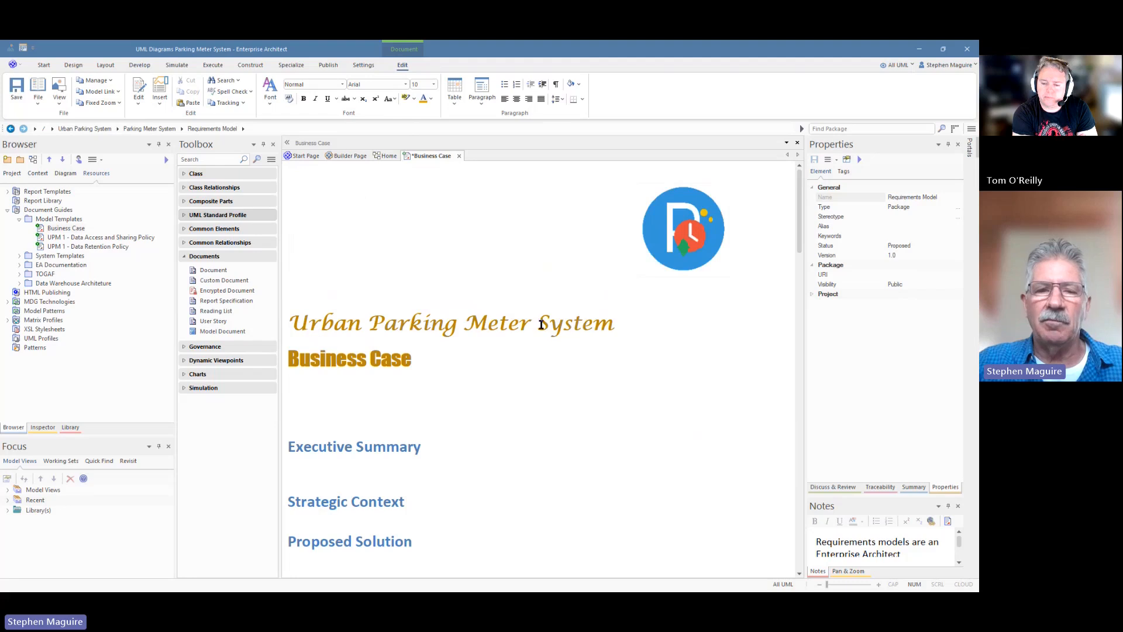
scroll(down, 3)
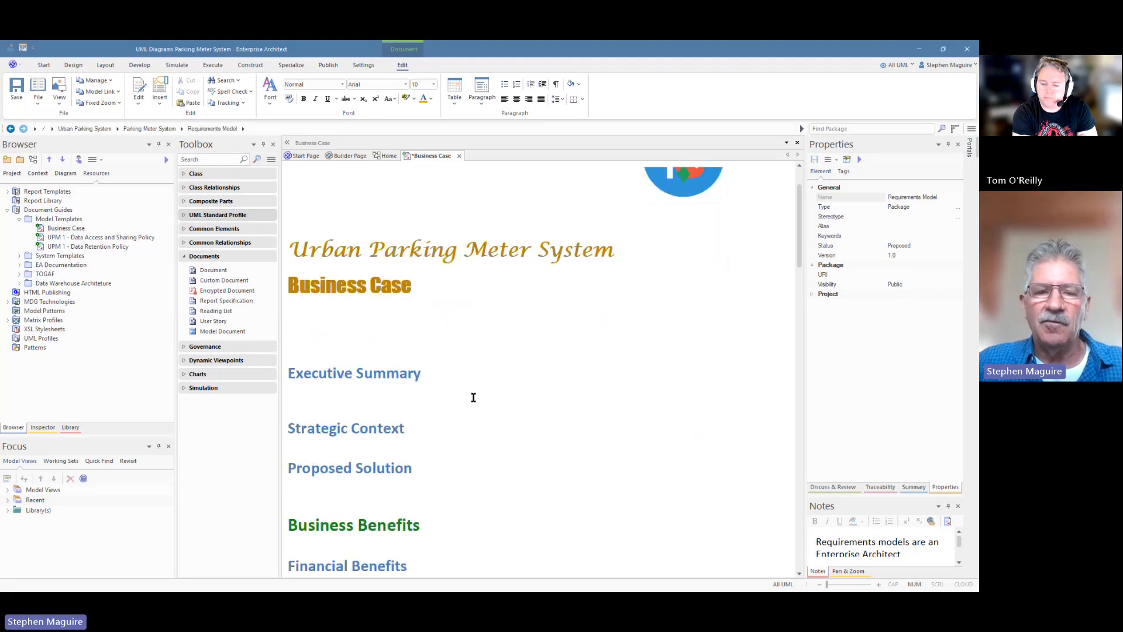
scroll(down, 3)
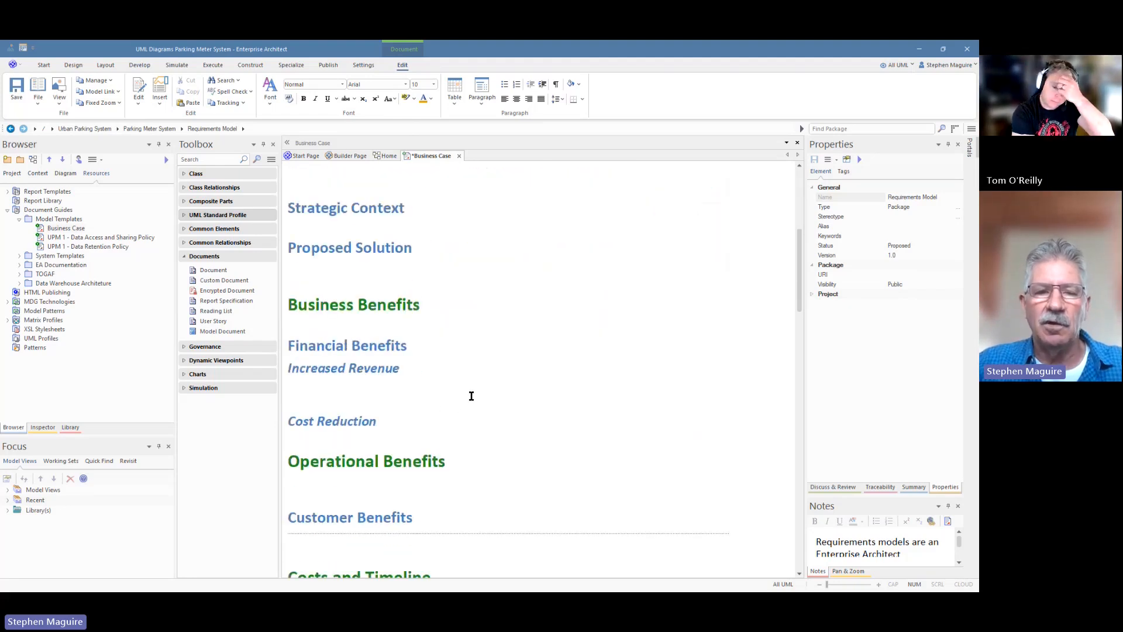
scroll(down, 3)
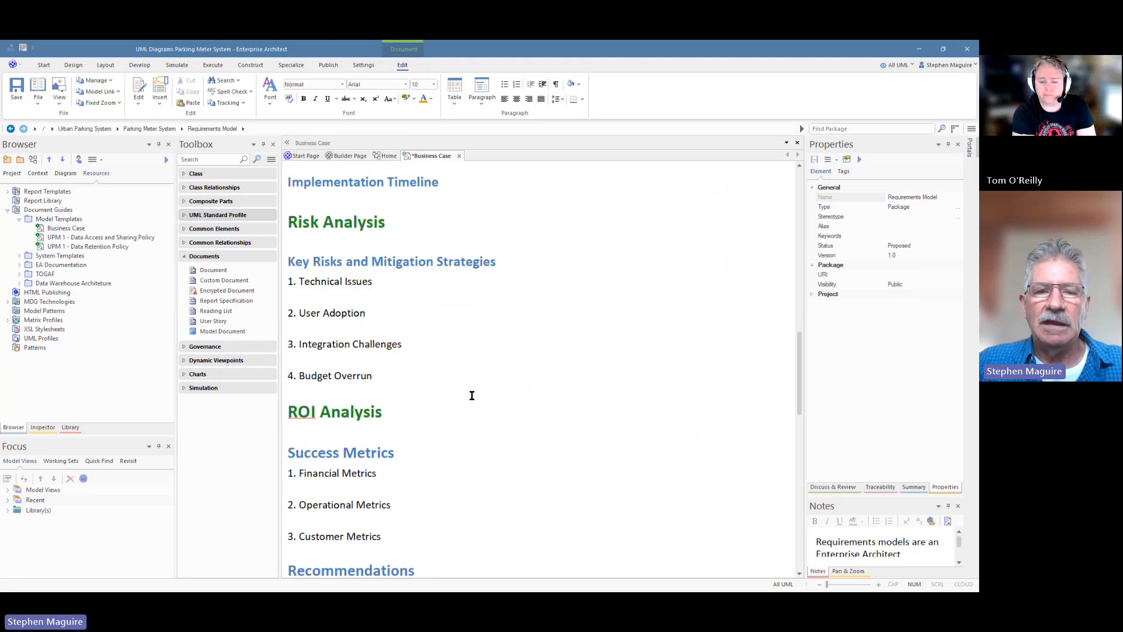
scroll(down, 3)
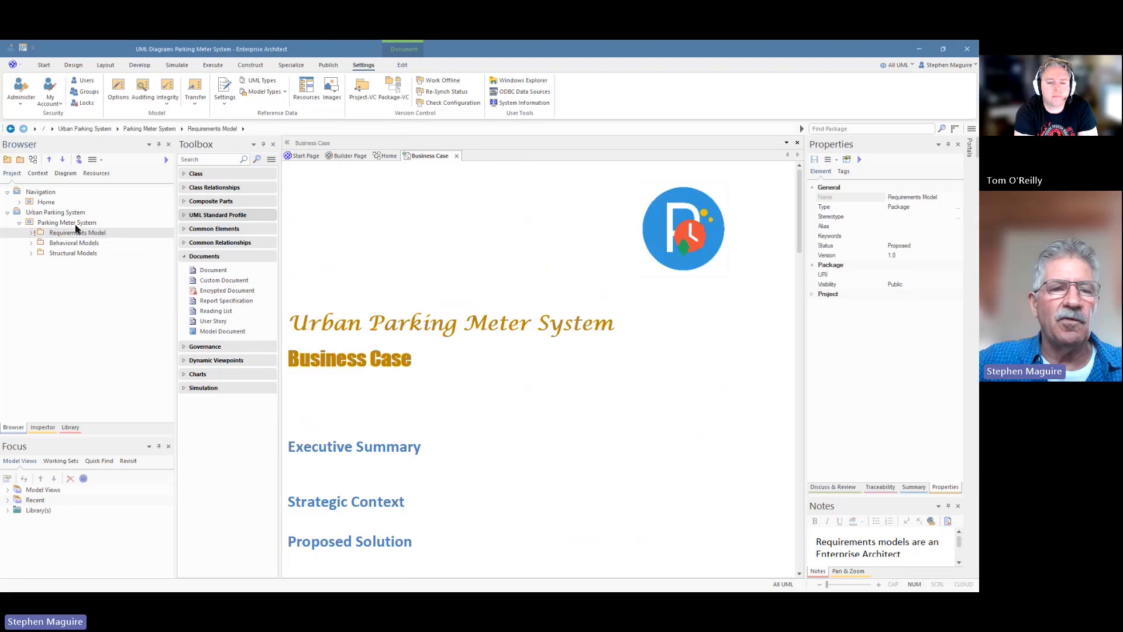
- Create a Business Models package under Parking Meter System
click(67, 222)
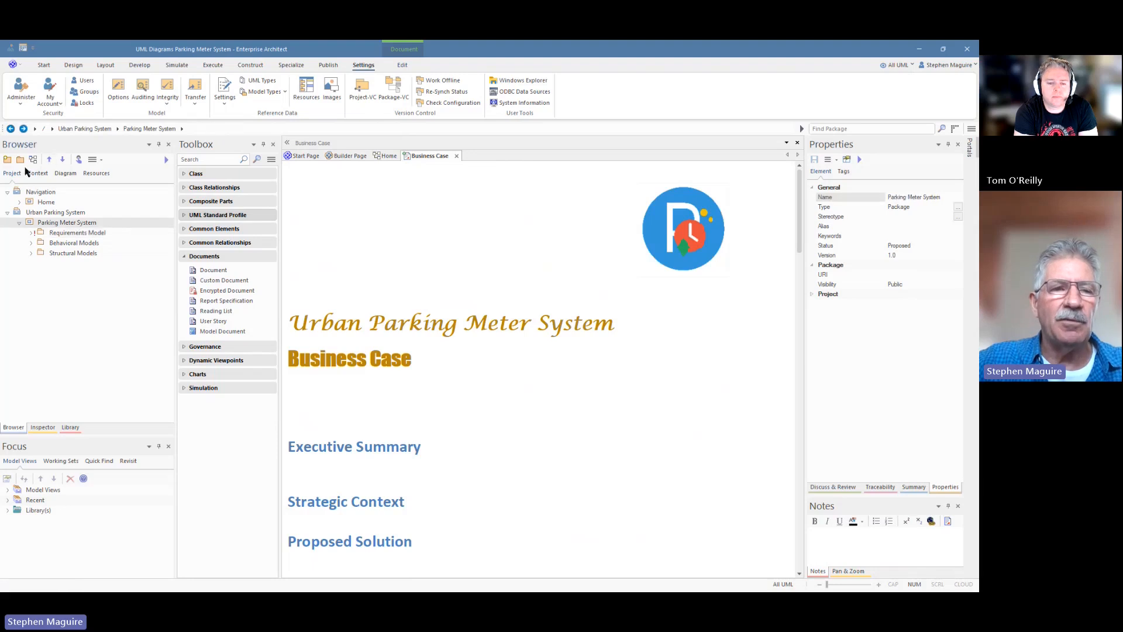
click(20, 159)
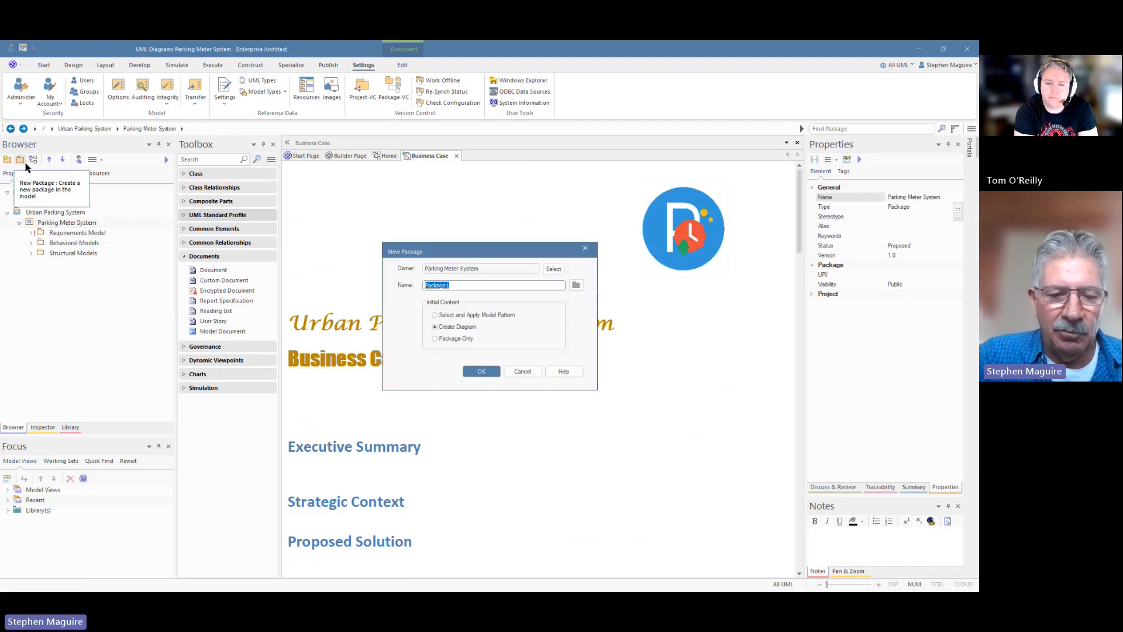
text(Business)
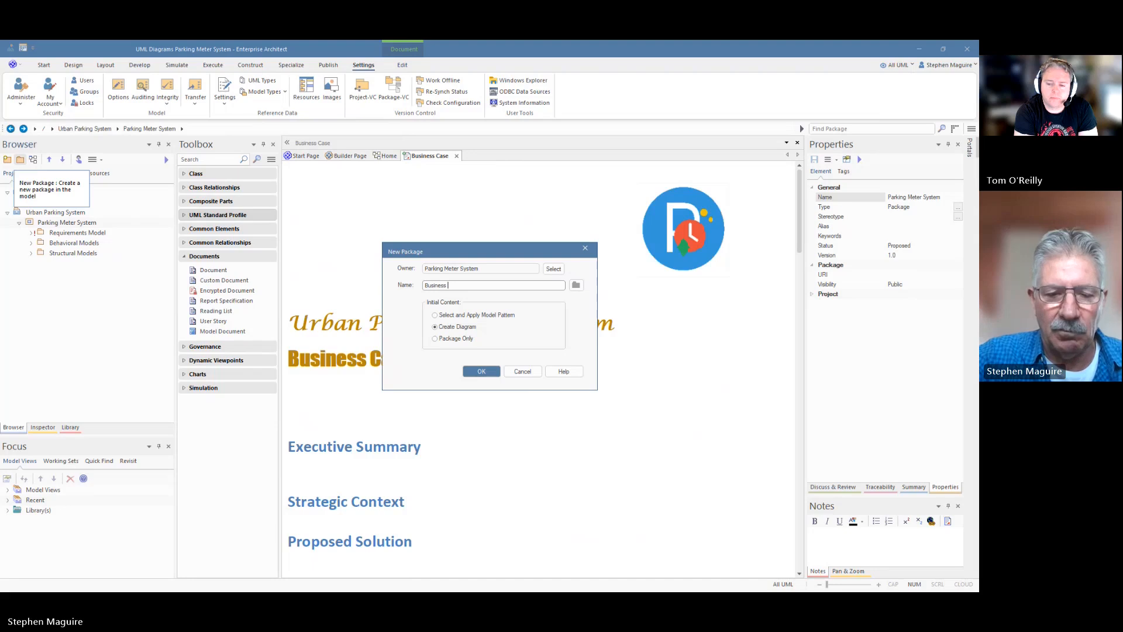
text(Models)
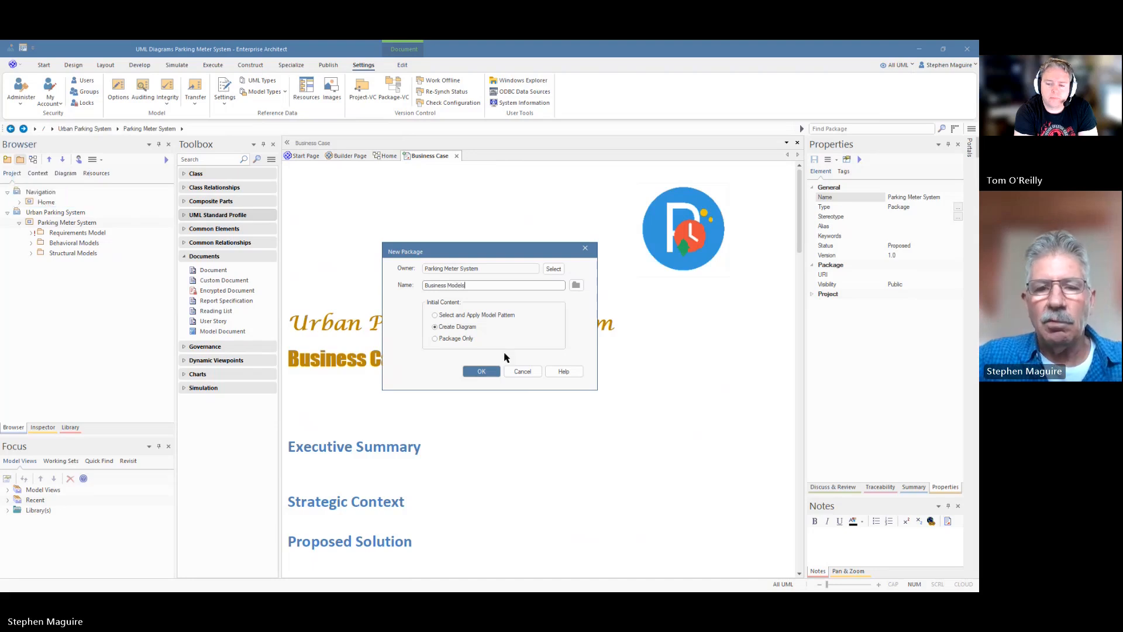
click(480, 371)
text(Urban Parking Meter System Business Case)
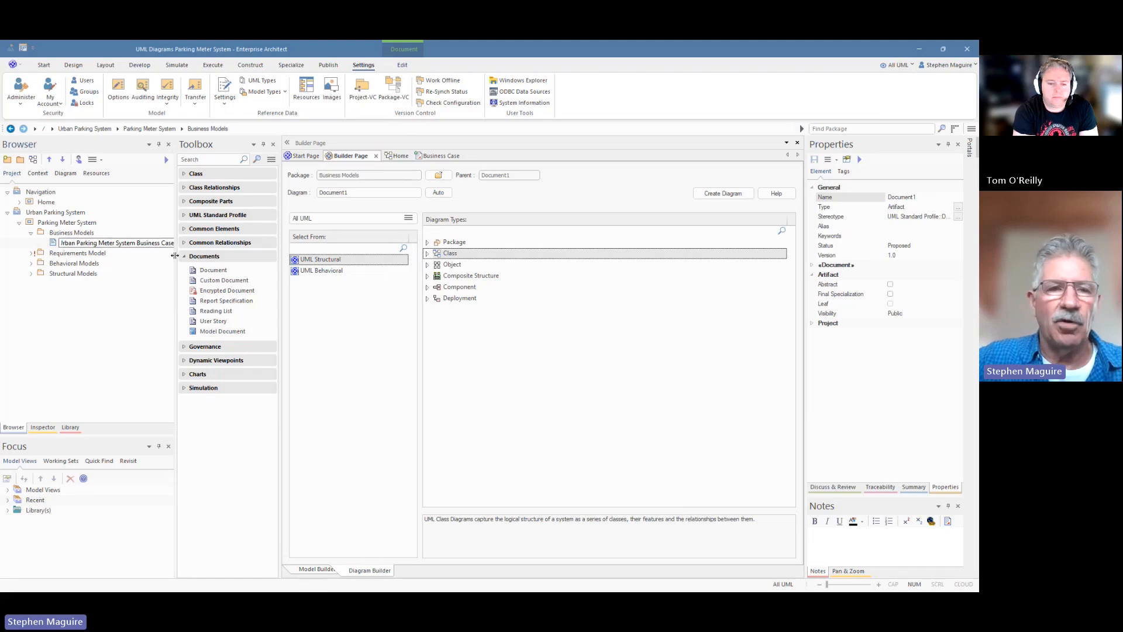
- Select the Business Case document artifact inside the new Business Models package
click(72, 233)
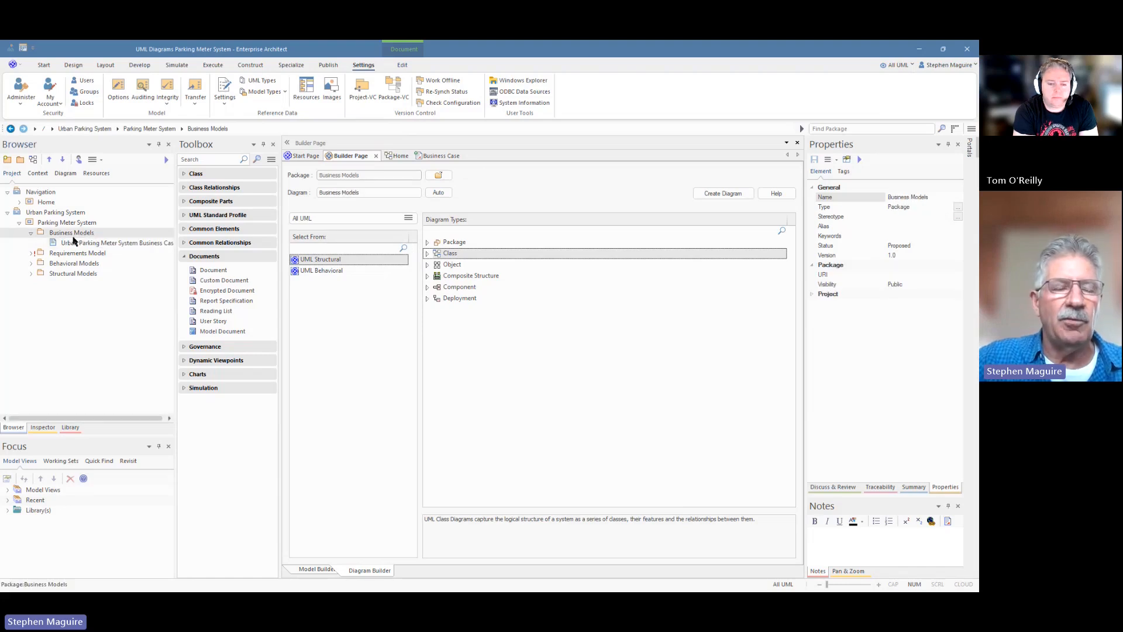
click(114, 242)
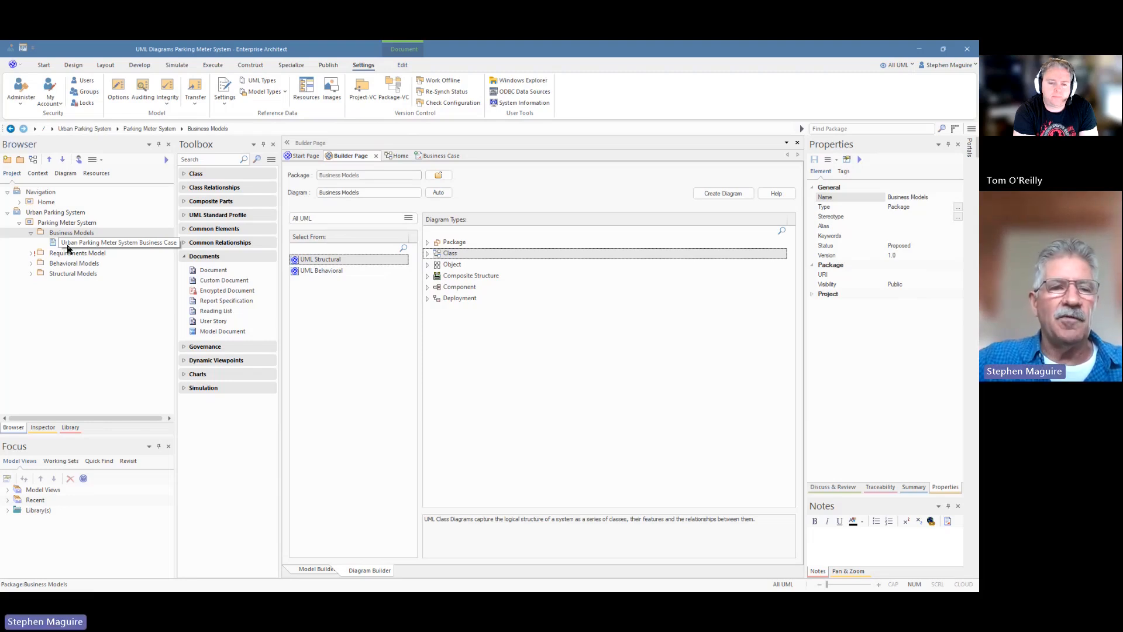
- Create the artifact's linked document from the Business Case template
double_click(114, 242)
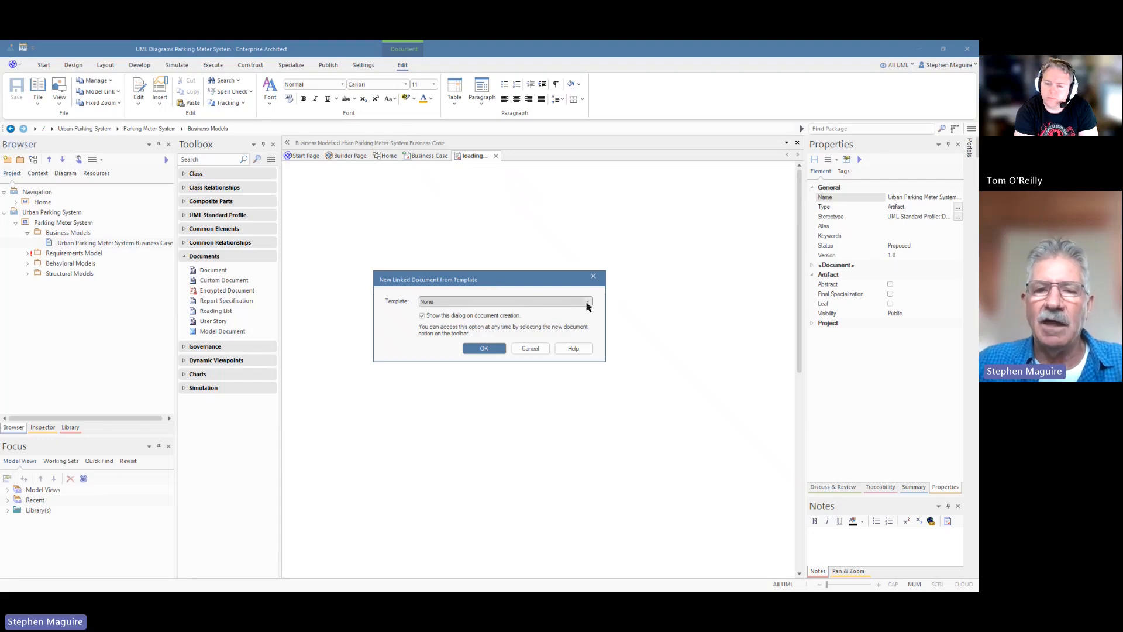
click(586, 301)
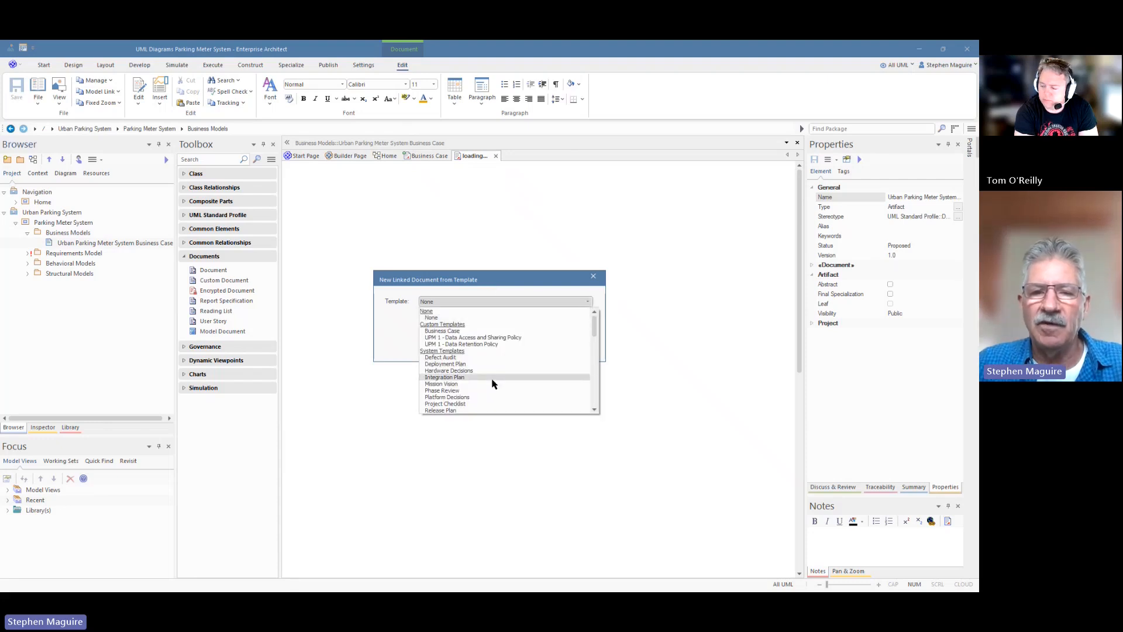
mouse_move(488, 396)
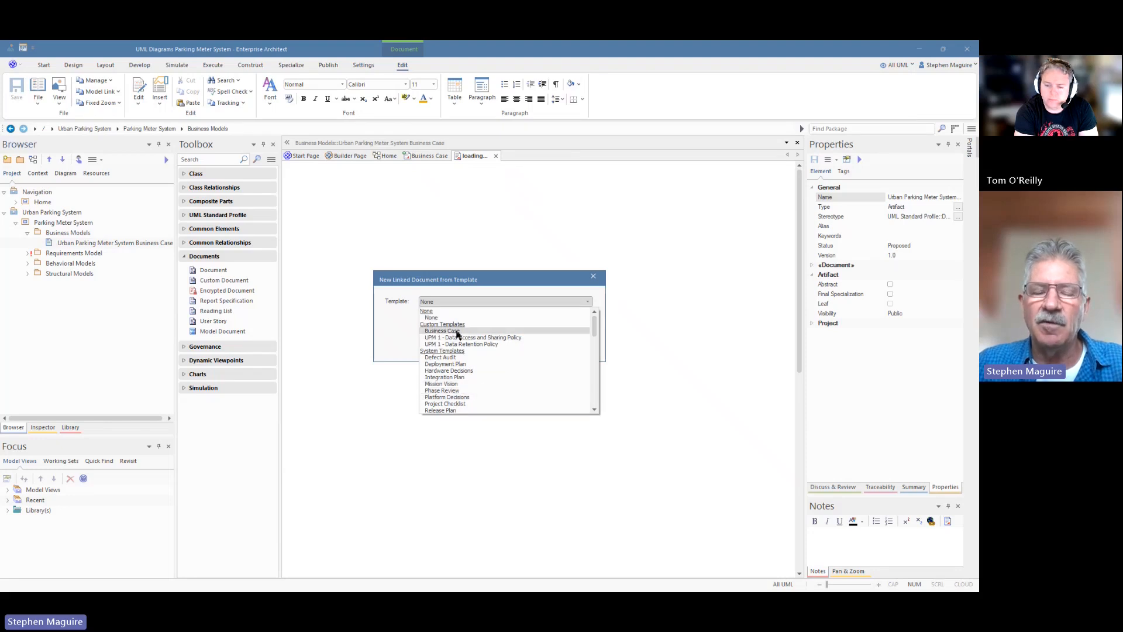
click(442, 330)
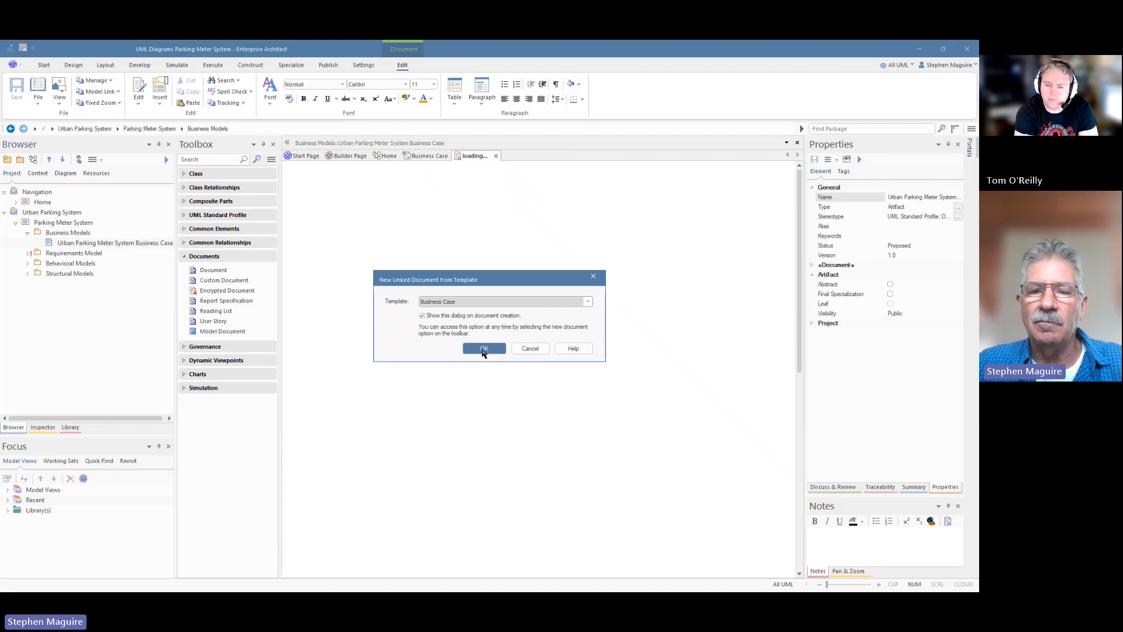
click(483, 349)
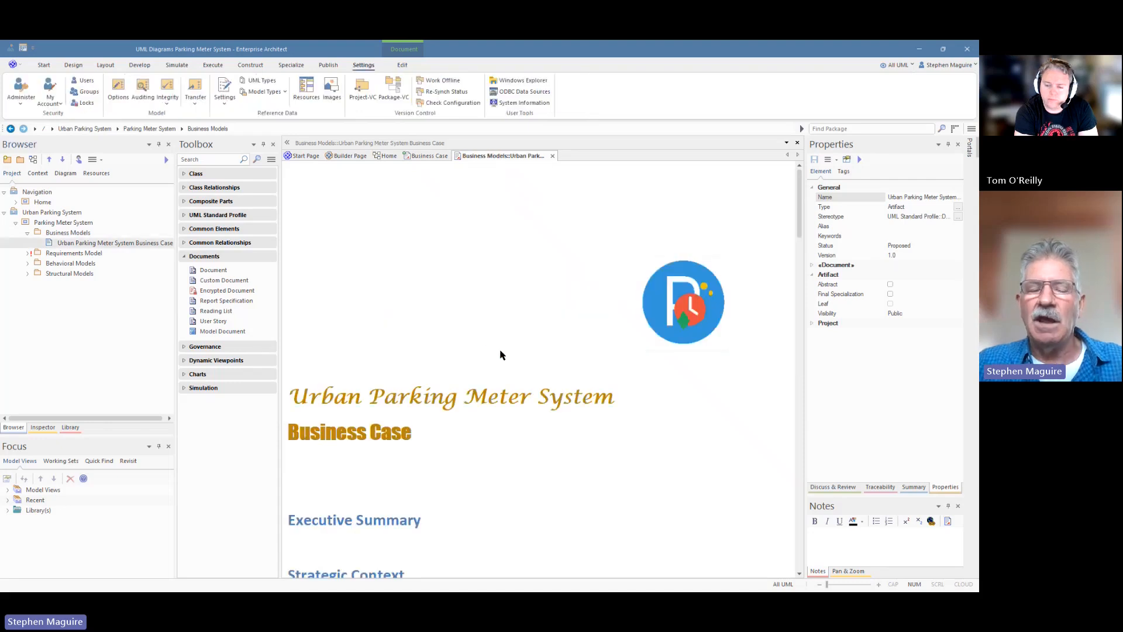
mouse_move(507, 350)
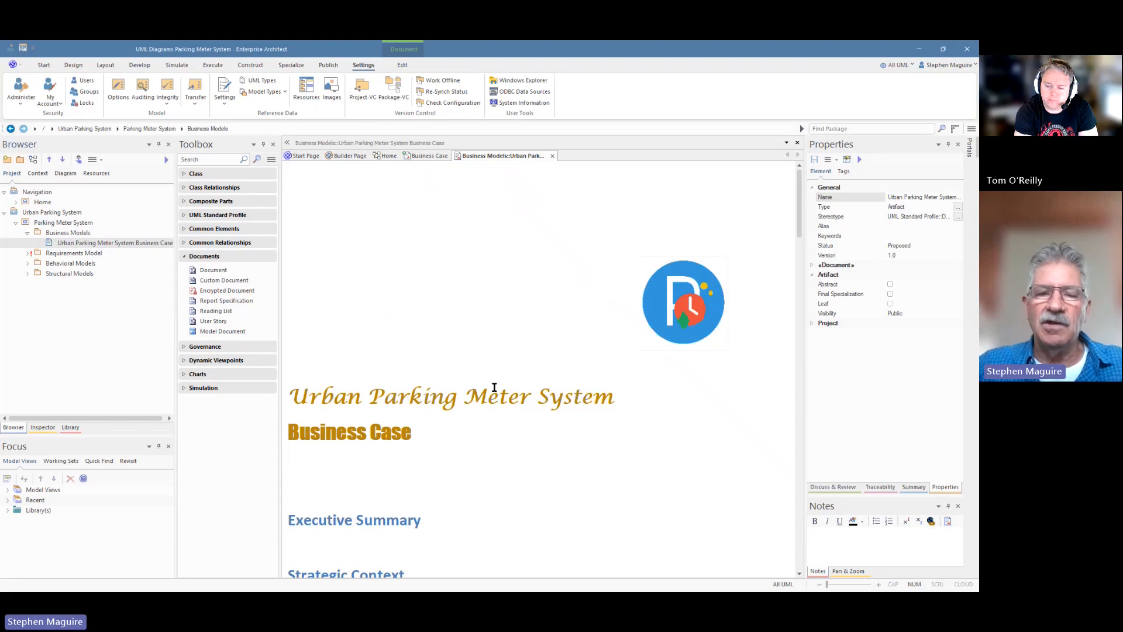
mouse_move(522, 337)
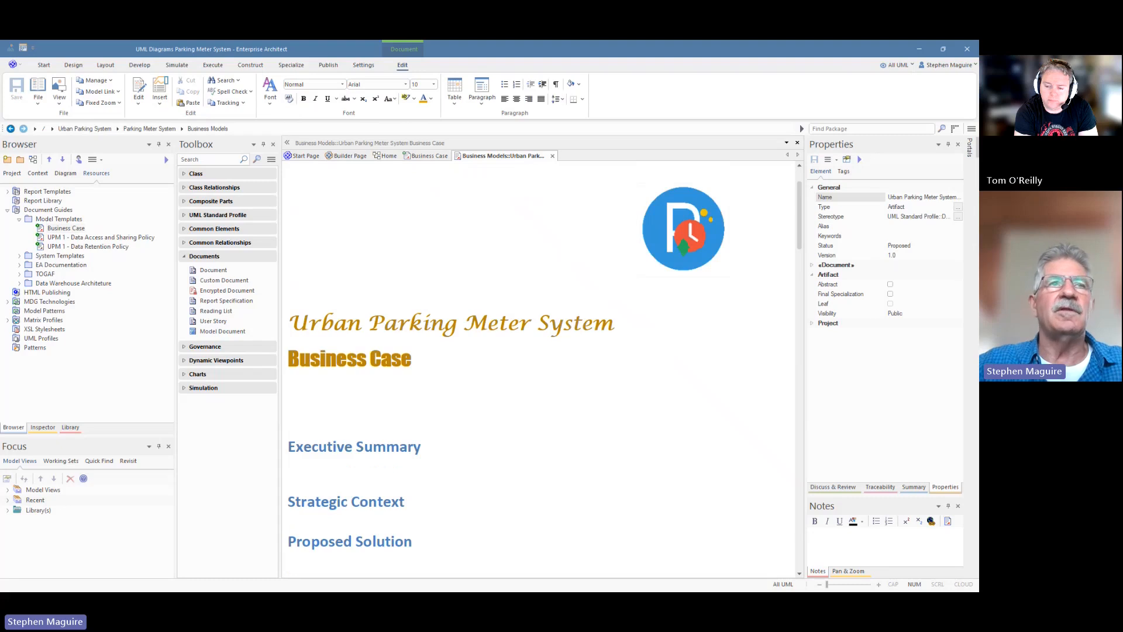
- Check the Business Case artifact's element usage and dismiss the list
click(362, 64)
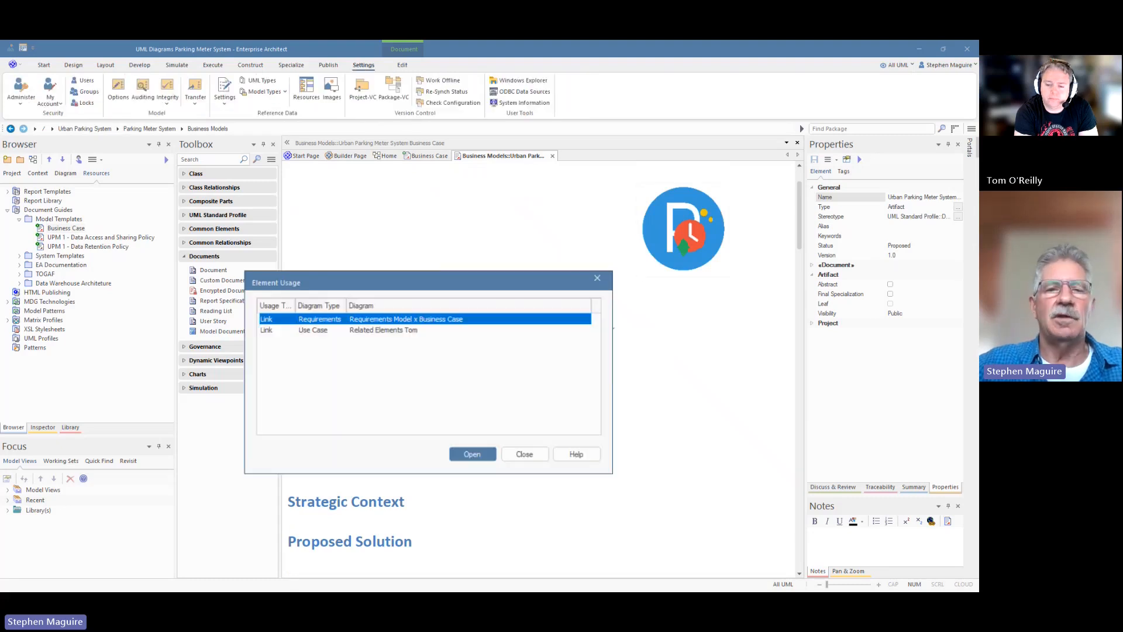
click(524, 453)
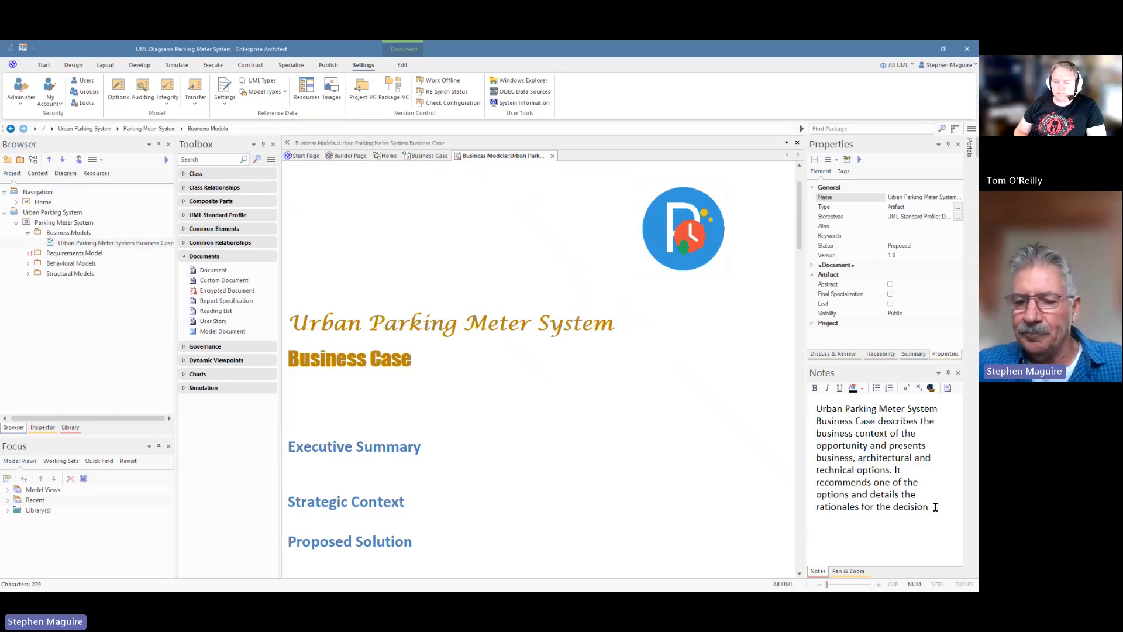
- Set the stereotype chooser's profile to <none> and apply the business case stereotype
text(.)
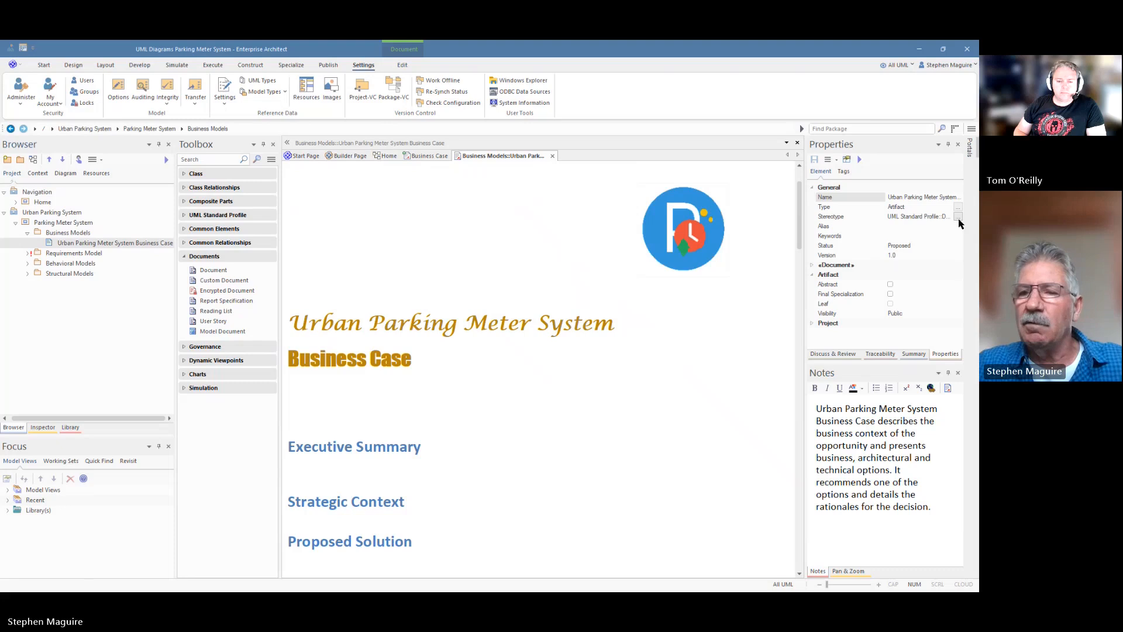
click(958, 216)
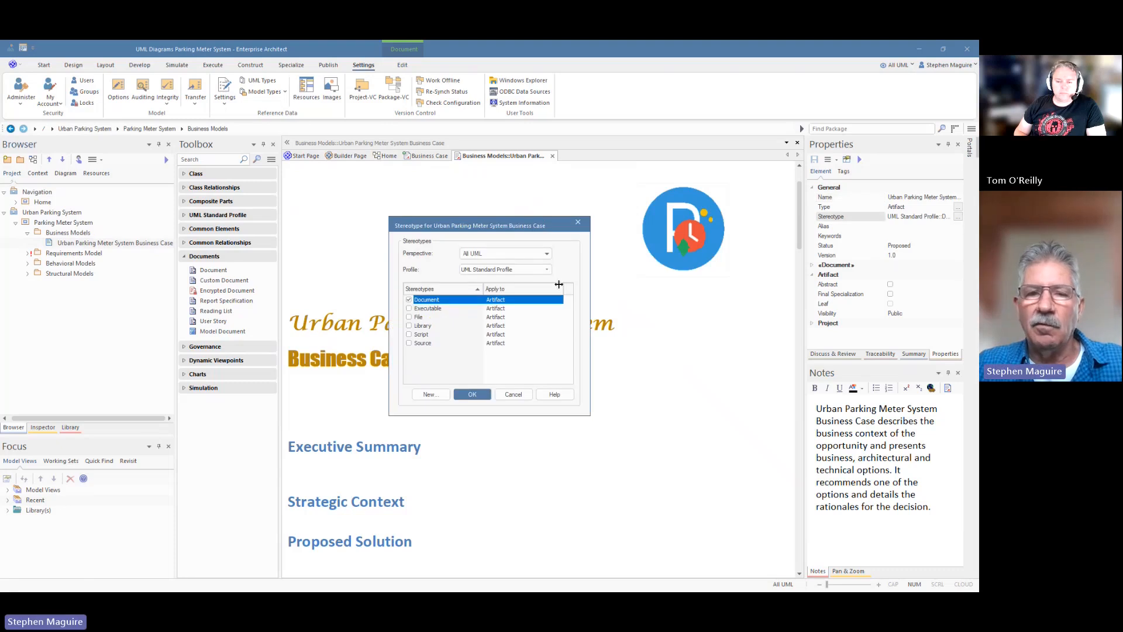
click(546, 270)
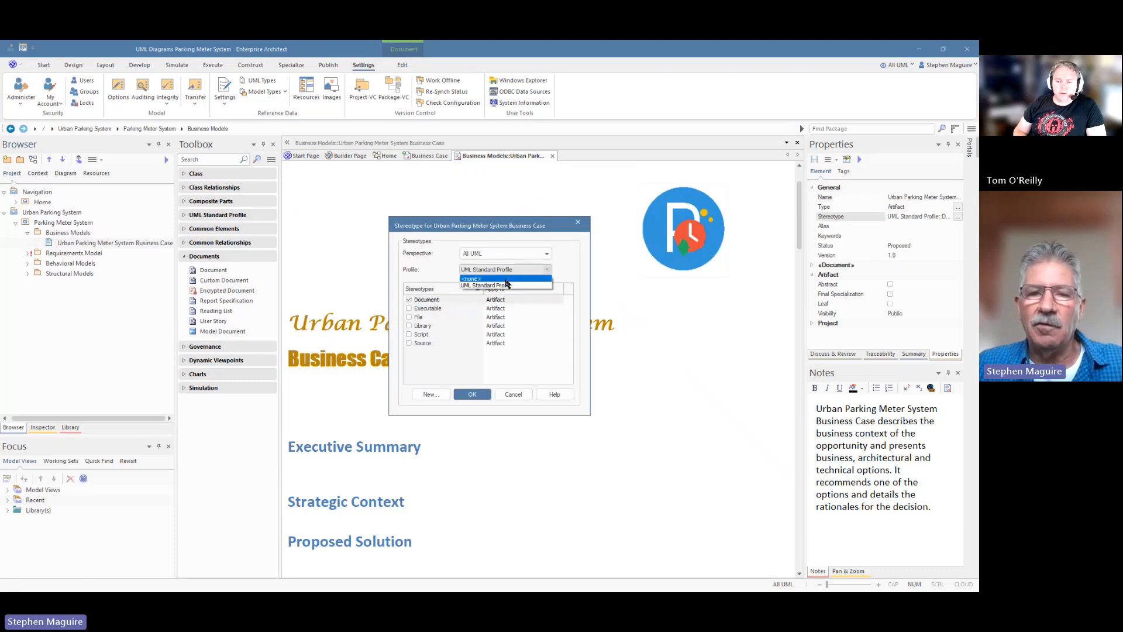
click(471, 278)
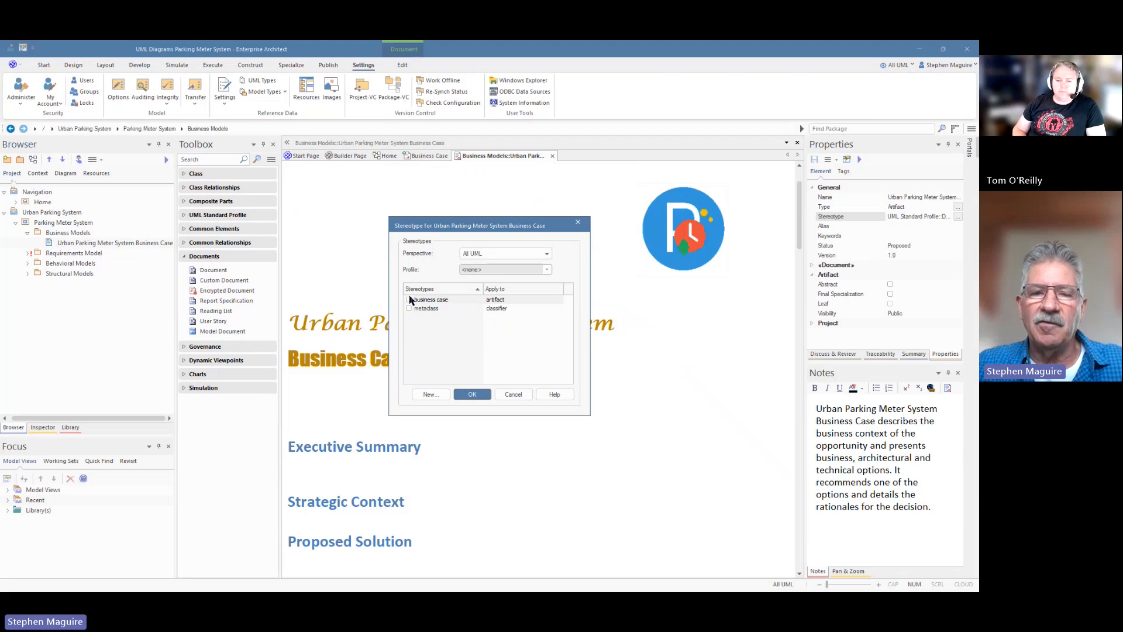
click(430, 299)
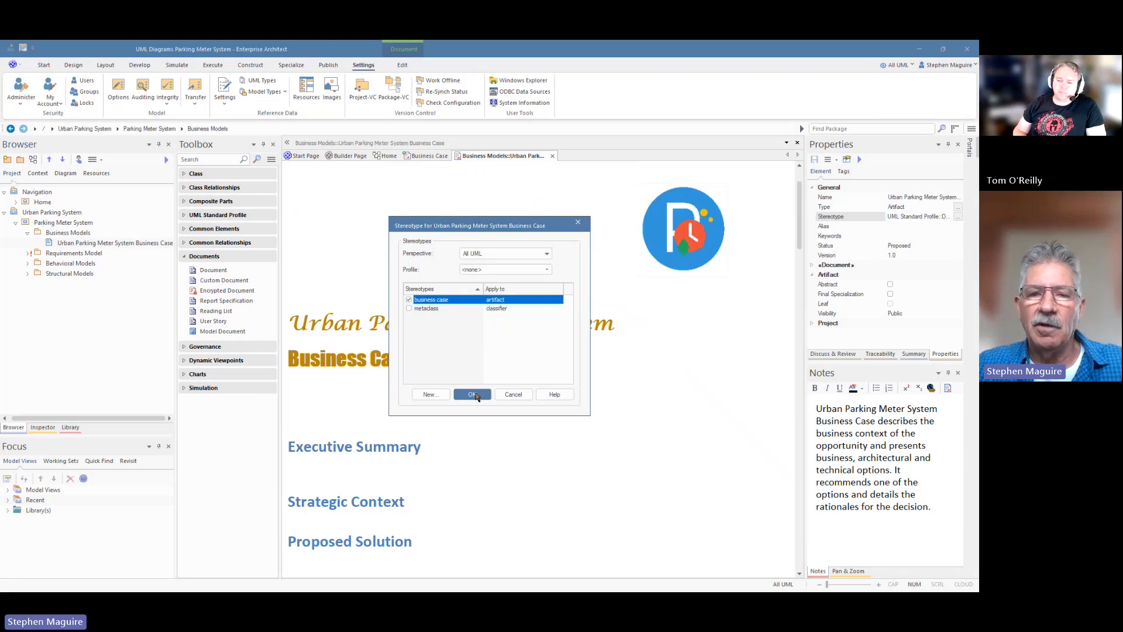
click(471, 394)
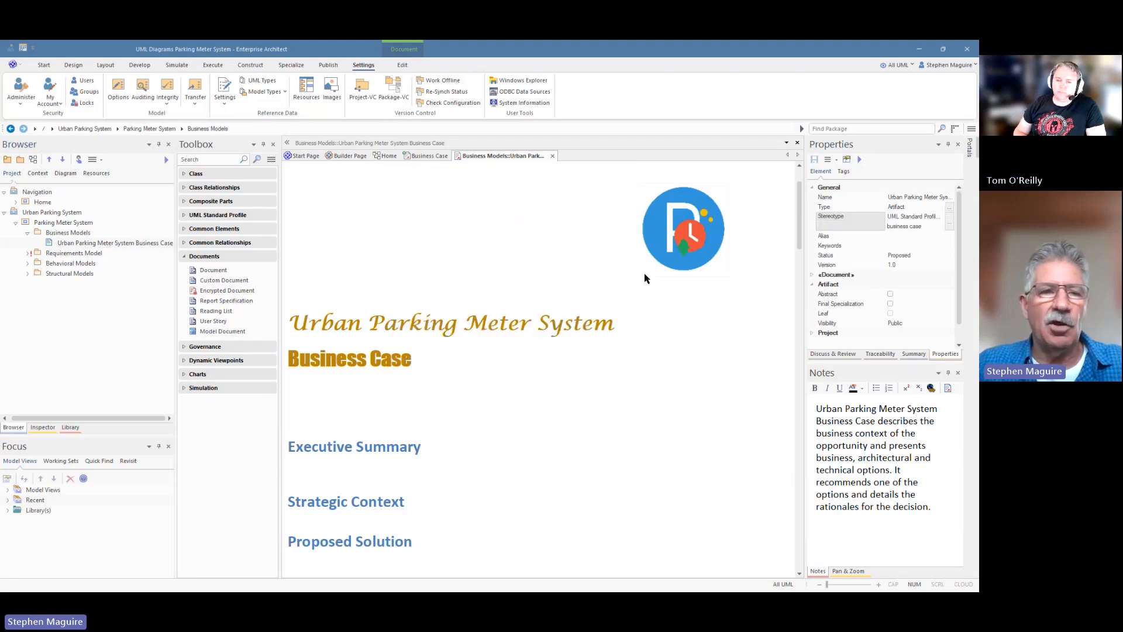
- Select the Business Case artifact, view its element usage and dismiss the list
click(68, 232)
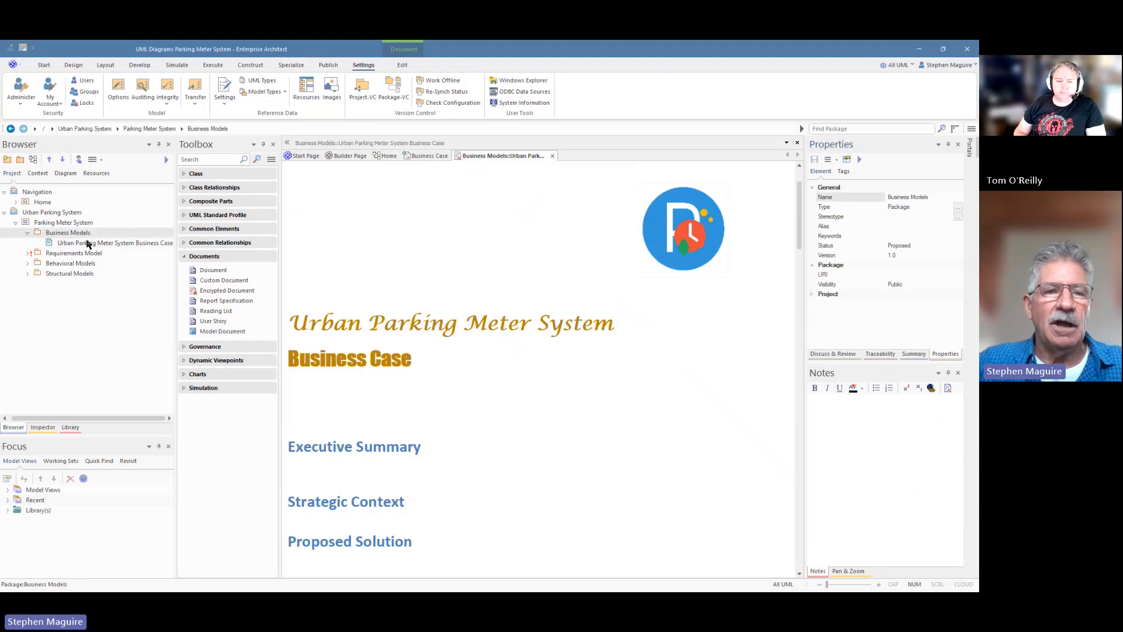
click(115, 243)
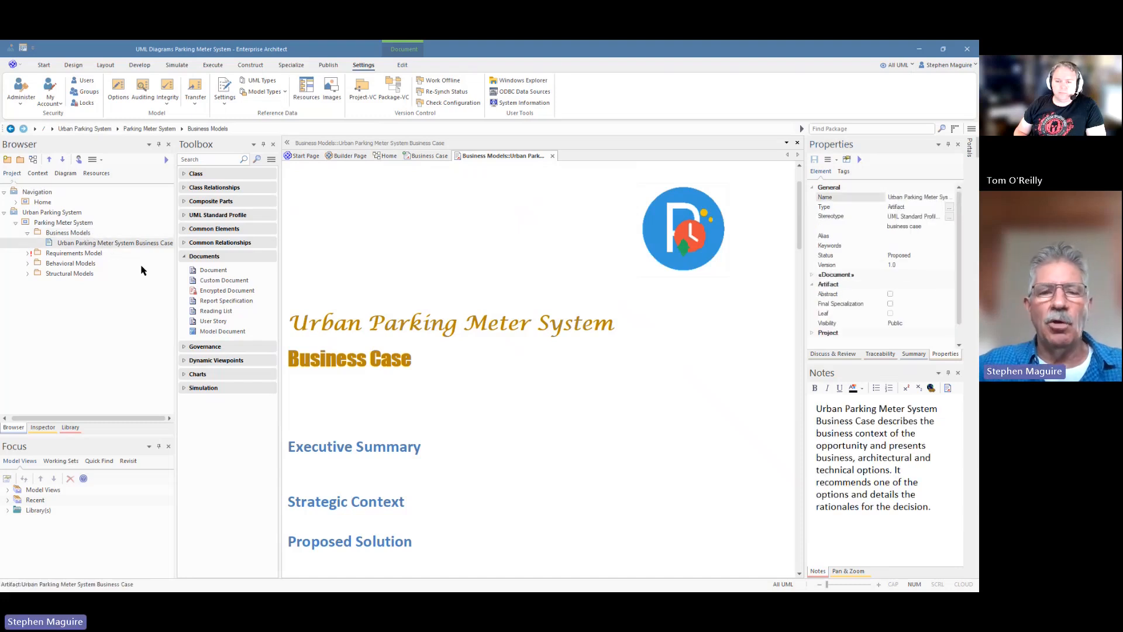
scroll(down, 3)
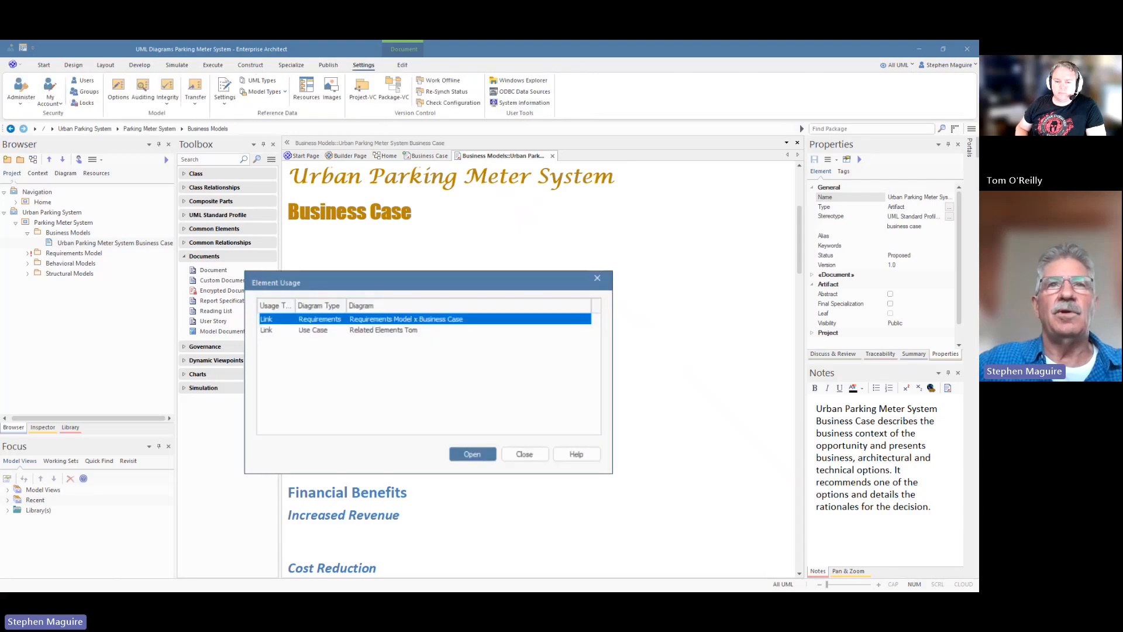
click(524, 454)
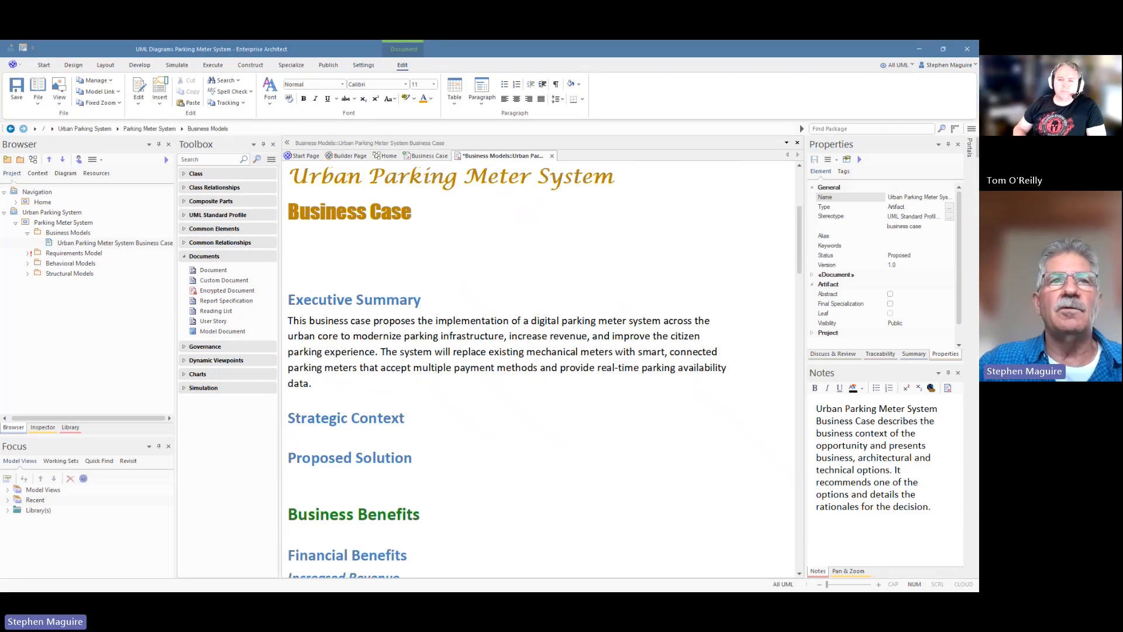
- Enter the document's edit mode and read through its executive summary, challenges, solution and benefits sections
click(363, 64)
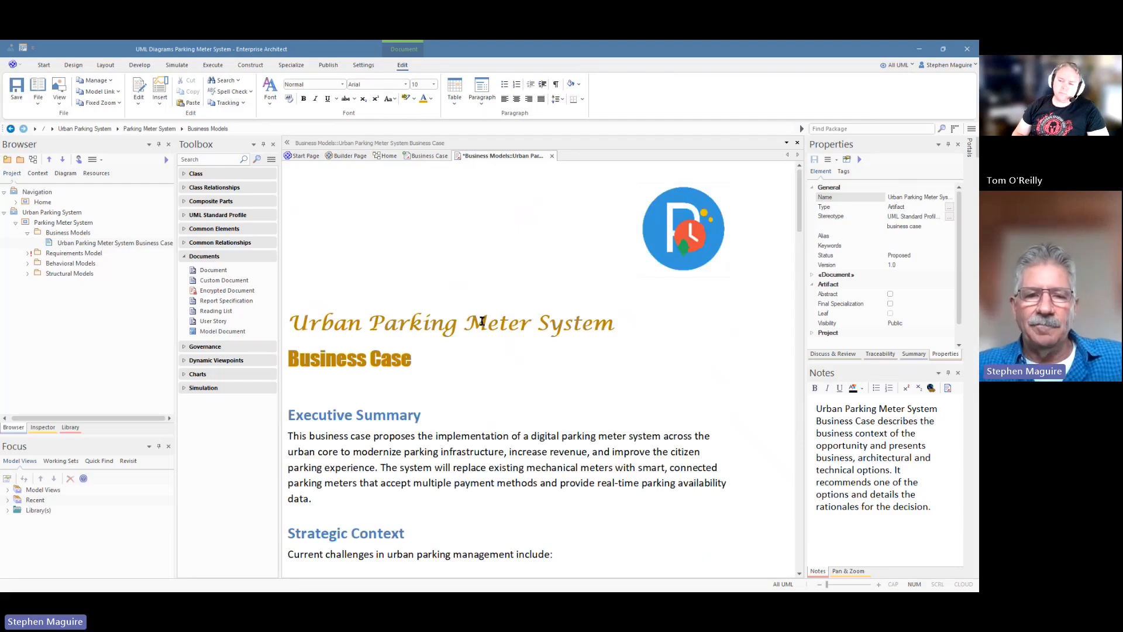
scroll(down, 3)
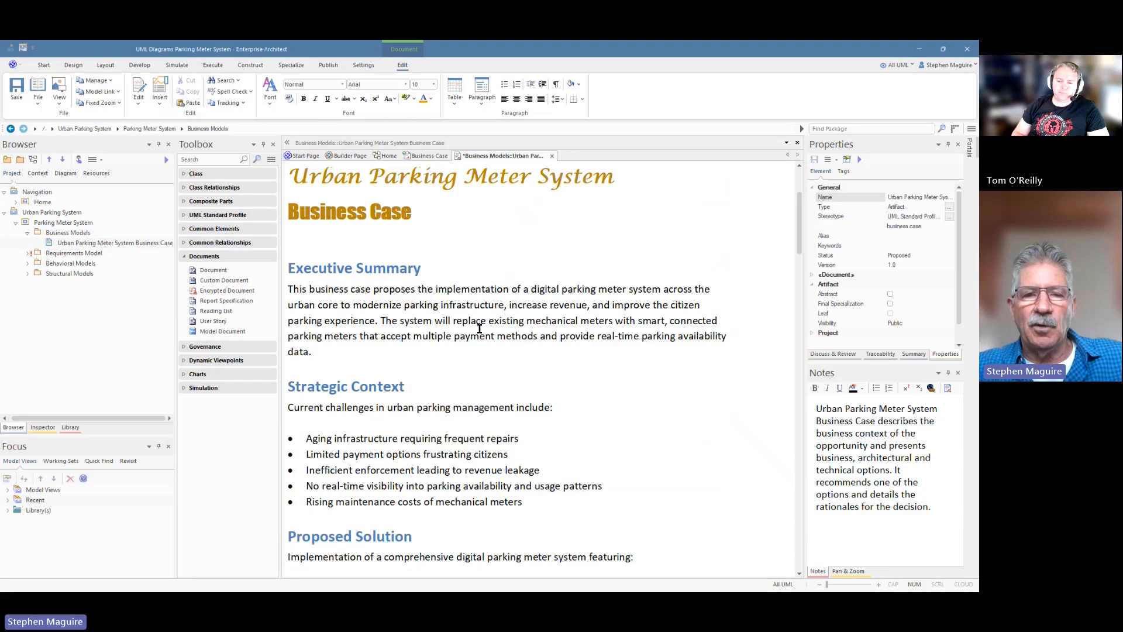
scroll(down, 3)
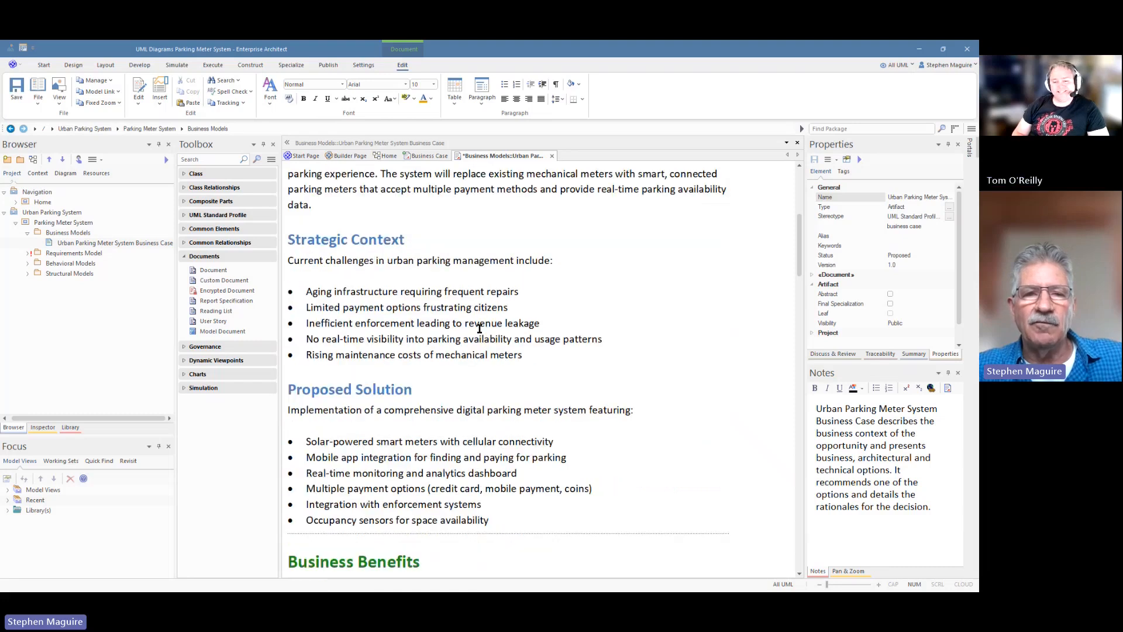
scroll(up, 3)
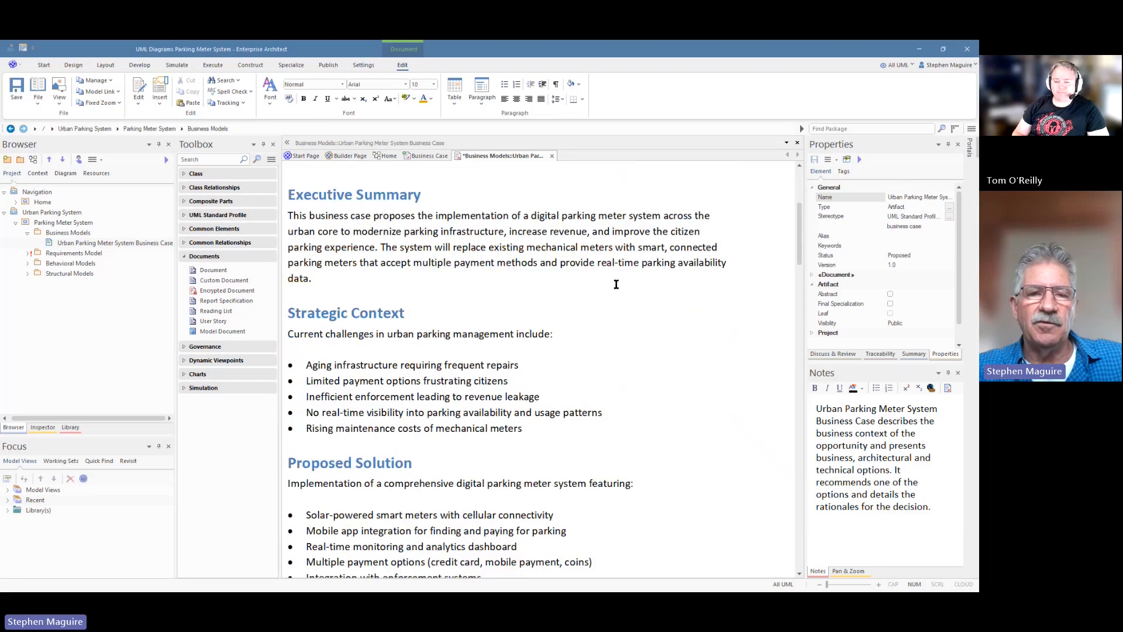
scroll(down, 3)
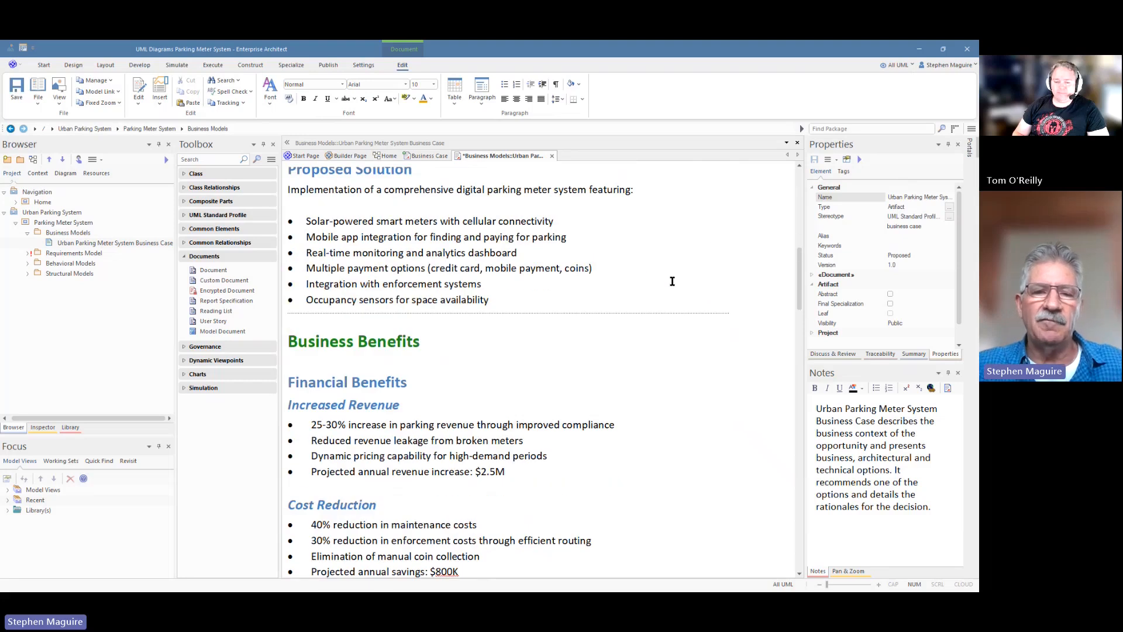
scroll(down, 3)
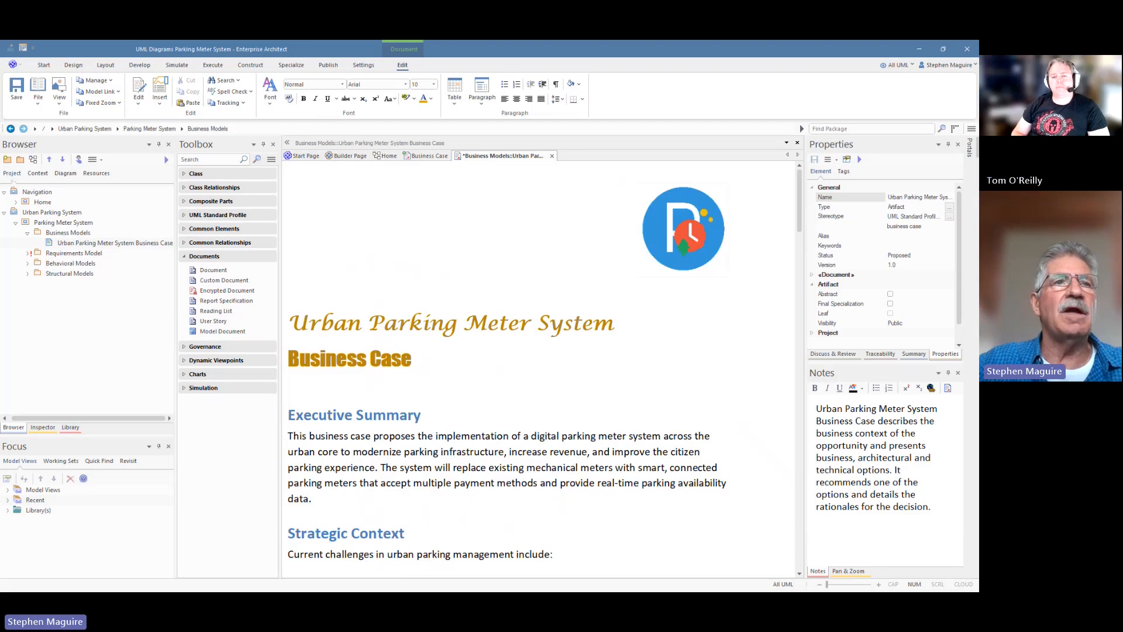
- Expand Requirements Model and set its Package Control lock to No lock
click(362, 64)
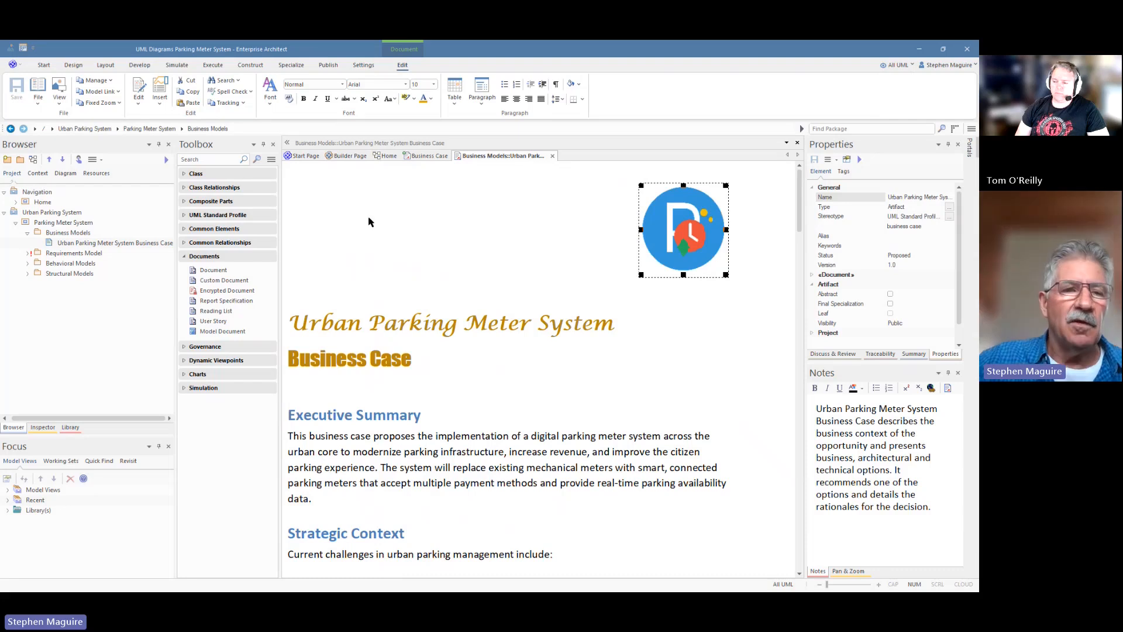
click(363, 64)
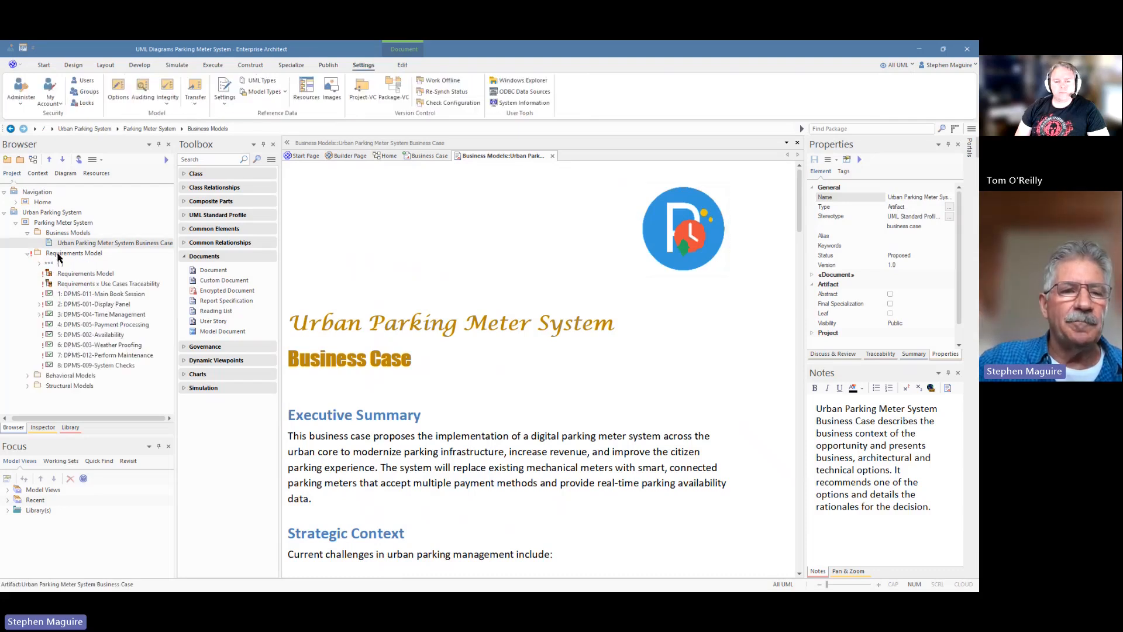
right_click(73, 252)
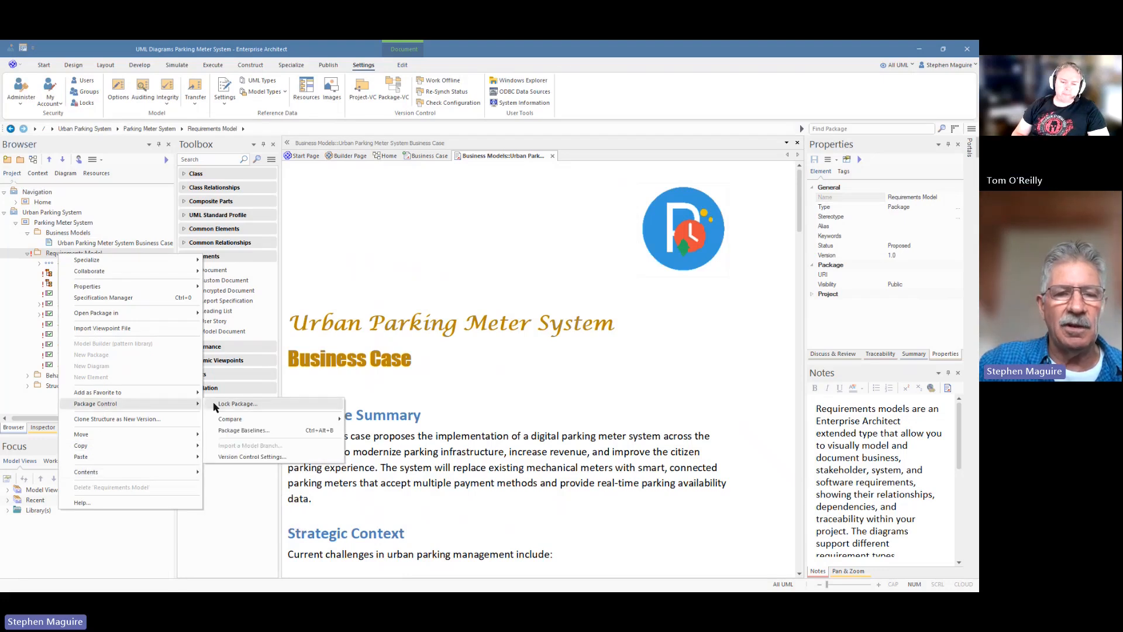
click(237, 404)
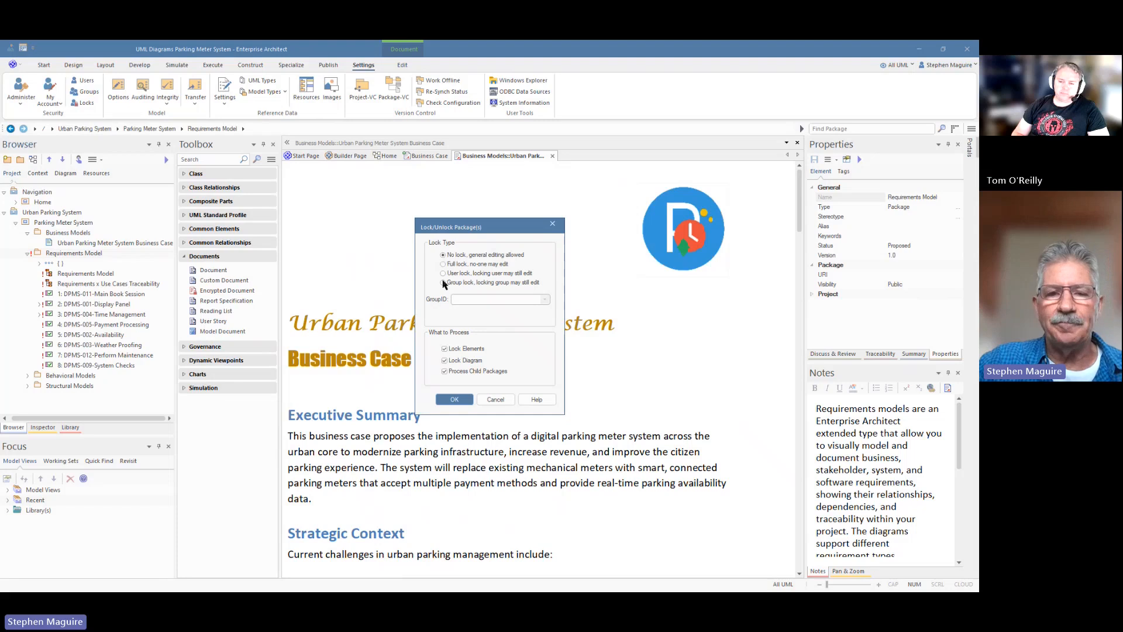
click(454, 399)
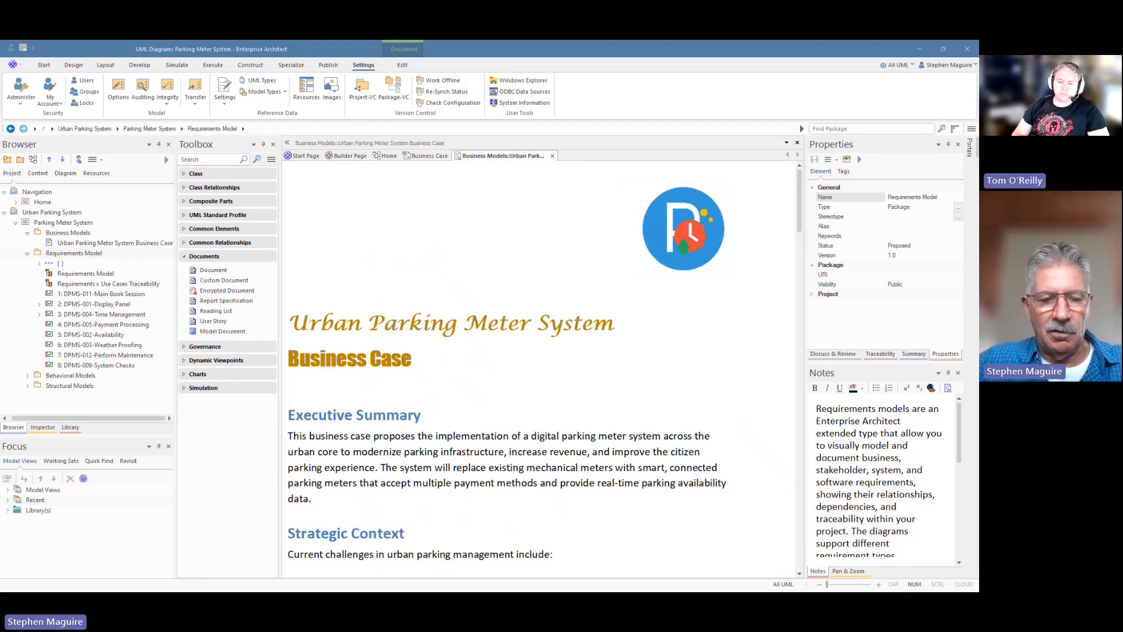
mouse_move(63, 261)
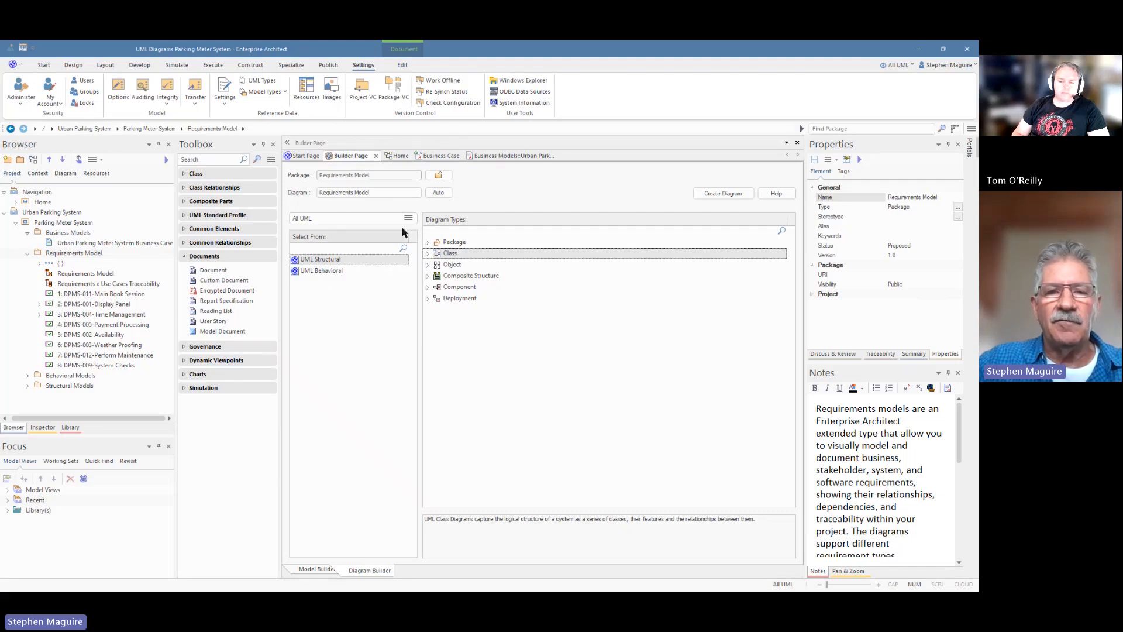
- Choose the Requirements perspective and create a Requirements diagram under the Requirements Model package
click(407, 218)
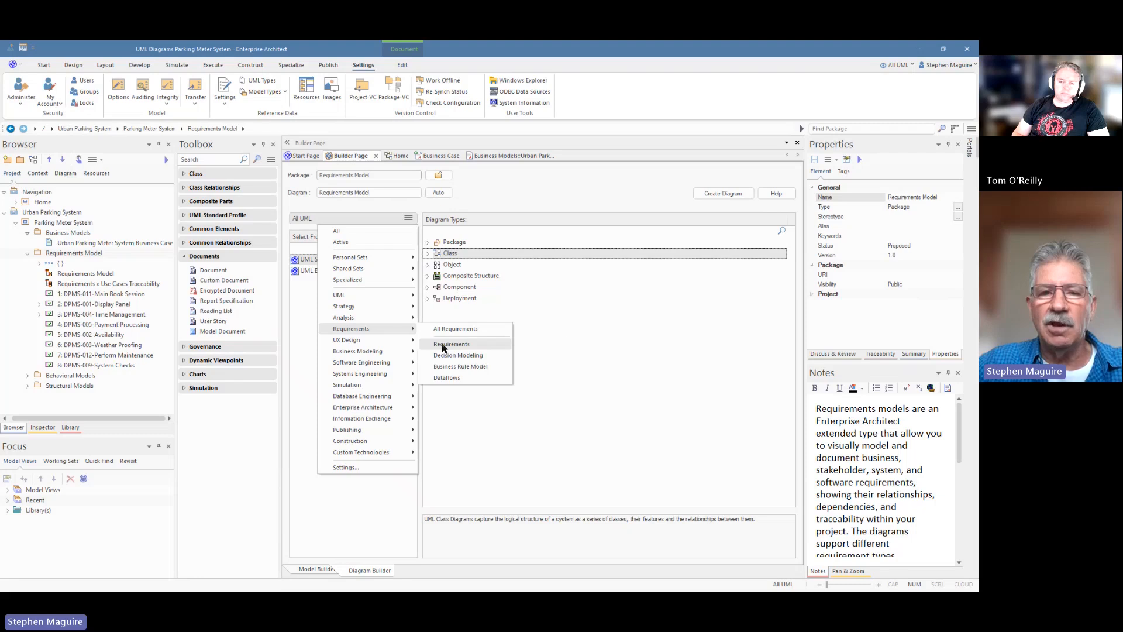
click(451, 343)
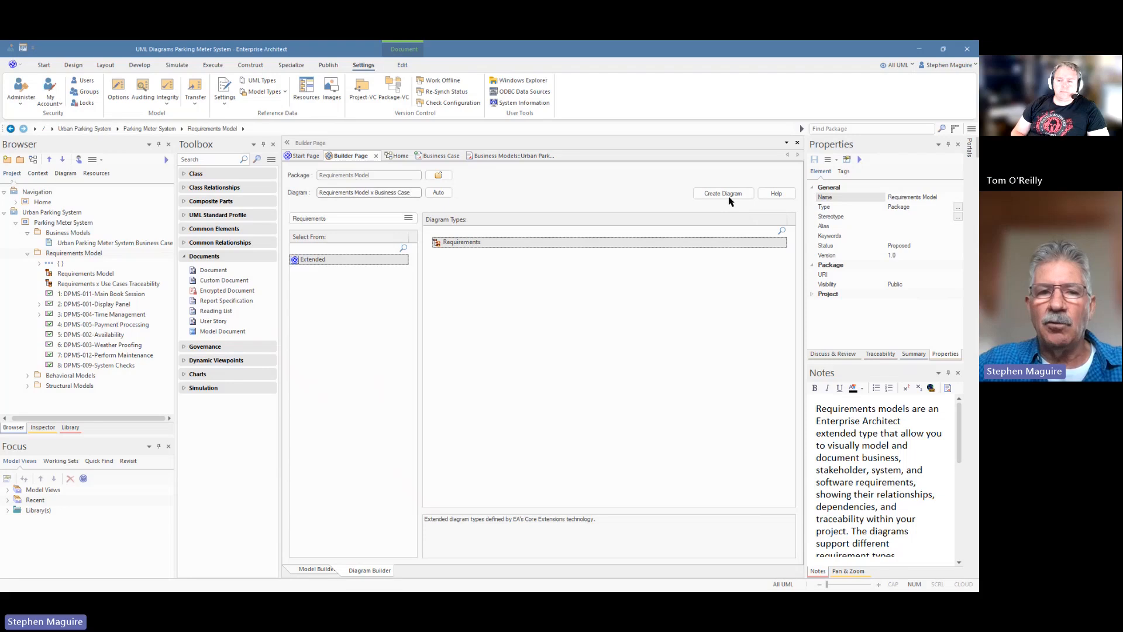
click(723, 193)
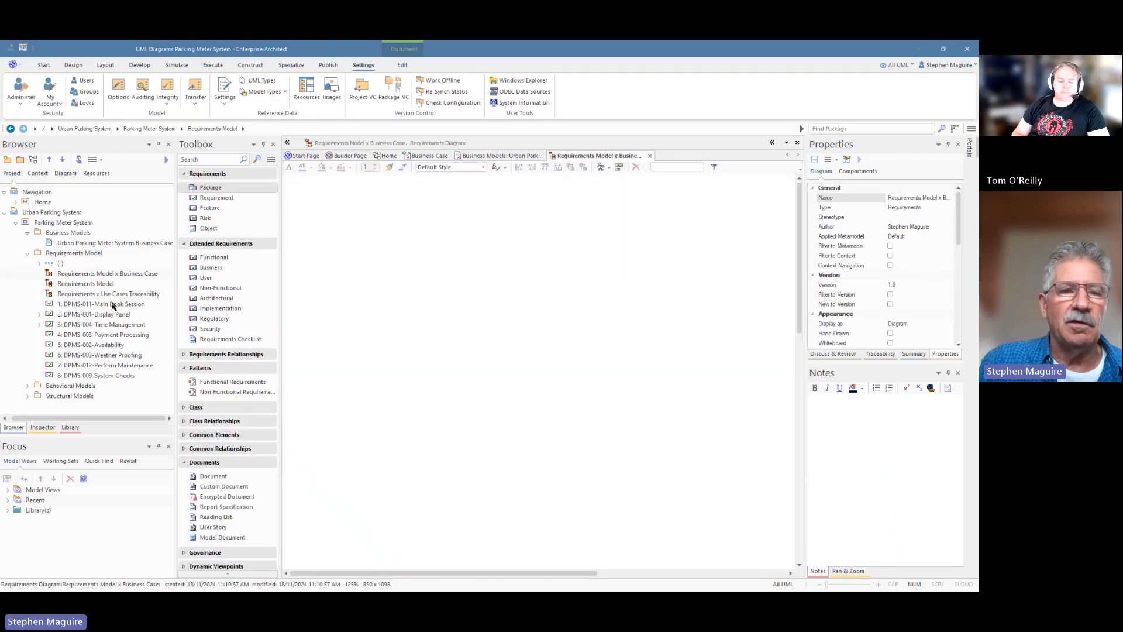
click(106, 274)
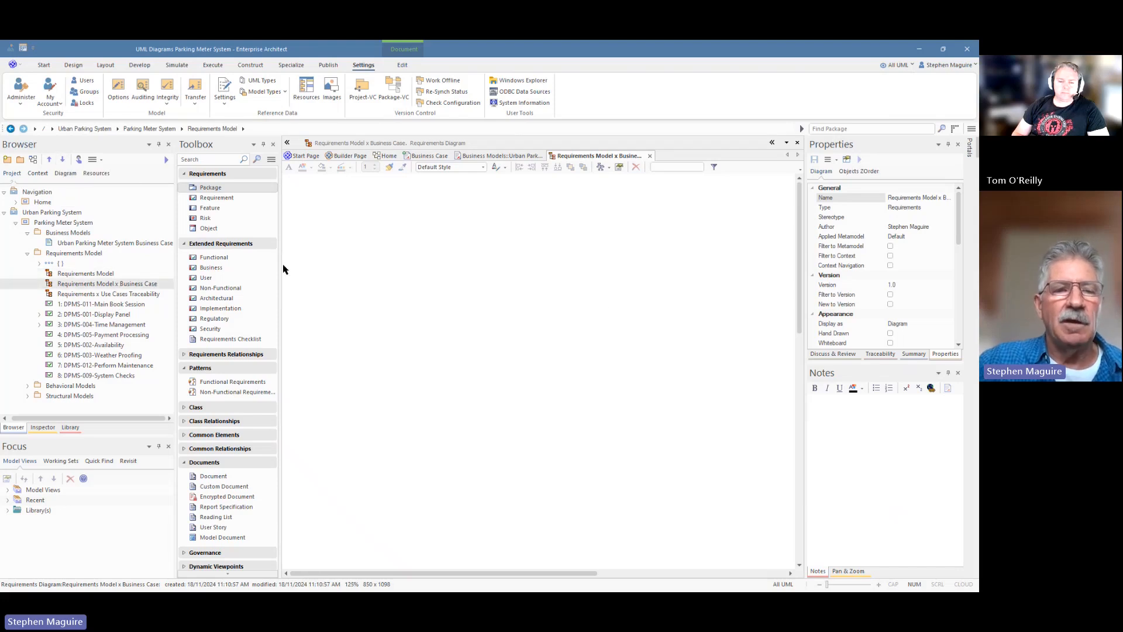
- Drop the Business Case artifact, Display Panel and Main Book Session onto the diagram as links and align them
click(114, 243)
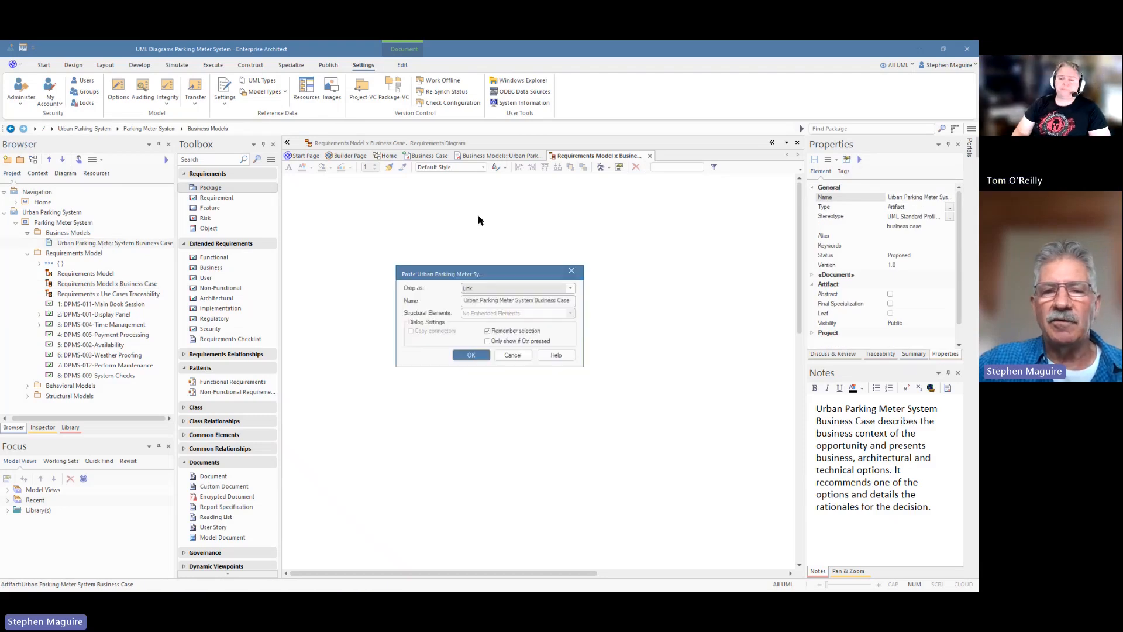
click(470, 355)
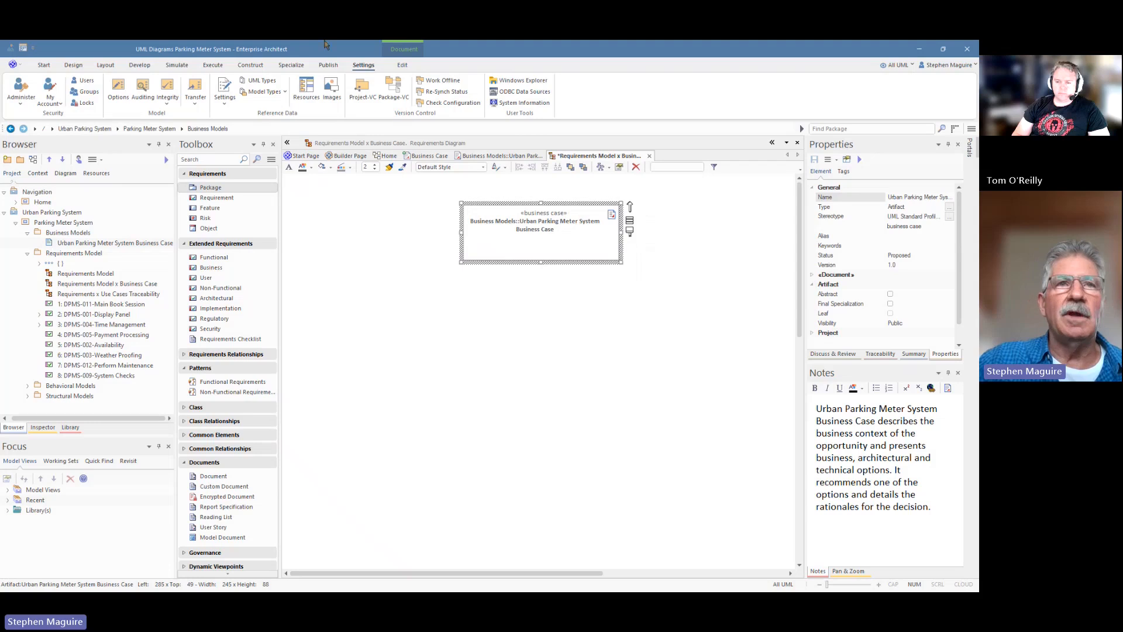
click(98, 313)
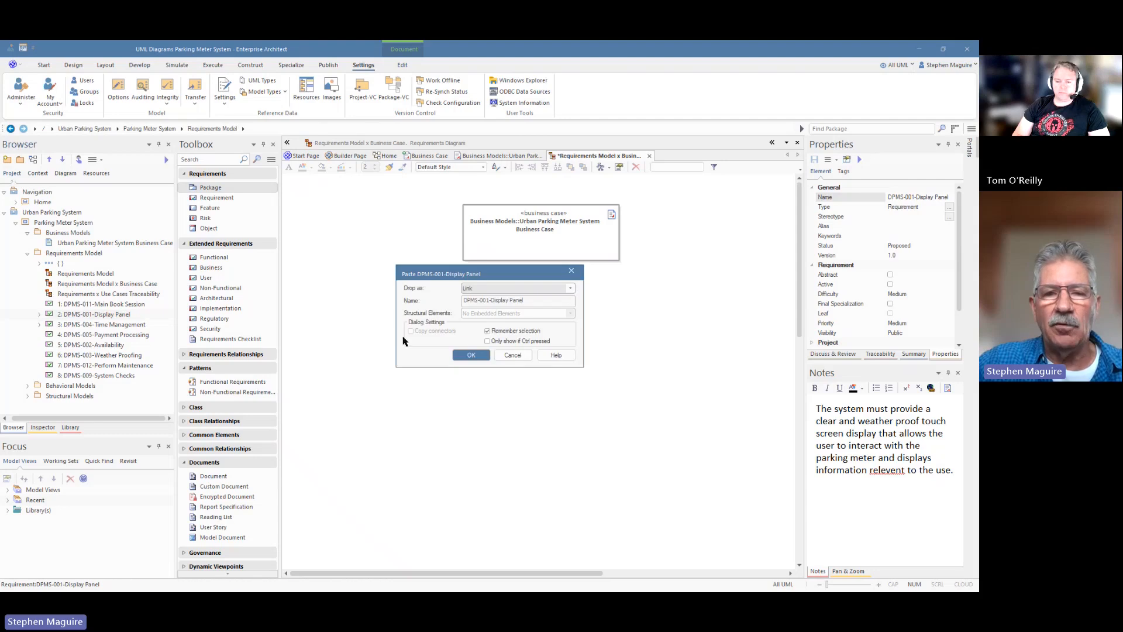
click(470, 354)
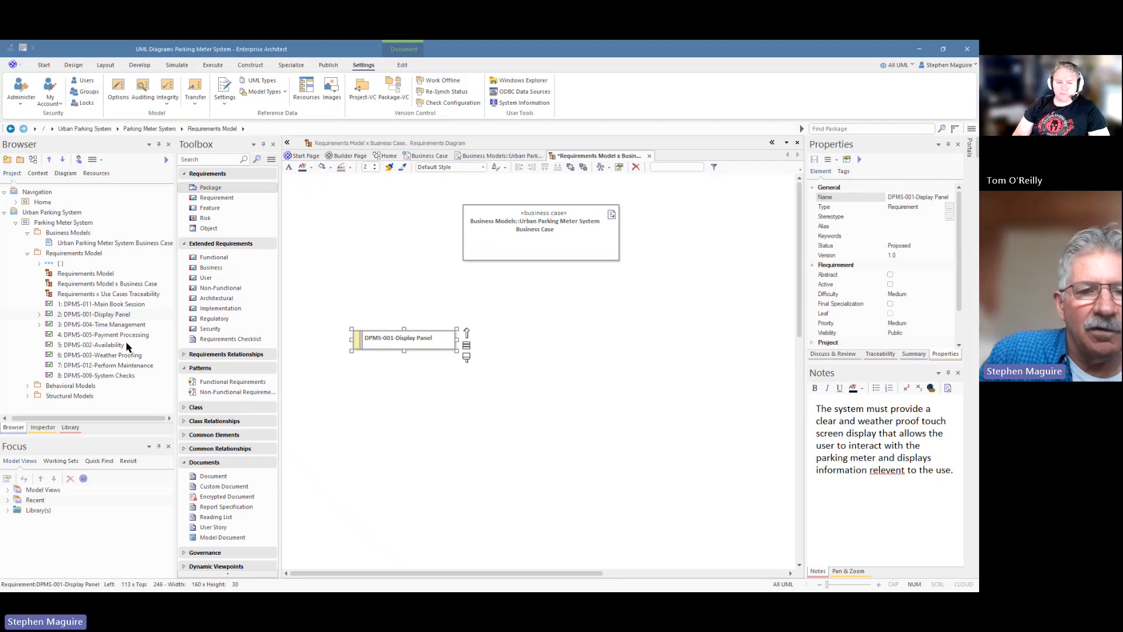
click(103, 304)
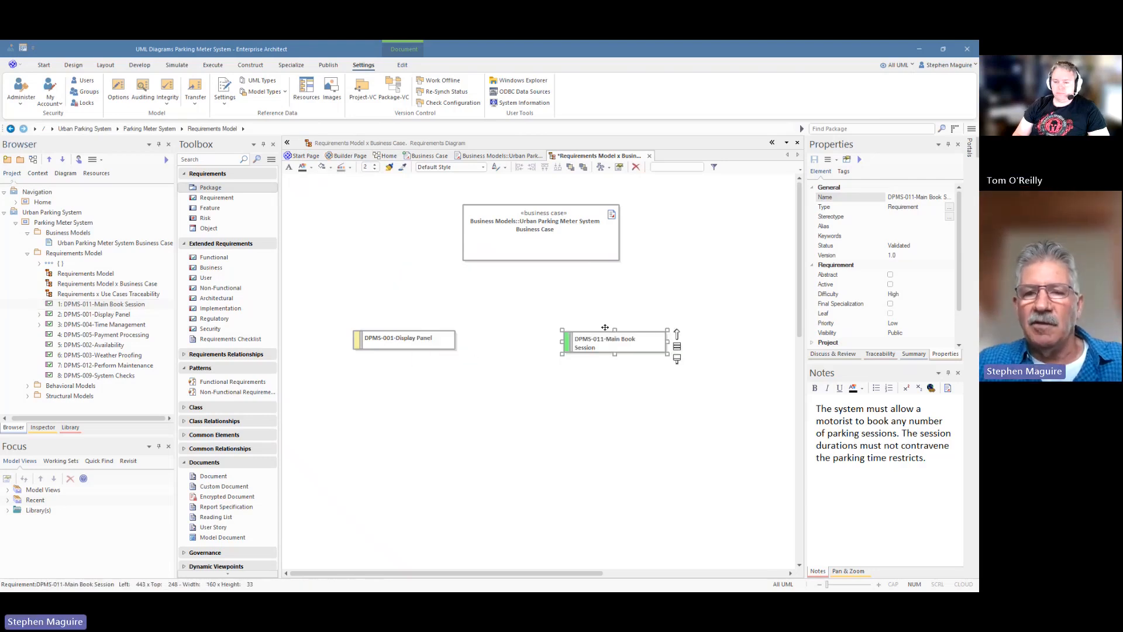
drag(604, 342, 623, 337)
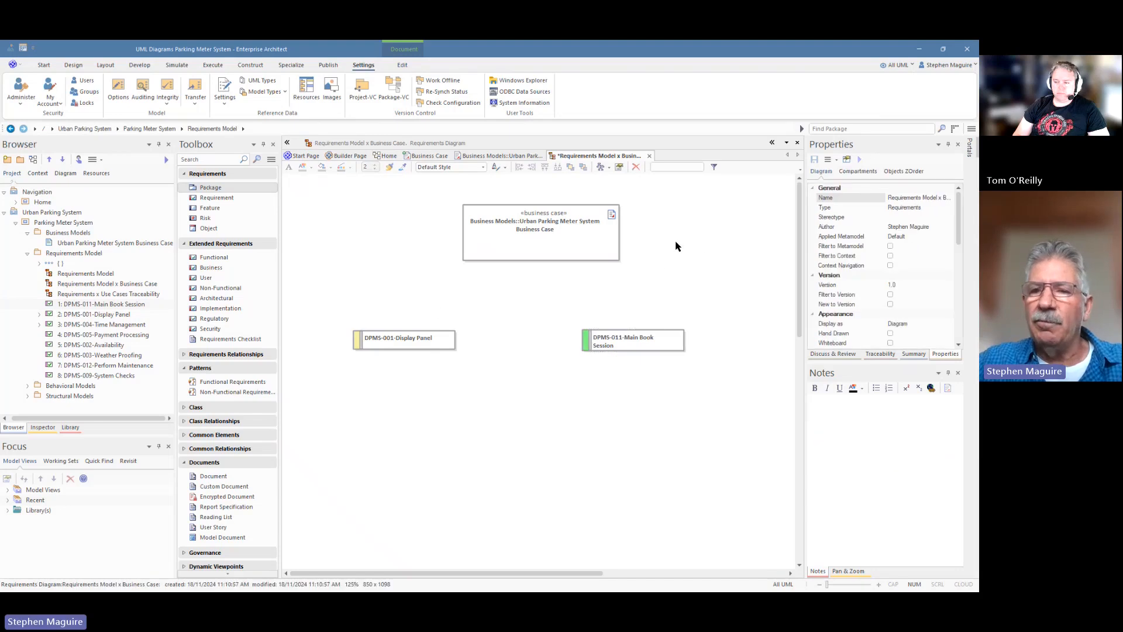
mouse_move(834, 180)
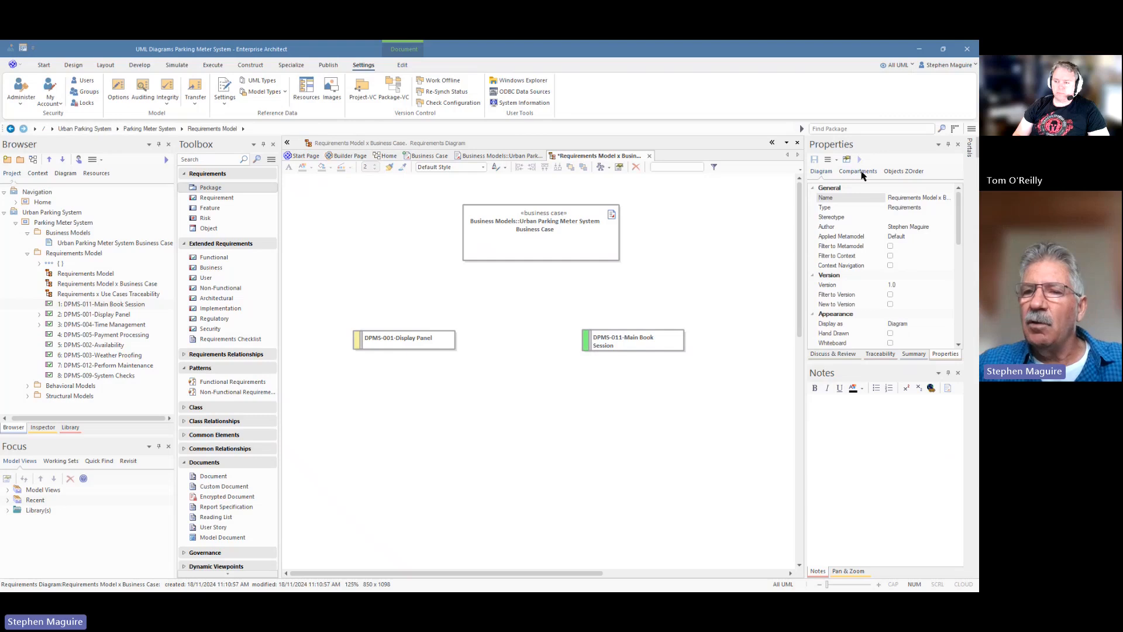
mouse_move(864, 177)
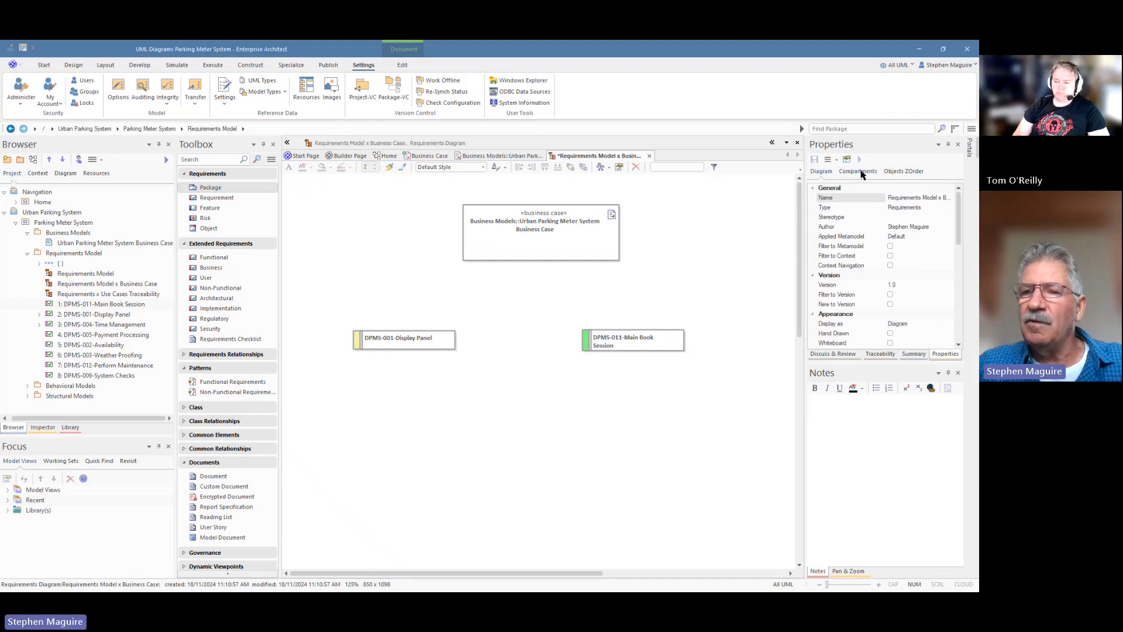
- Enable the Notes compartment so the three diagram elements show their note text
click(858, 171)
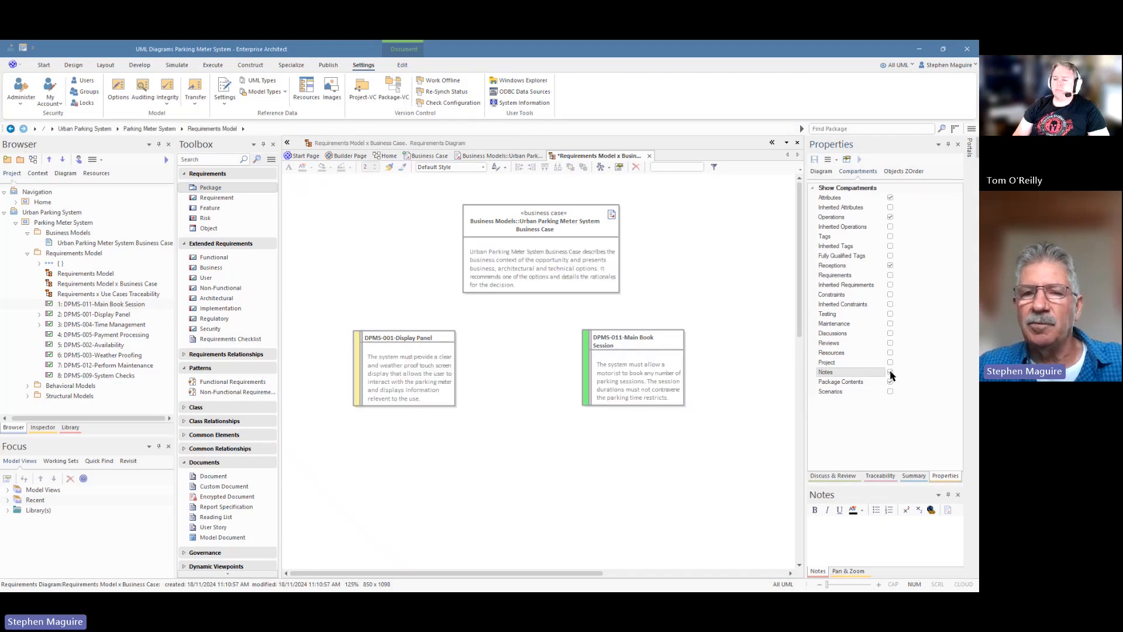
click(890, 372)
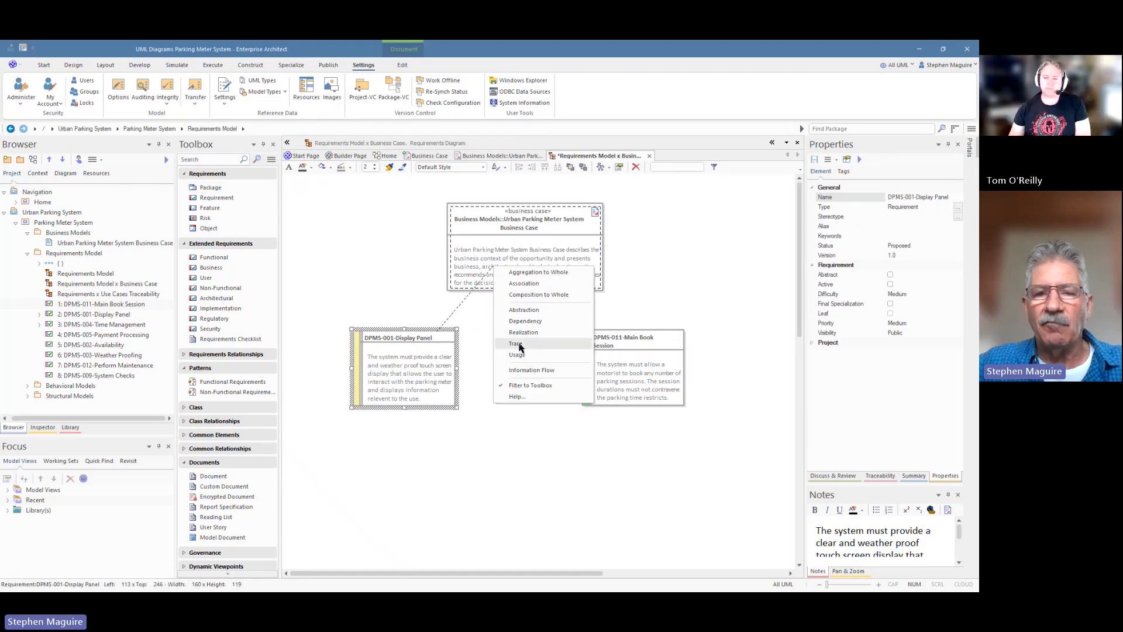
- Create Trace relationships from Display Panel and Main Book Session to the Business Case element
click(515, 342)
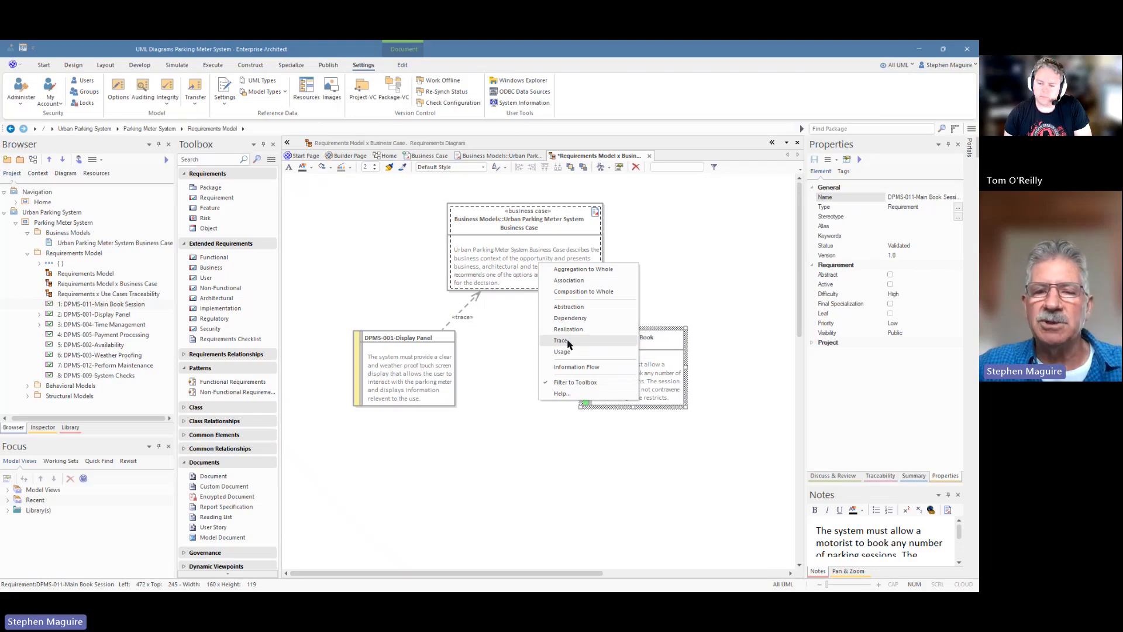
click(560, 341)
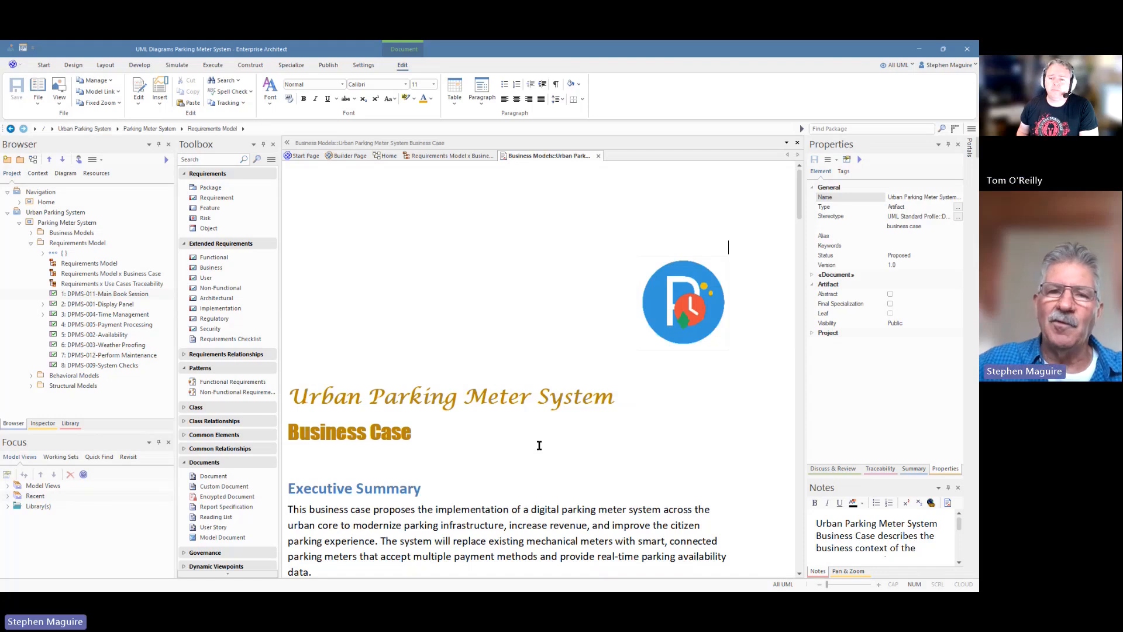
mouse_move(530, 271)
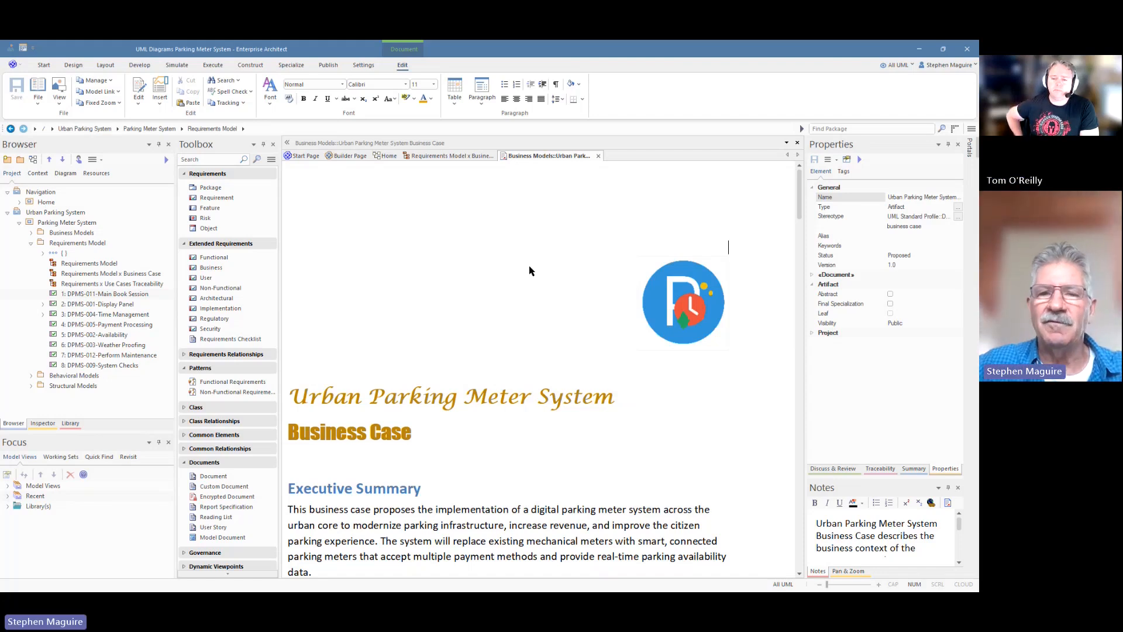
- Switch the Business Case document to Page Layout Mode
right_click(530, 270)
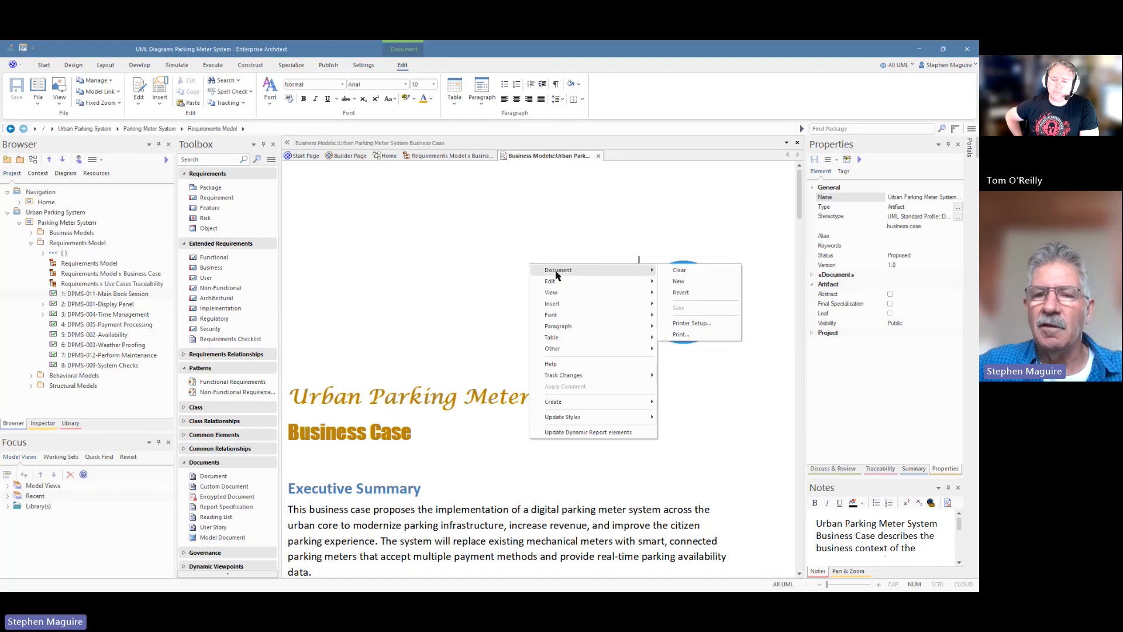
mouse_move(598, 270)
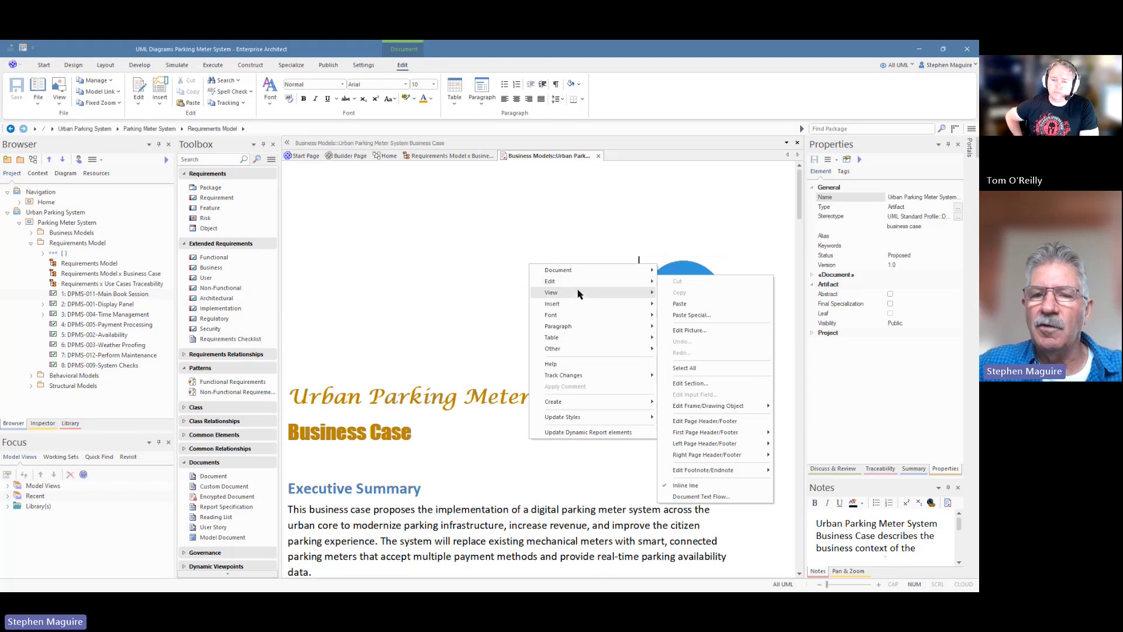
mouse_move(551, 292)
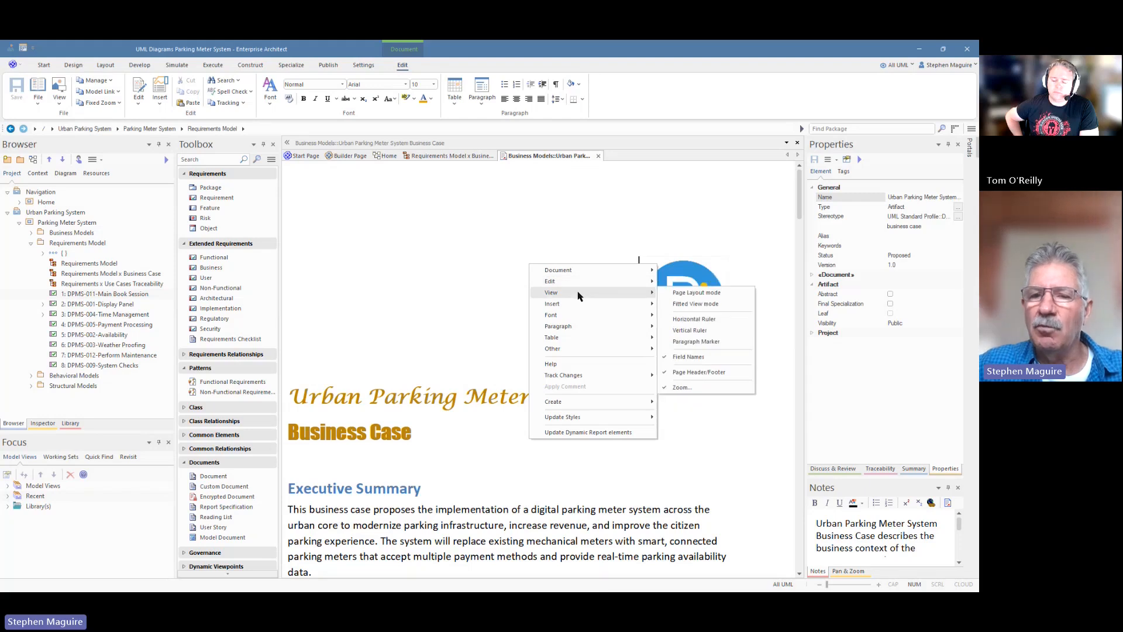
mouse_move(695, 292)
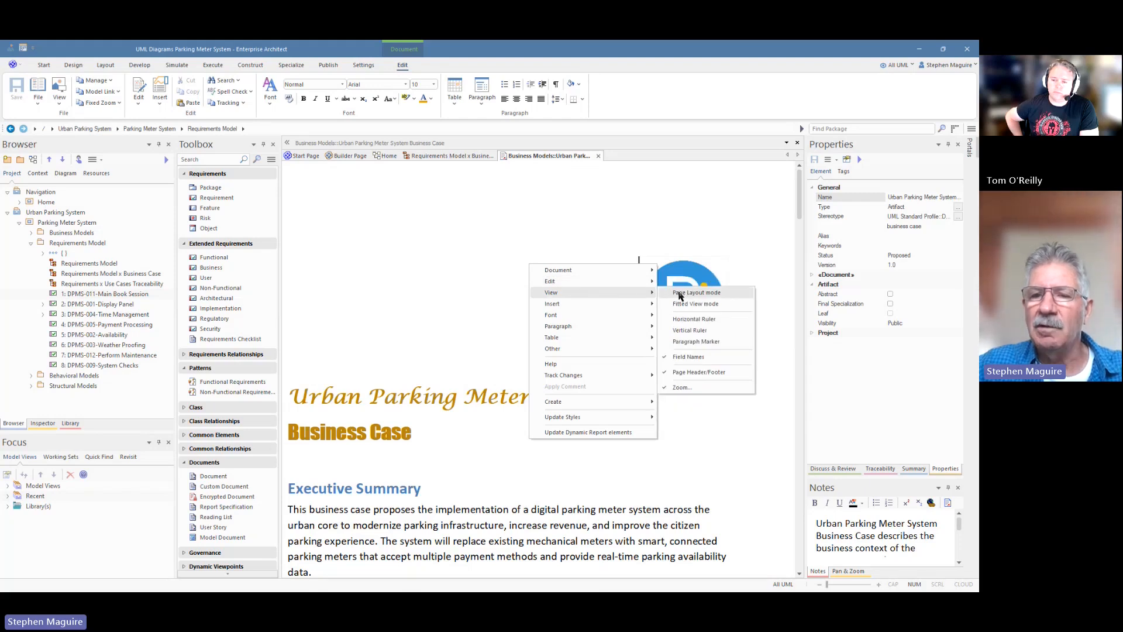
click(694, 291)
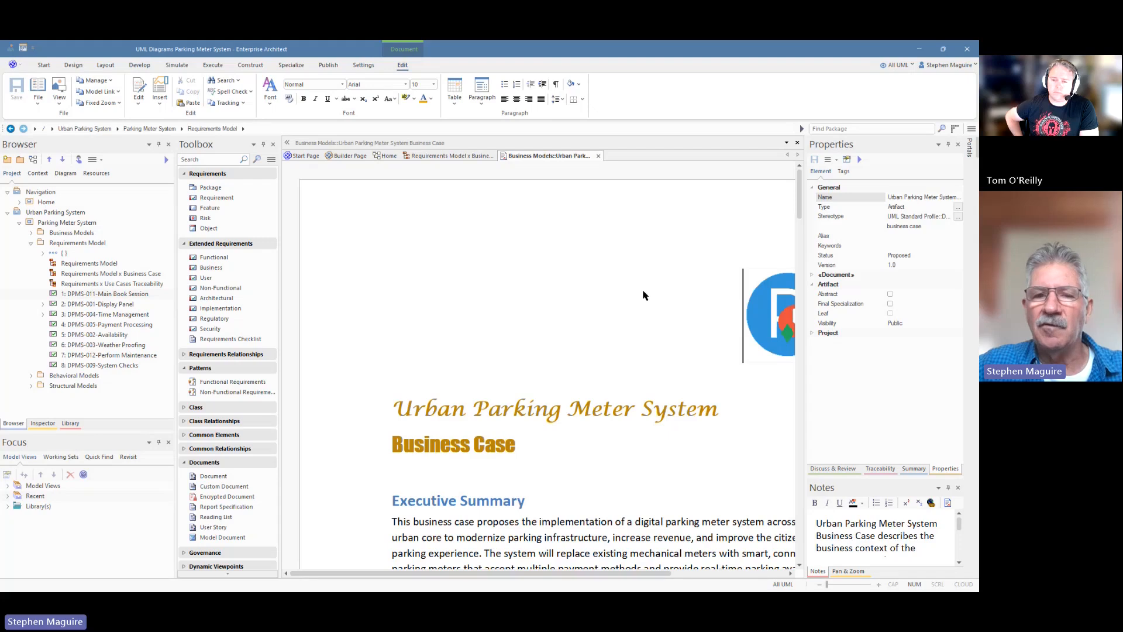
scroll(down, 3)
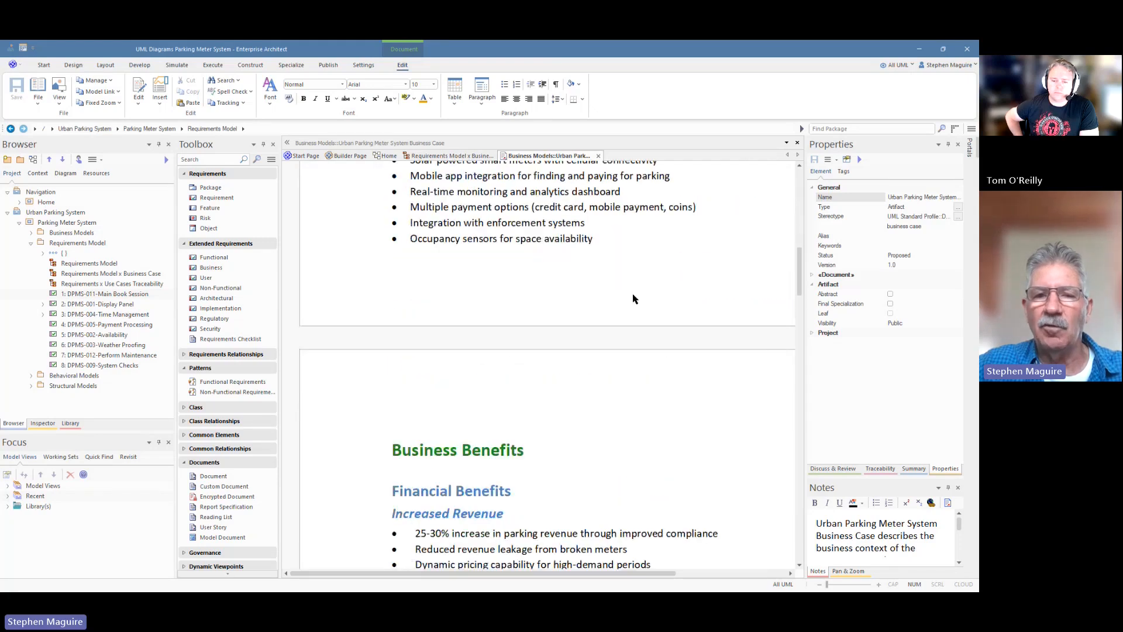
scroll(down, 3)
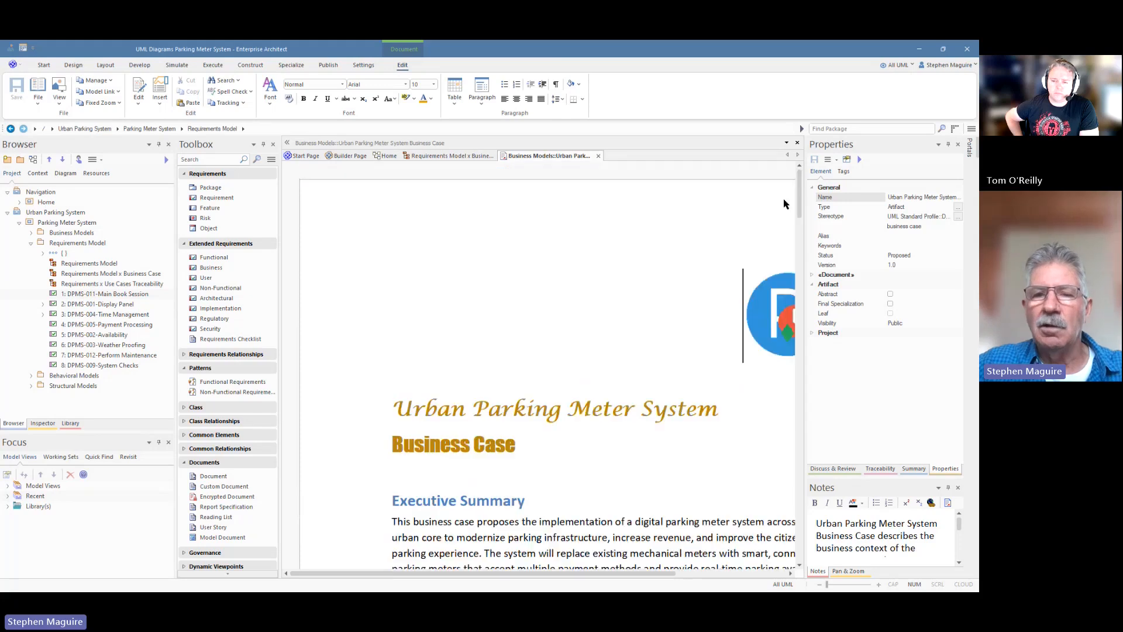
mouse_move(499, 295)
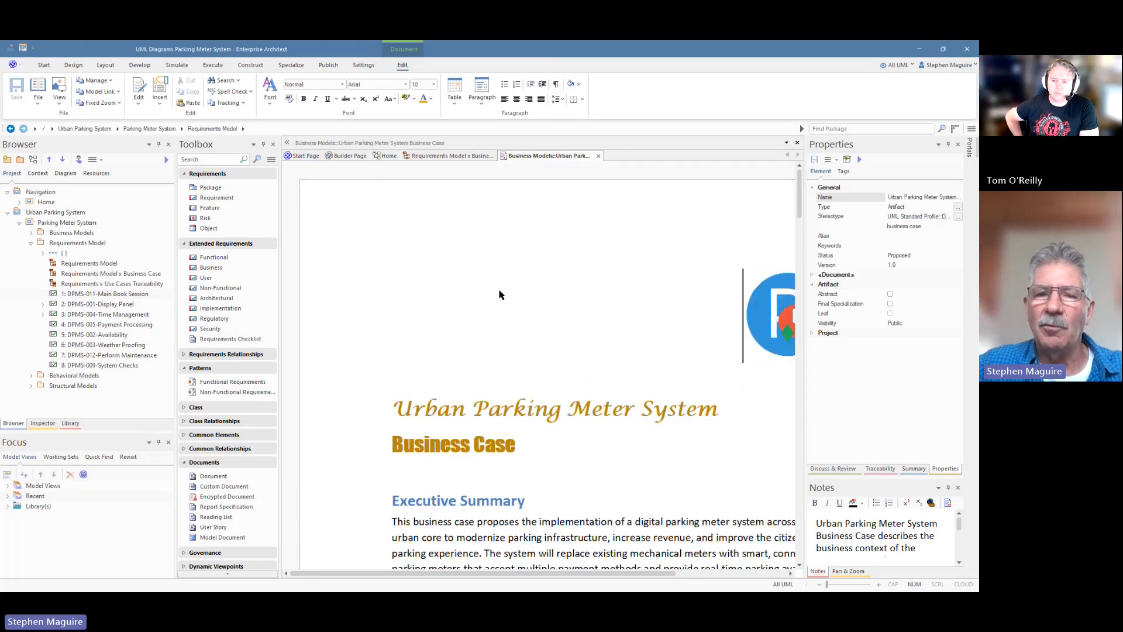
- Show the horizontal and vertical rulers around the document pages
right_click(499, 294)
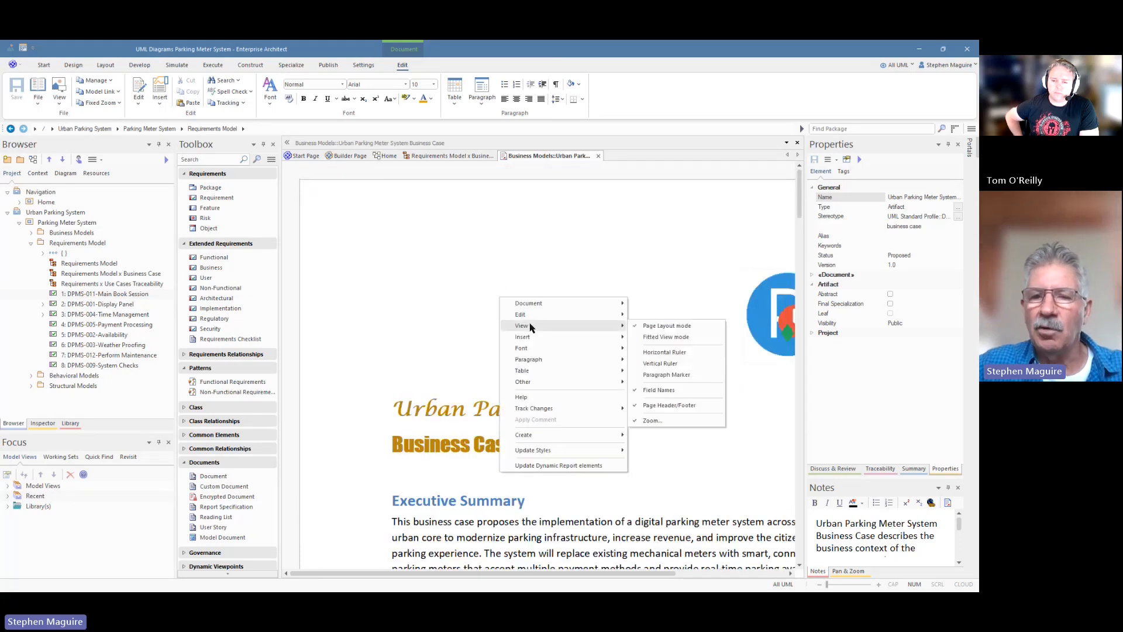
mouse_move(663, 352)
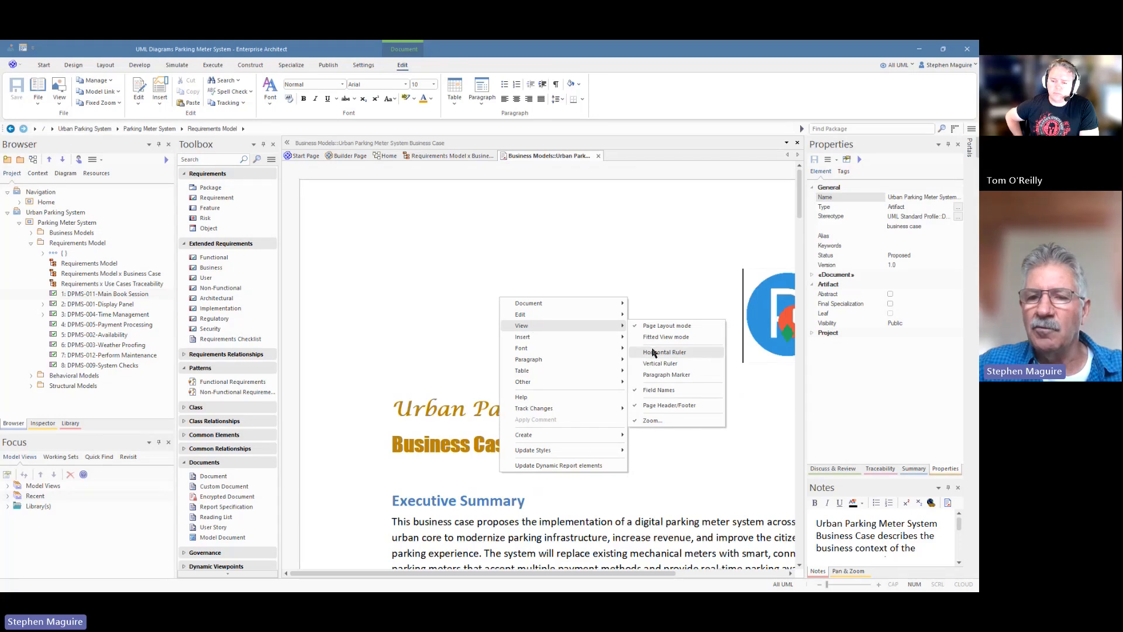
click(664, 352)
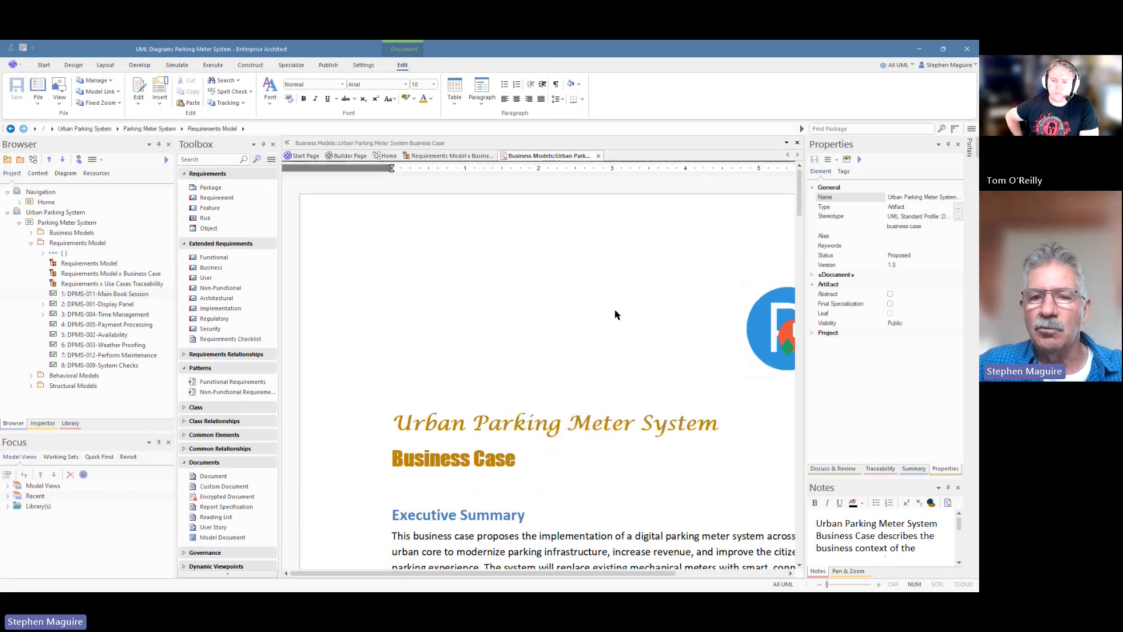
right_click(614, 315)
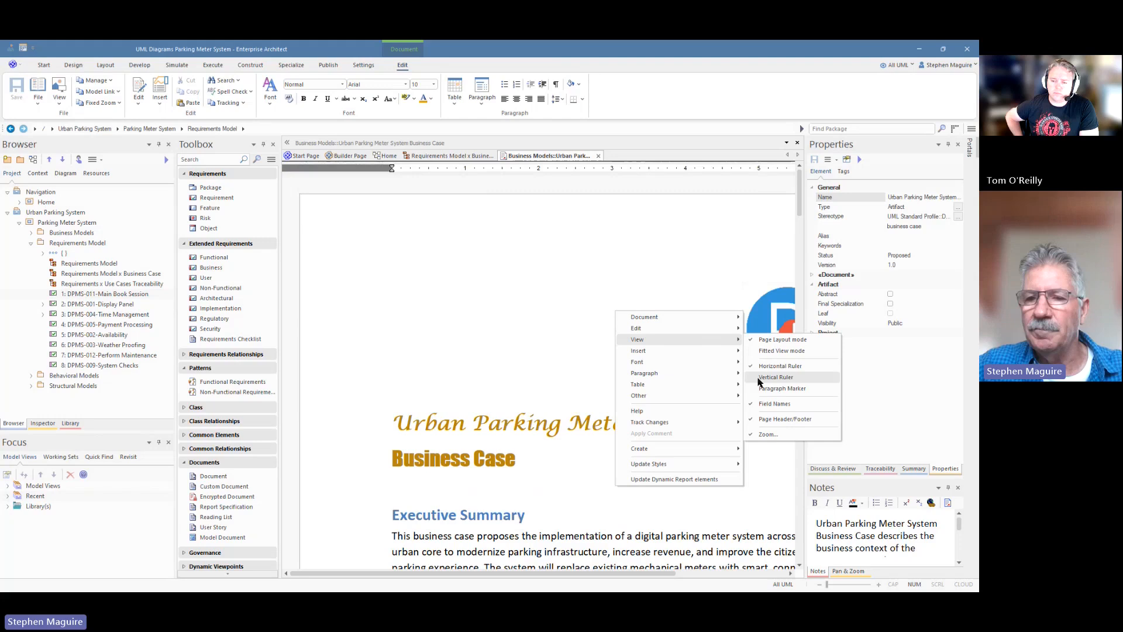
click(775, 377)
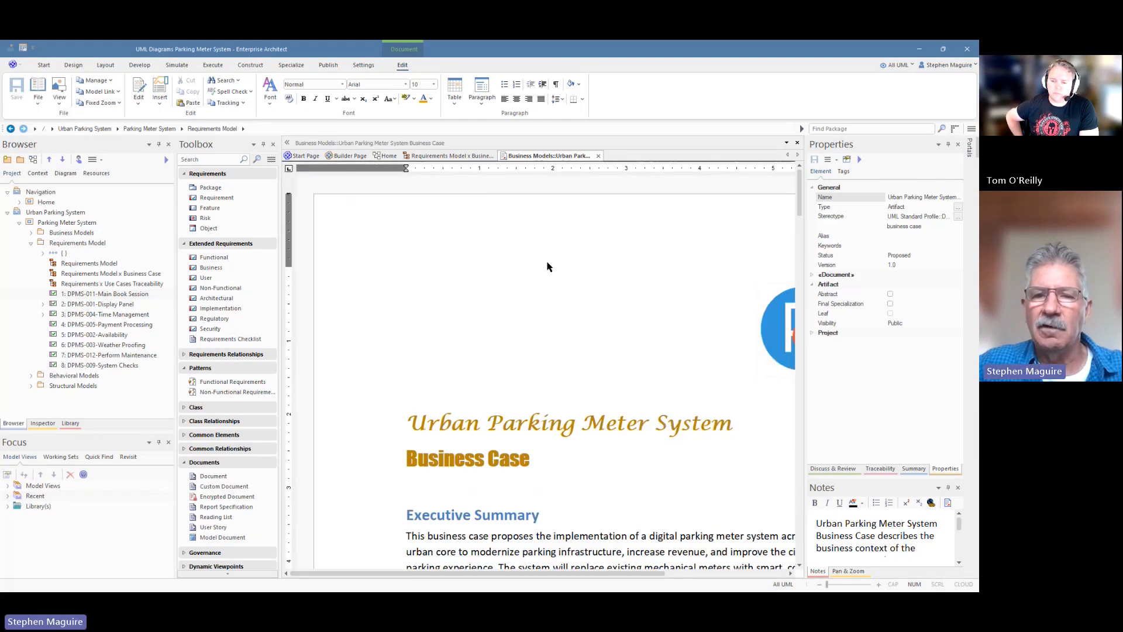
right_click(548, 280)
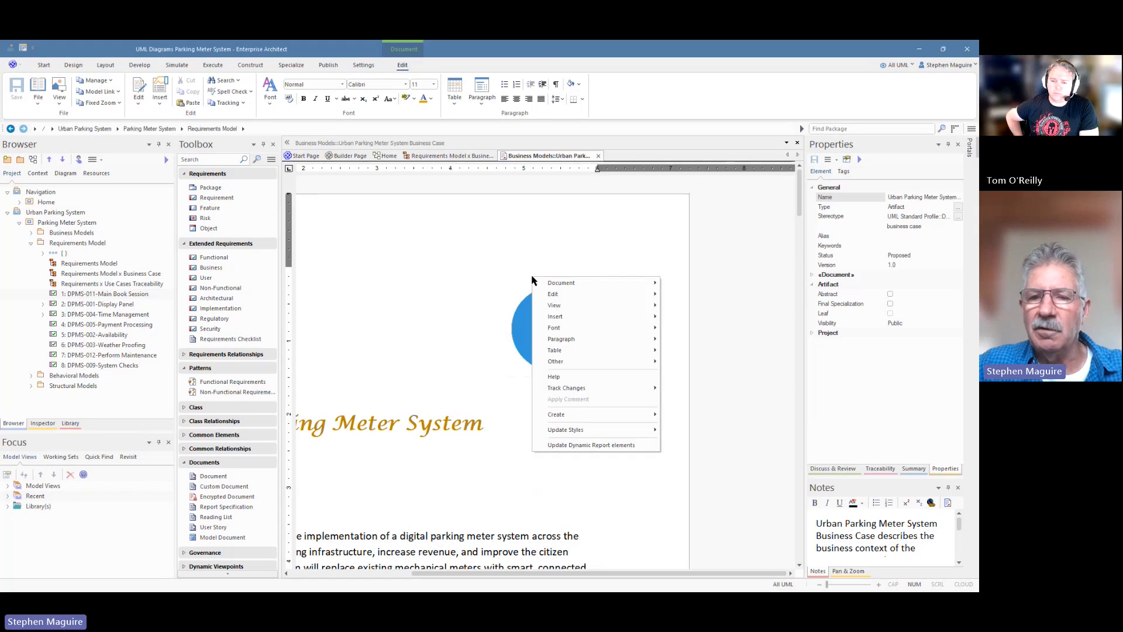
mouse_move(566, 387)
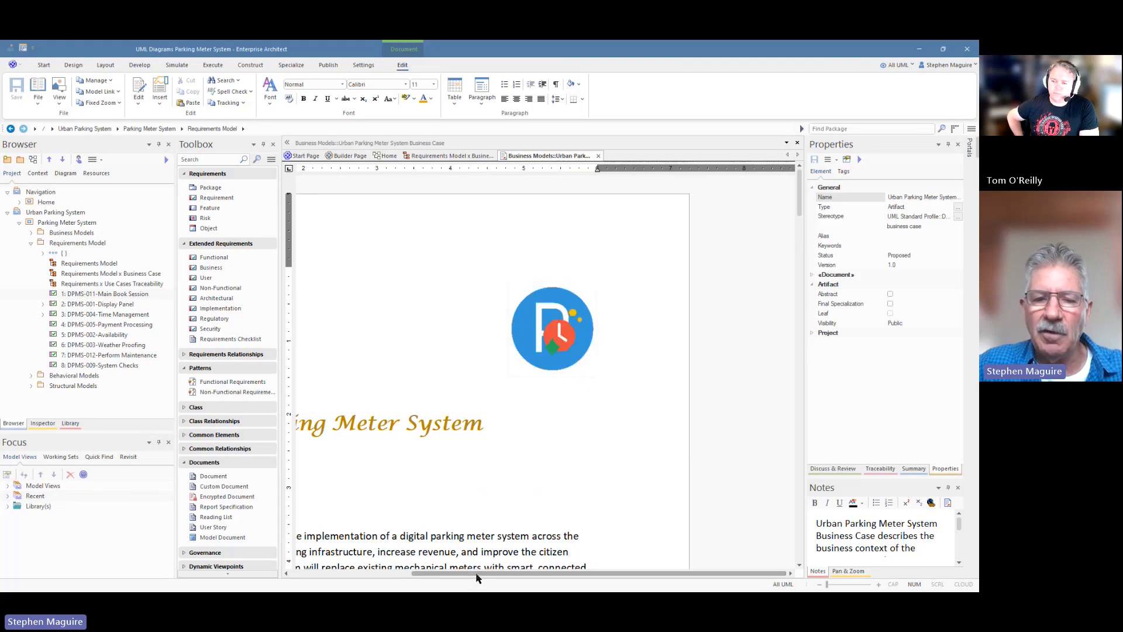
scroll(left, 3)
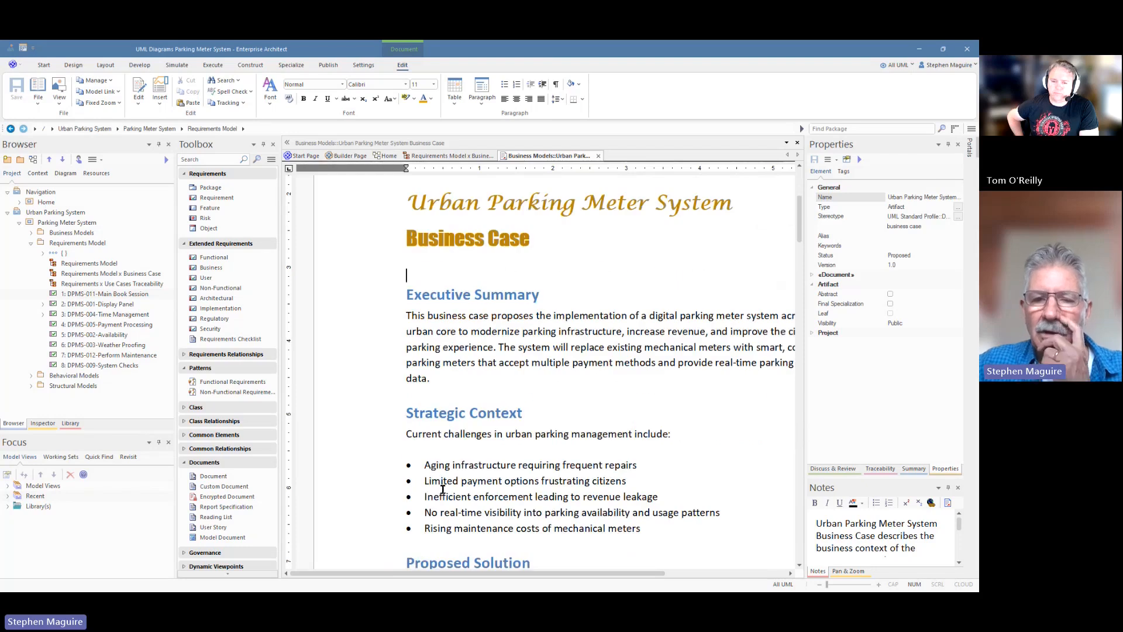
- Apply a review comment to 'Aging infrastructure' noting the infrastructure has variable ages
double_click(466, 464)
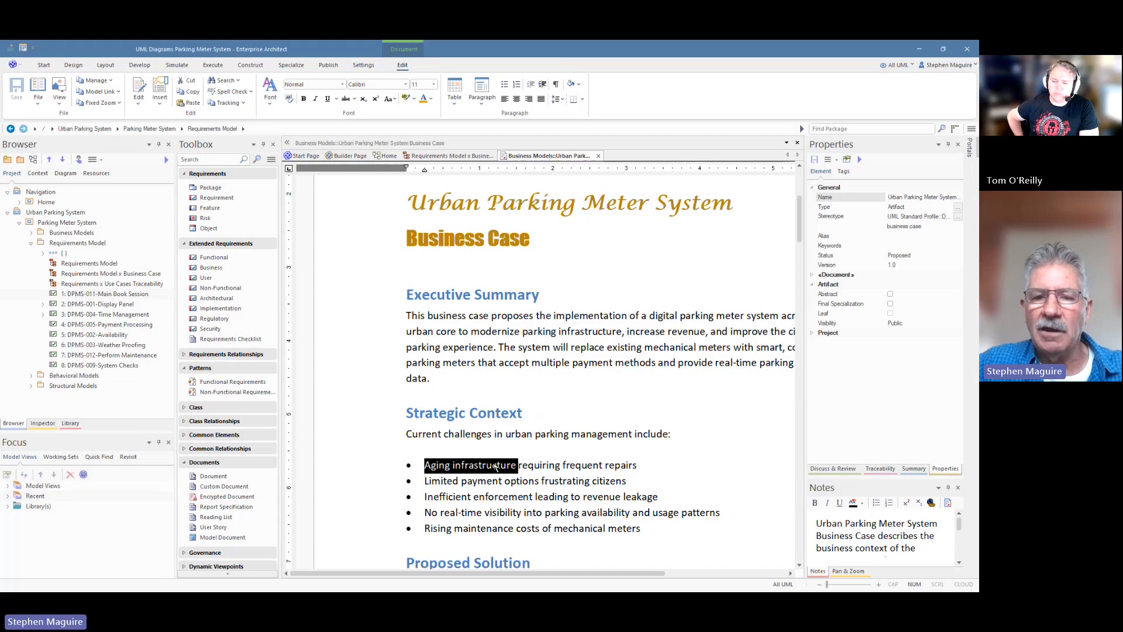
right_click(493, 465)
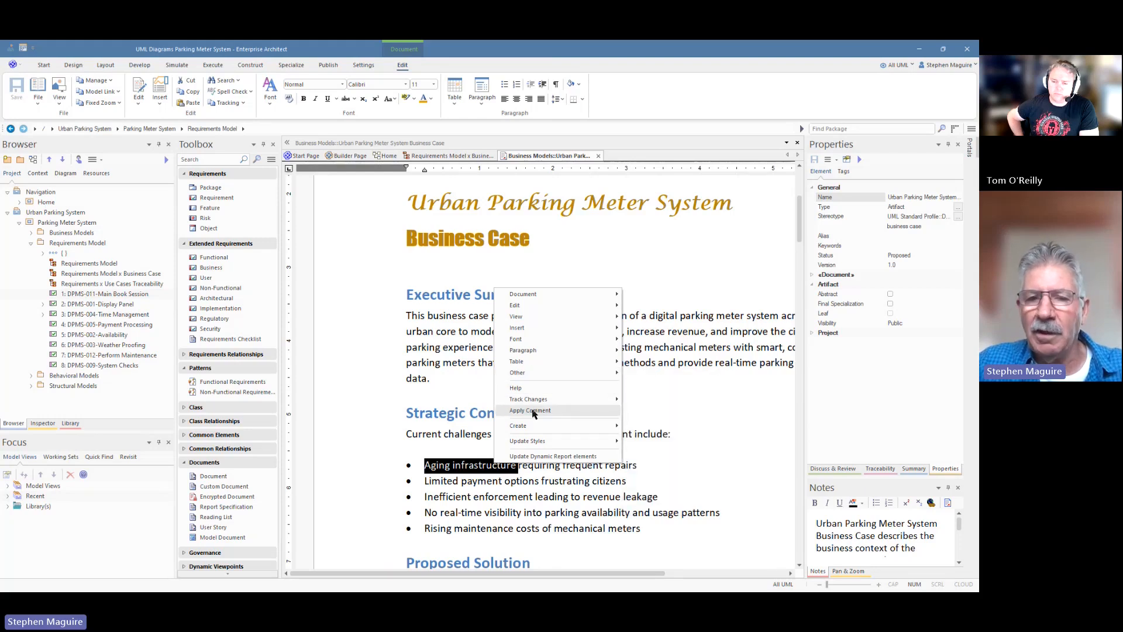
click(529, 410)
text(THe infrastructure has varibale)
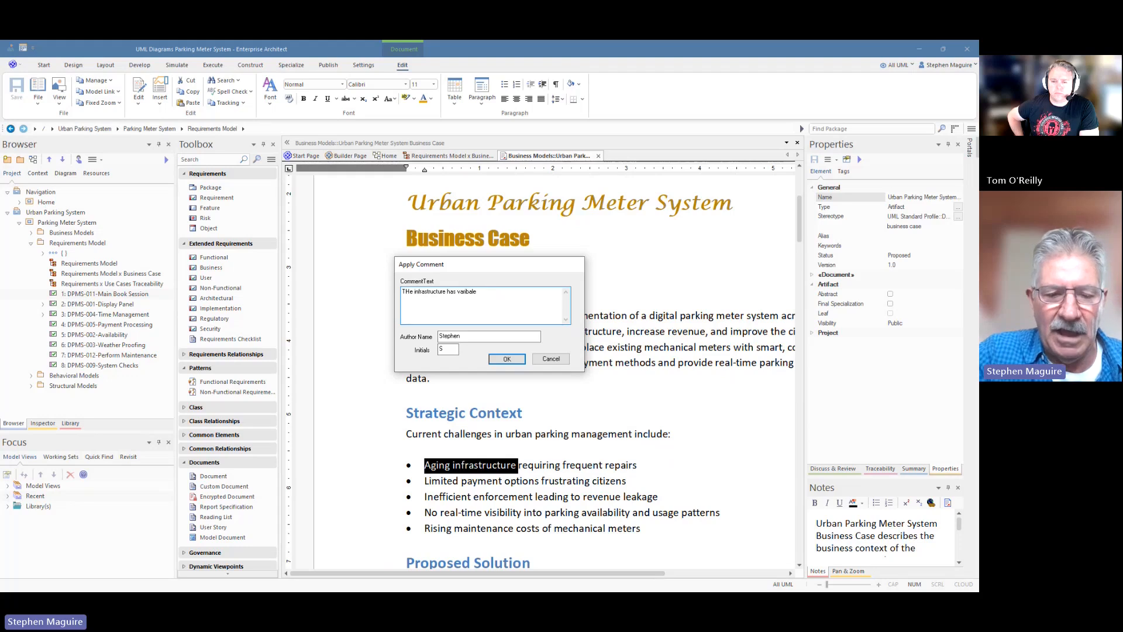
text(ages.)
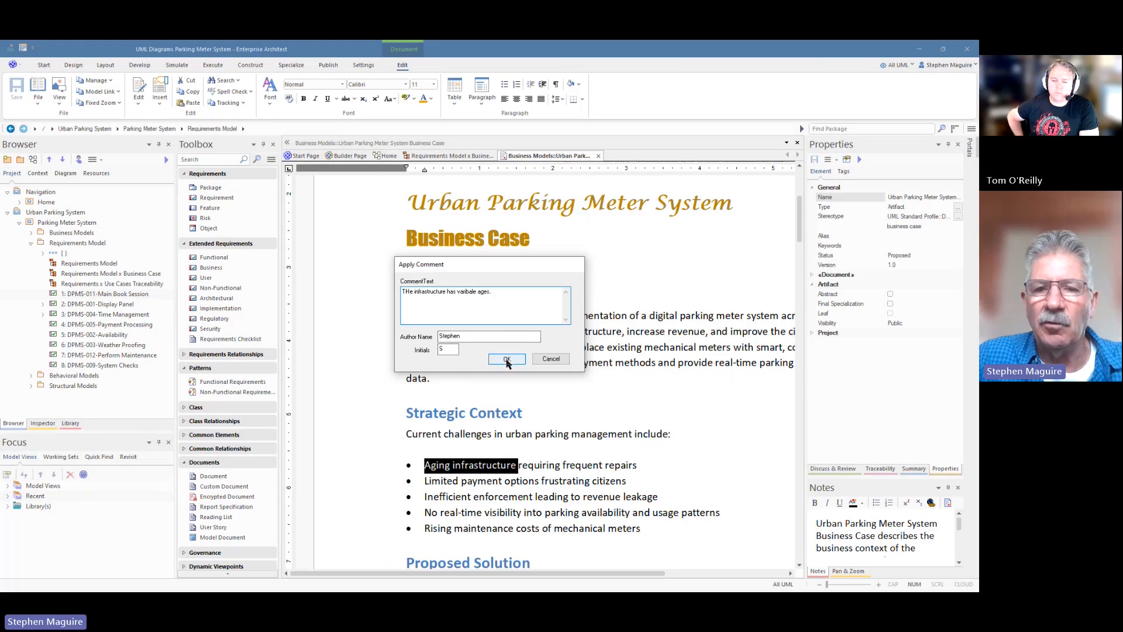
click(505, 359)
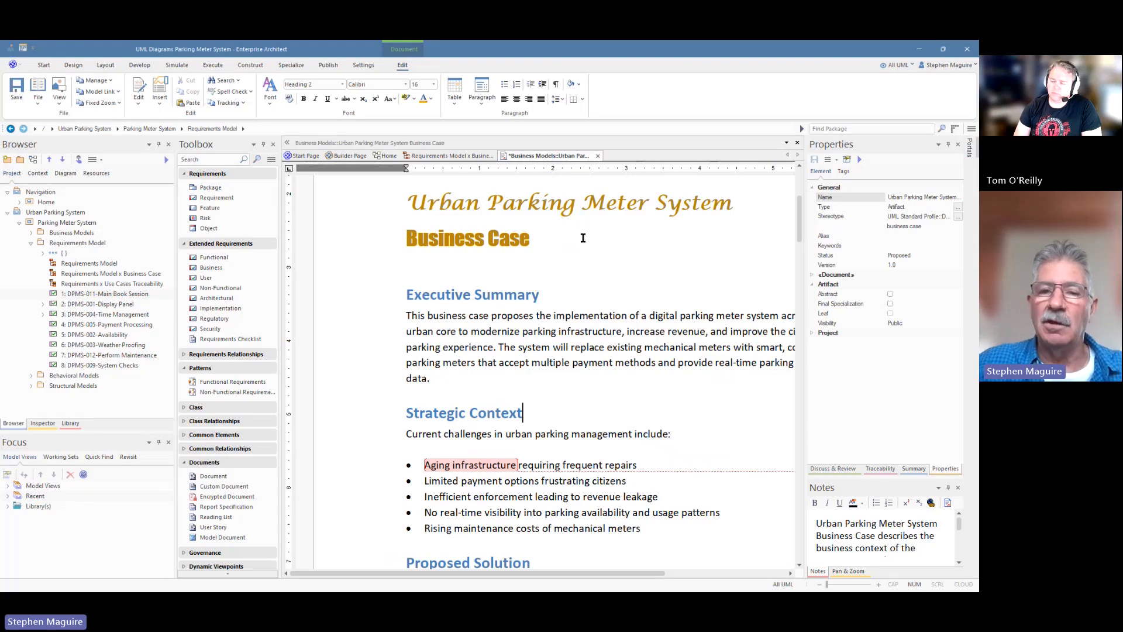
- Bring up the Document submenu with save, revert and print options for the Business Case
right_click(566, 261)
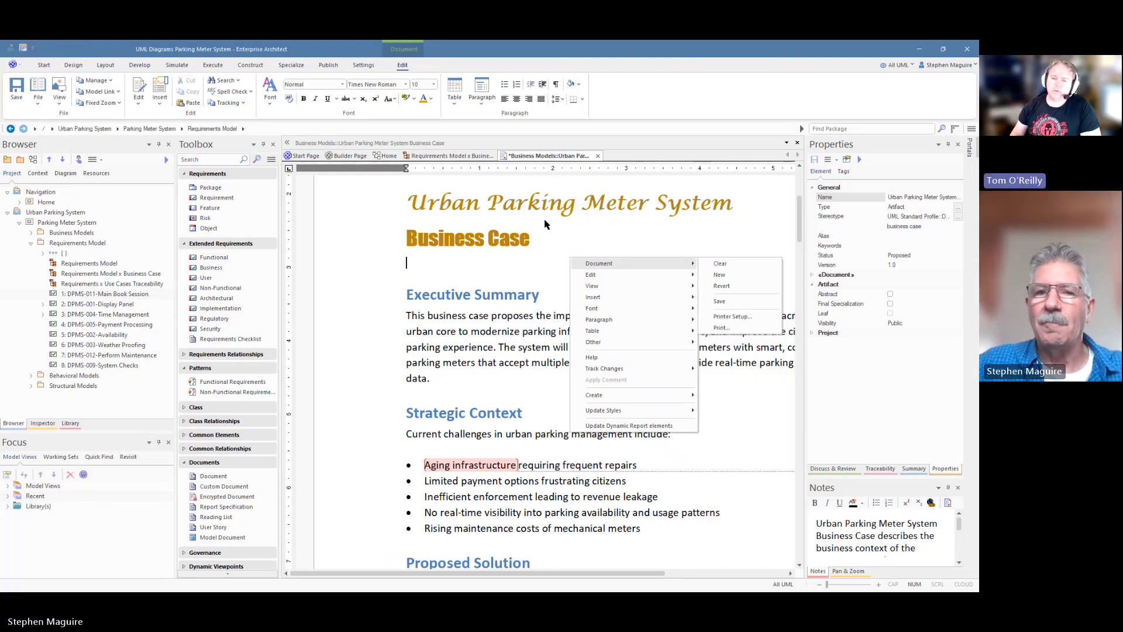
mouse_move(679, 224)
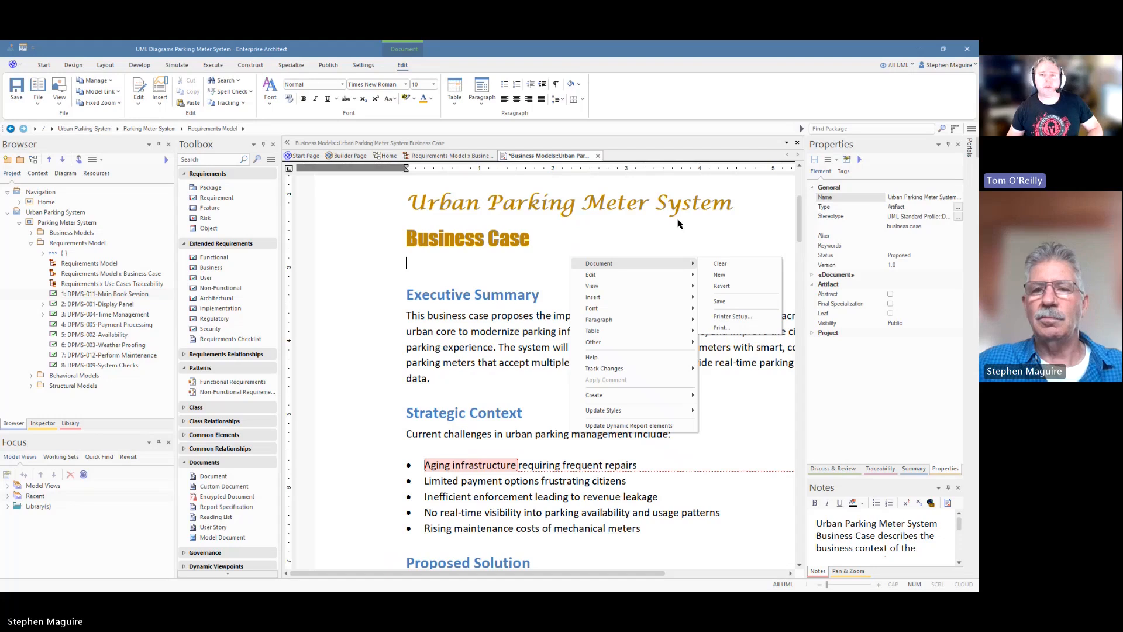